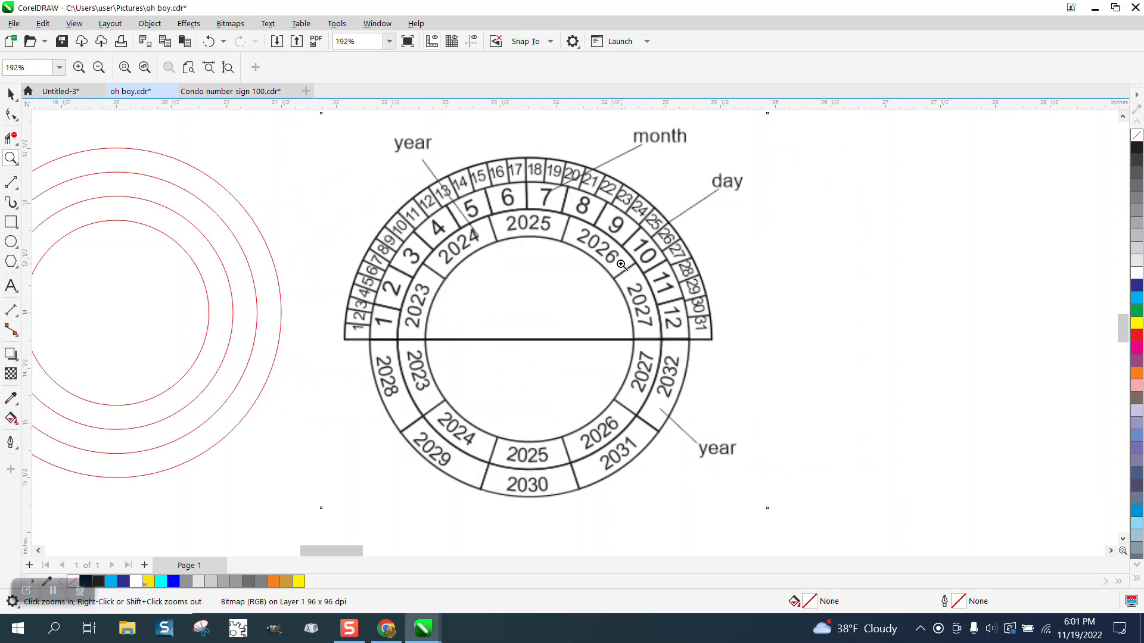
{"action": "mouse_move", "coordinate": [566, 483]}
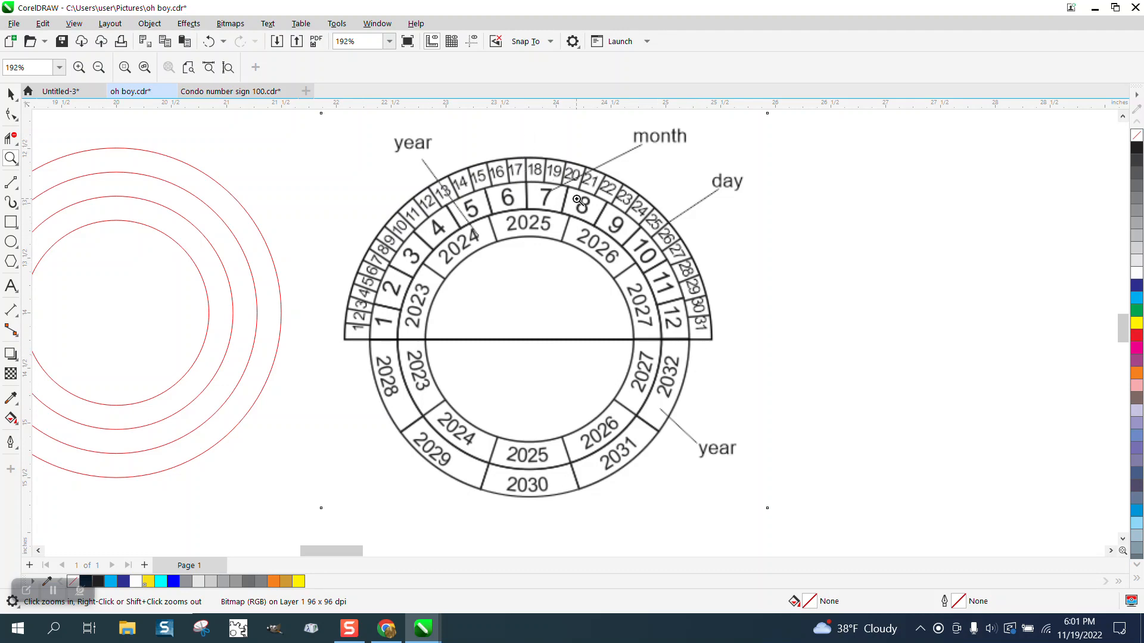
{"action": "mouse_move", "coordinate": [357, 274]}
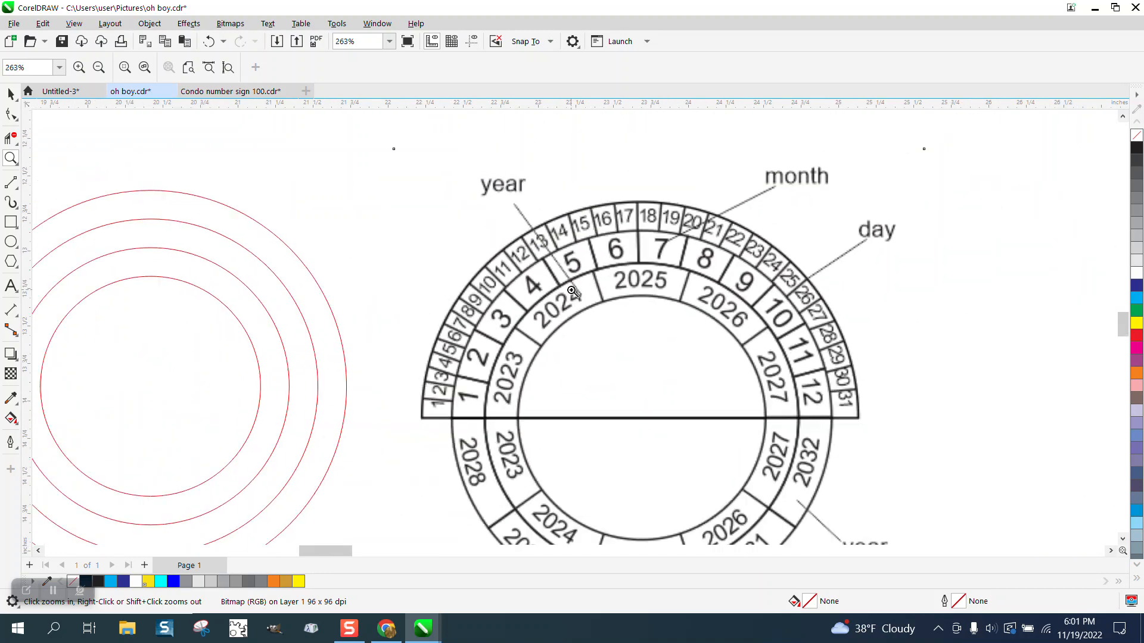
Zoom out to view the four concentric red circles beside the reference image.
{"action": "scroll", "scroll_direction": "down", "scroll_amount": 3}
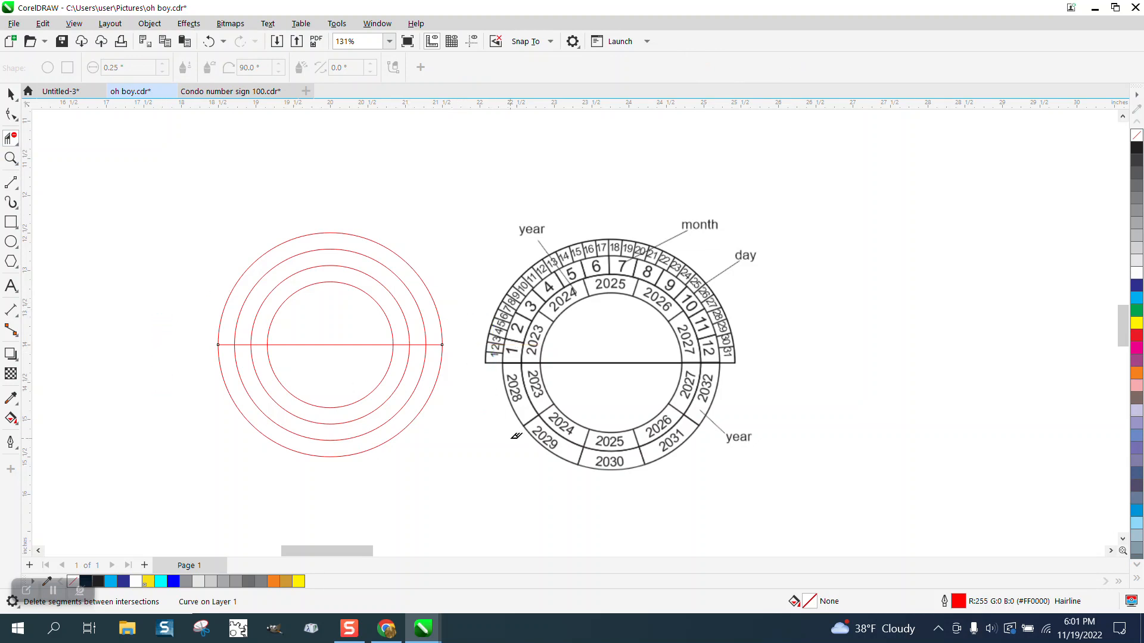
Select the horizontal red midline spanning the outer circle's full width.
{"action": "left_click", "coordinate": [328, 345]}
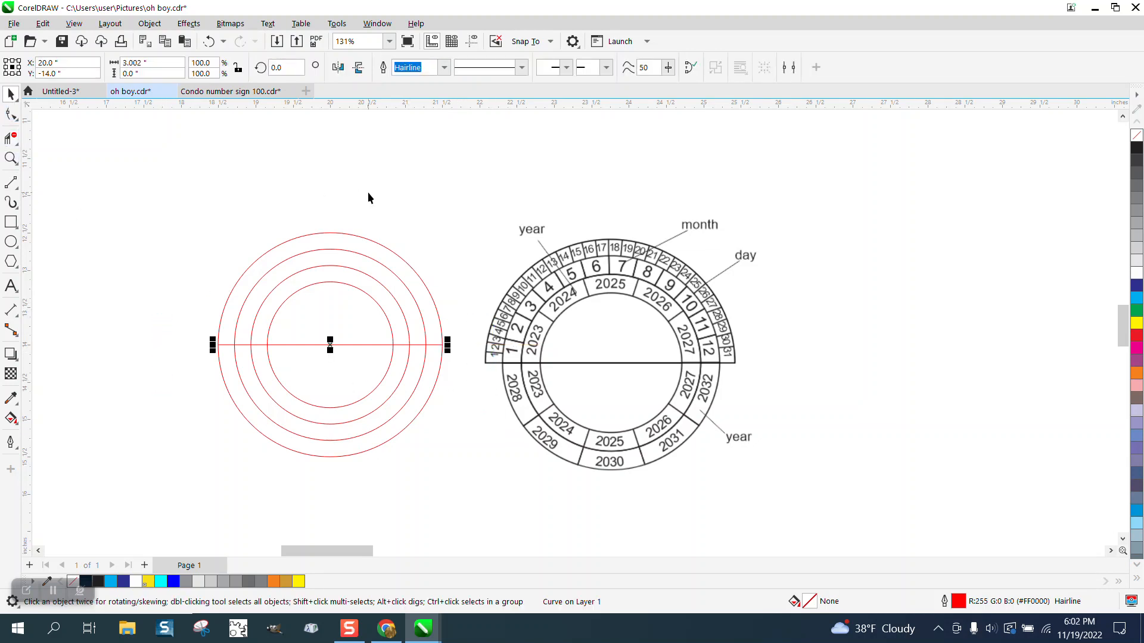
{"action": "mouse_move", "coordinate": [588, 307]}
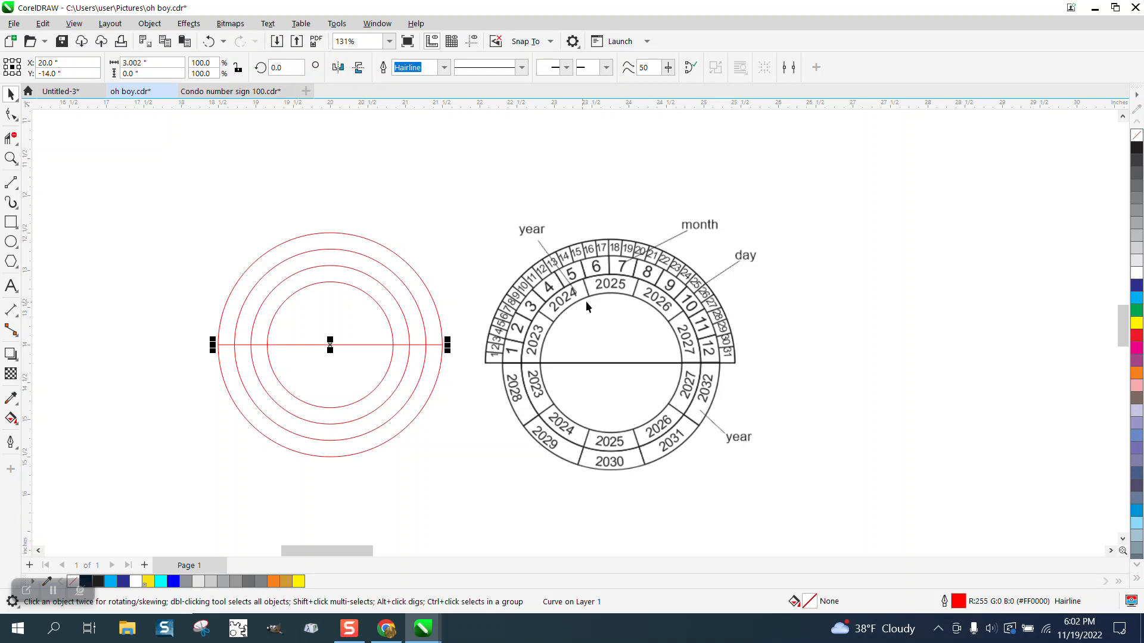
{"action": "mouse_move", "coordinate": [666, 314]}
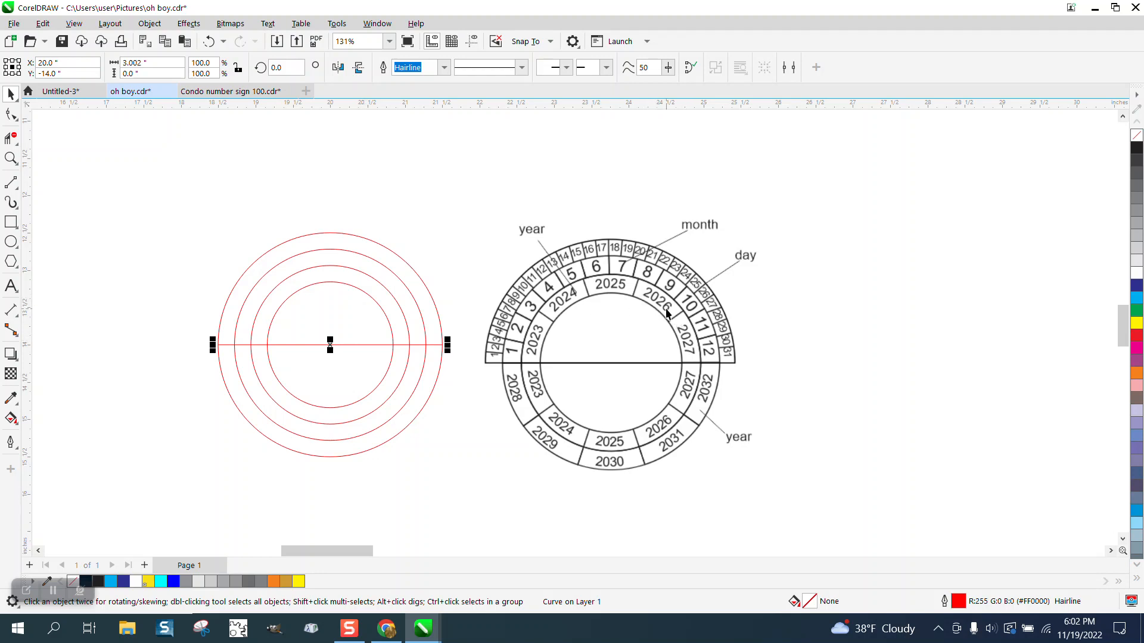
{"action": "mouse_move", "coordinate": [630, 417]}
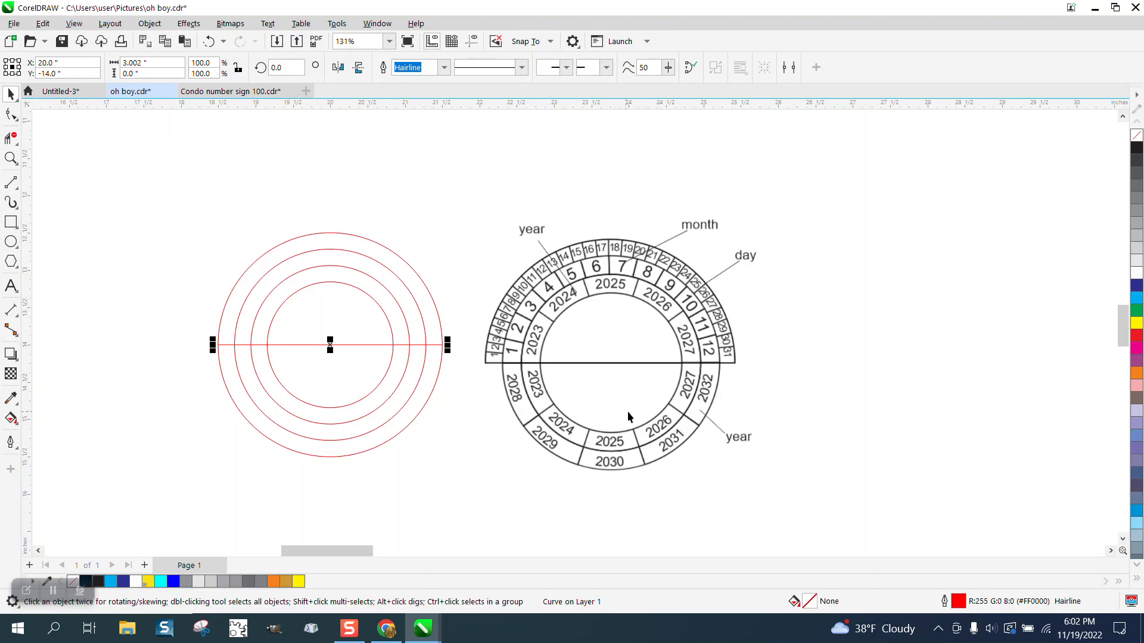
{"action": "mouse_move", "coordinate": [684, 358]}
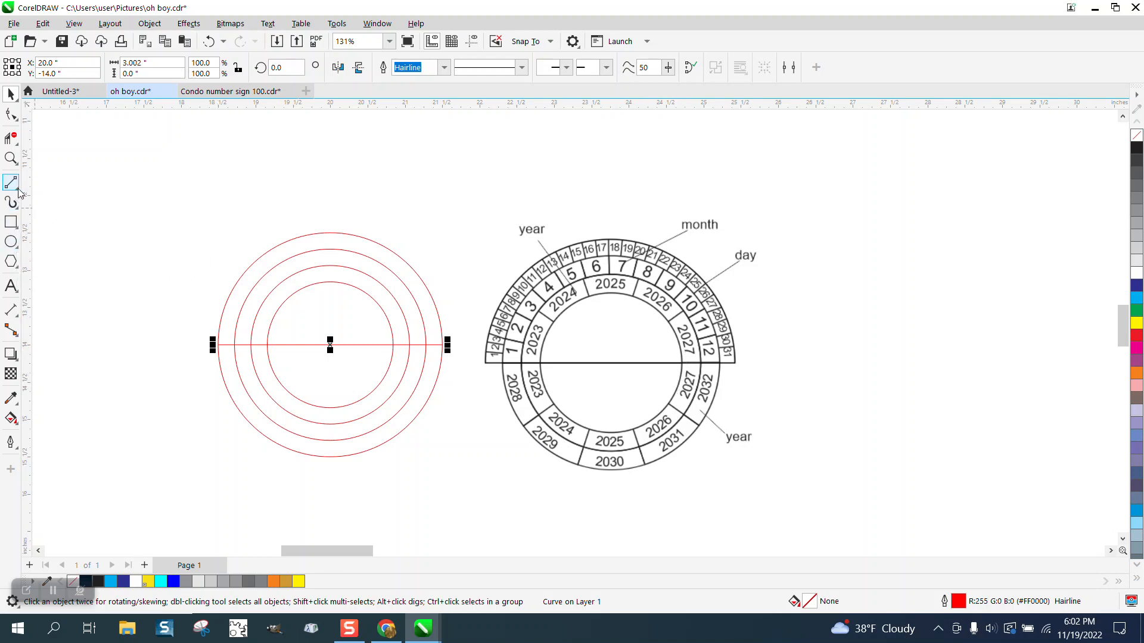
{"action": "mouse_move", "coordinate": [11, 182]}
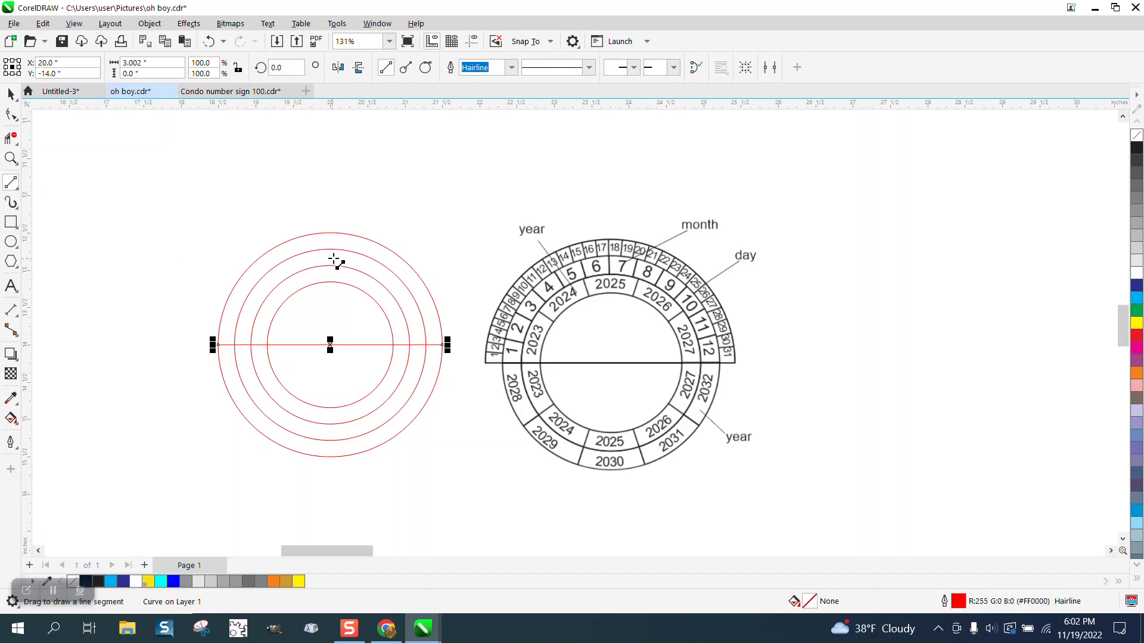
{"action": "mouse_move", "coordinate": [330, 251]}
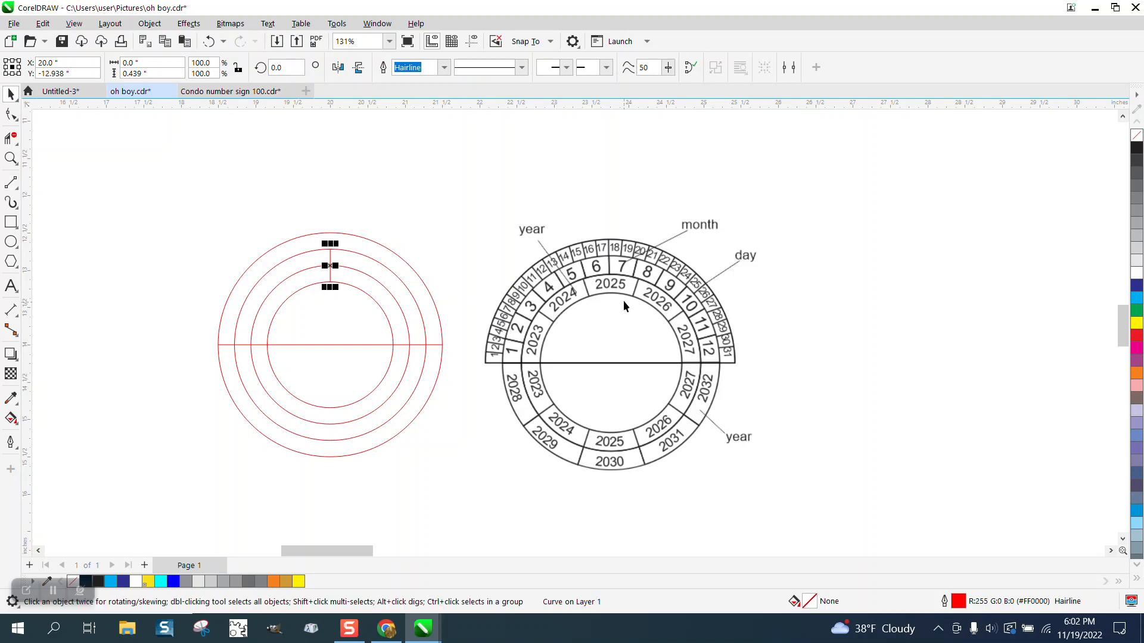
{"action": "mouse_move", "coordinate": [617, 318]}
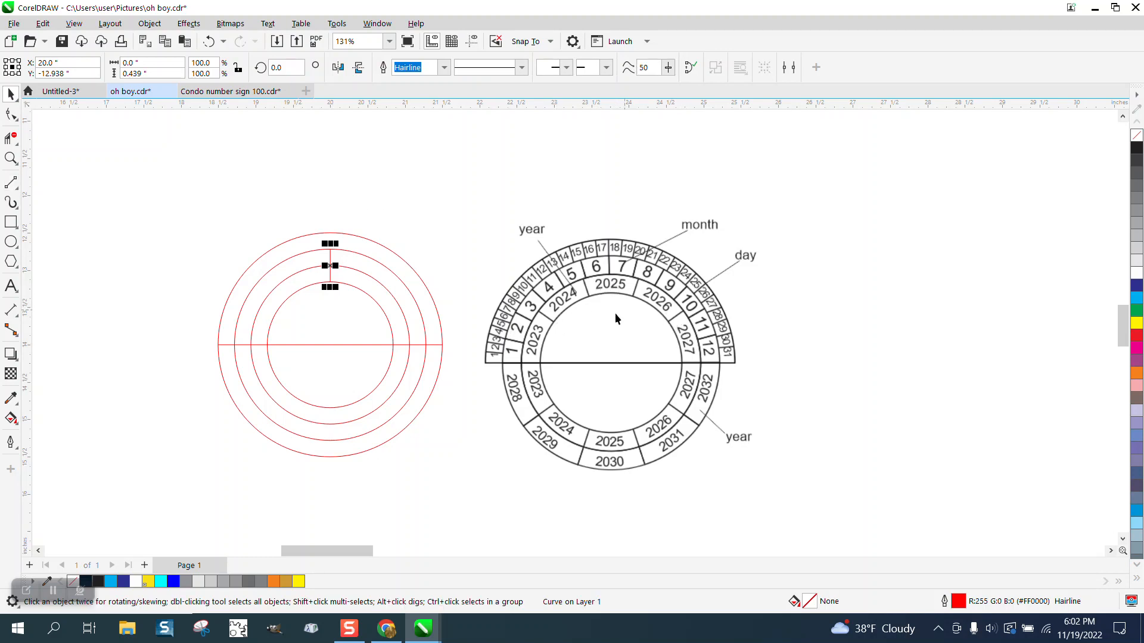
{"action": "mouse_move", "coordinate": [624, 313]}
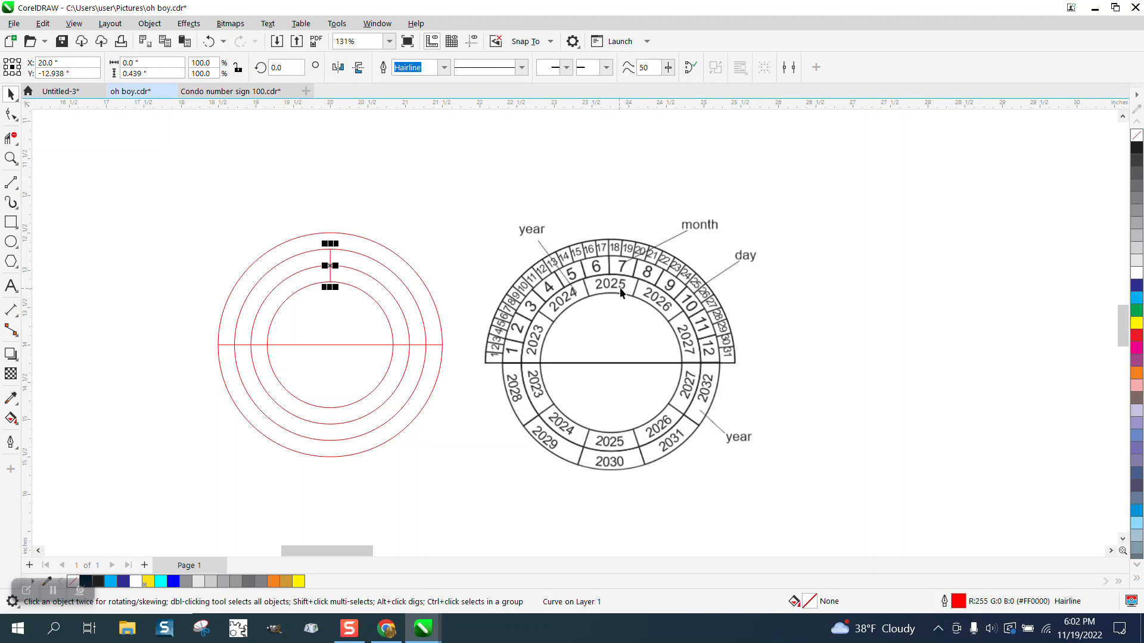
{"action": "mouse_move", "coordinate": [479, 289]}
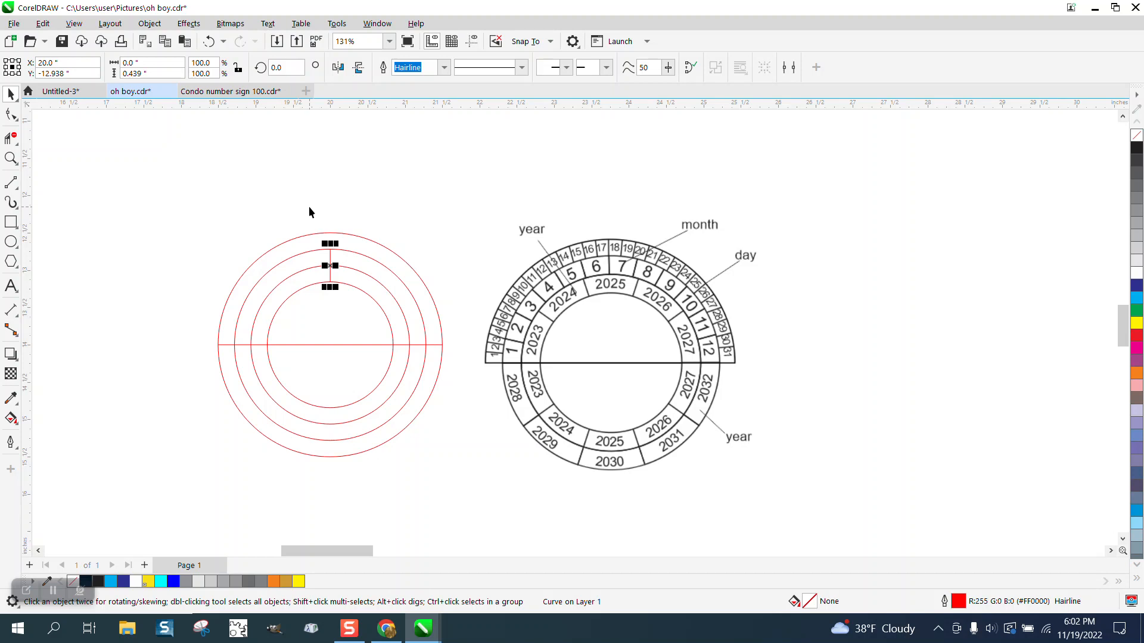
{"action": "mouse_move", "coordinate": [325, 212]}
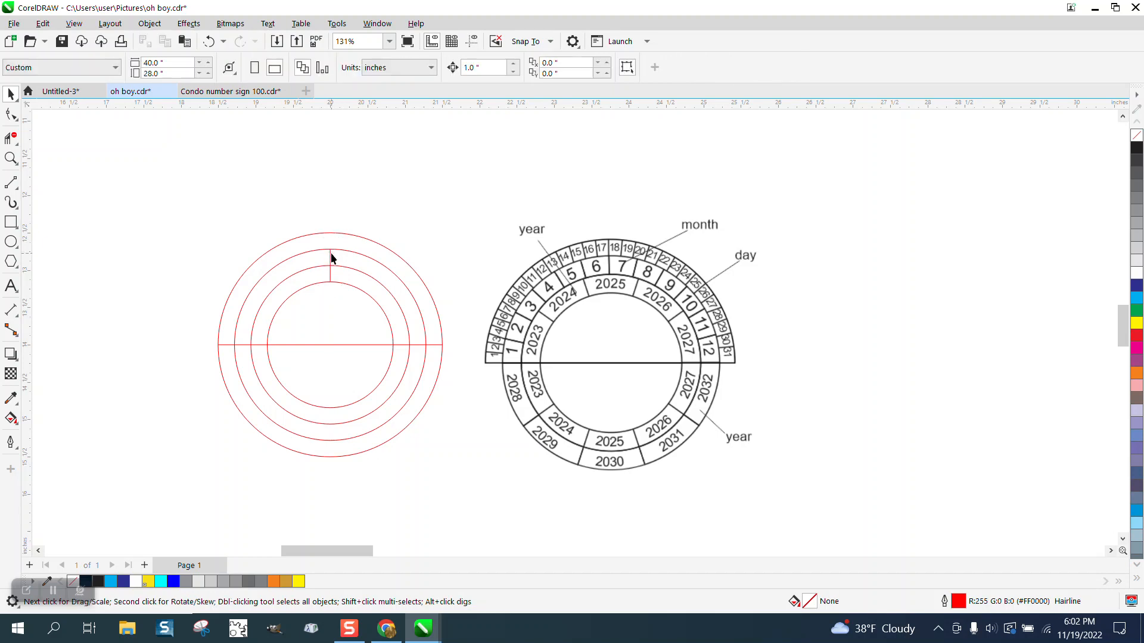
Rotate nine copies of the short top divider by 36° around centre 20/-14.
{"action": "left_click", "coordinate": [330, 263]}
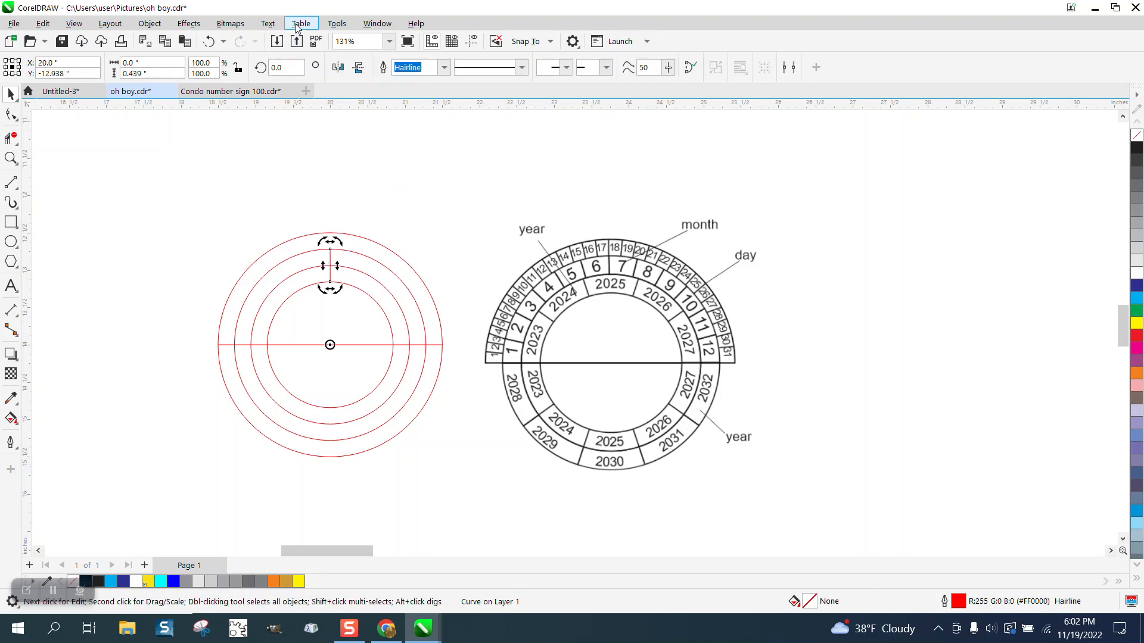
{"action": "left_click", "coordinate": [376, 23]}
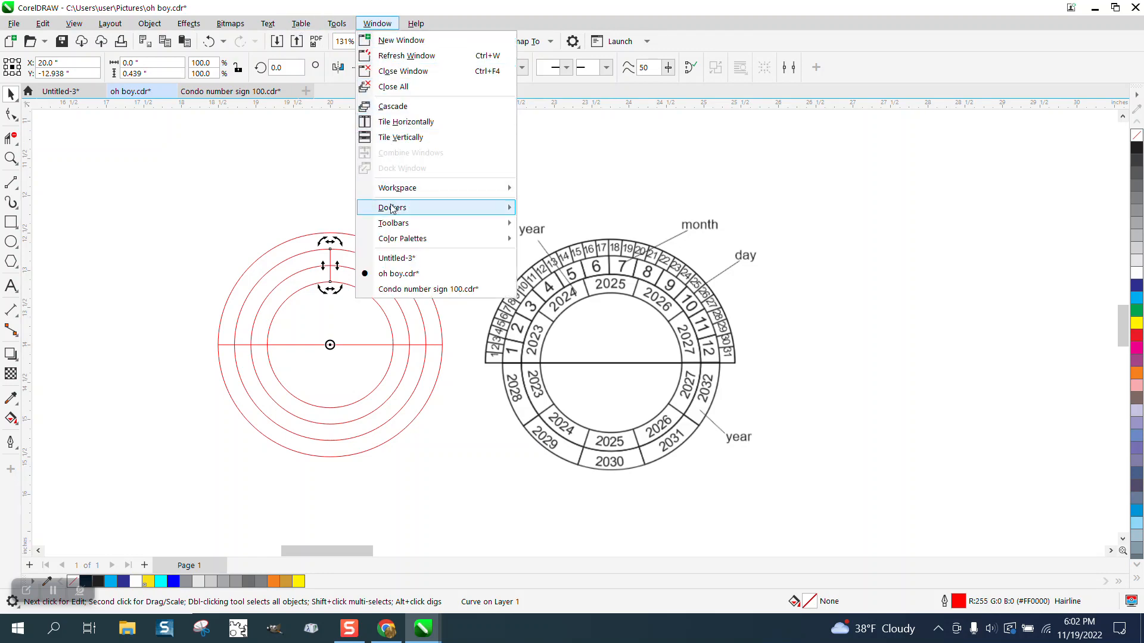
{"action": "left_click", "coordinate": [392, 207]}
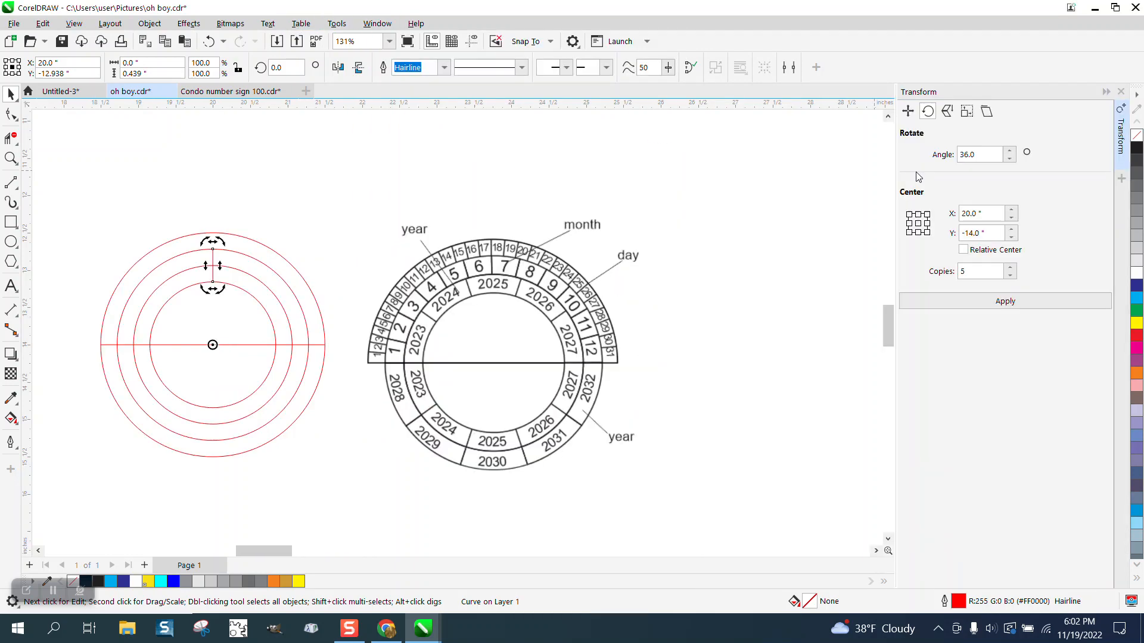
{"action": "left_click", "coordinate": [981, 154]}
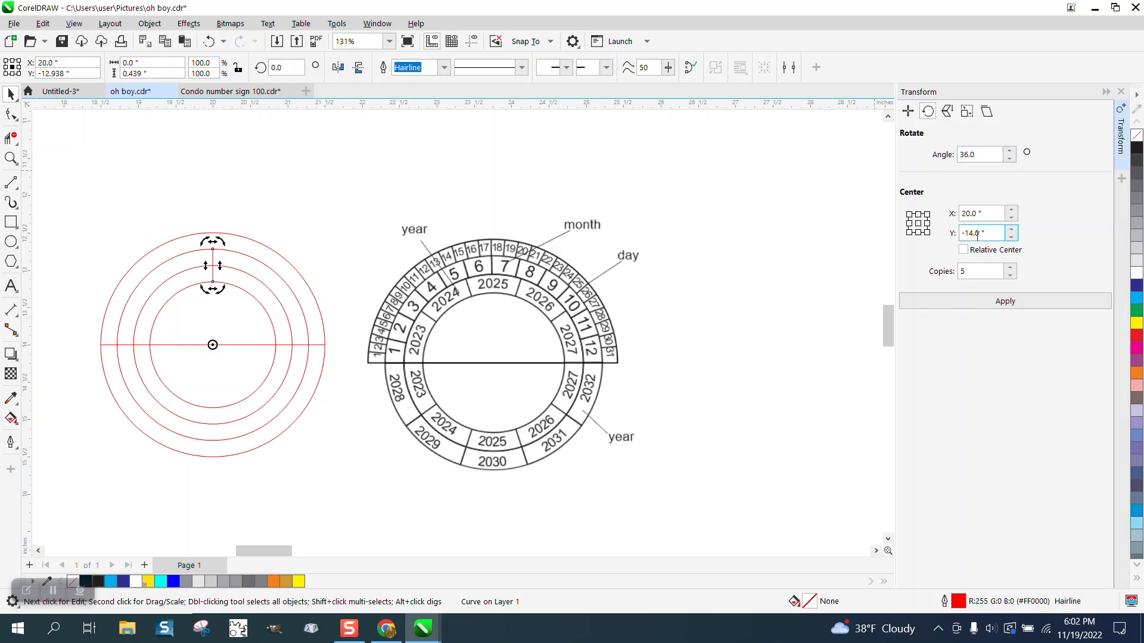
{"action": "left_click", "coordinate": [981, 272]}
{"action": "type", "text": "9"}
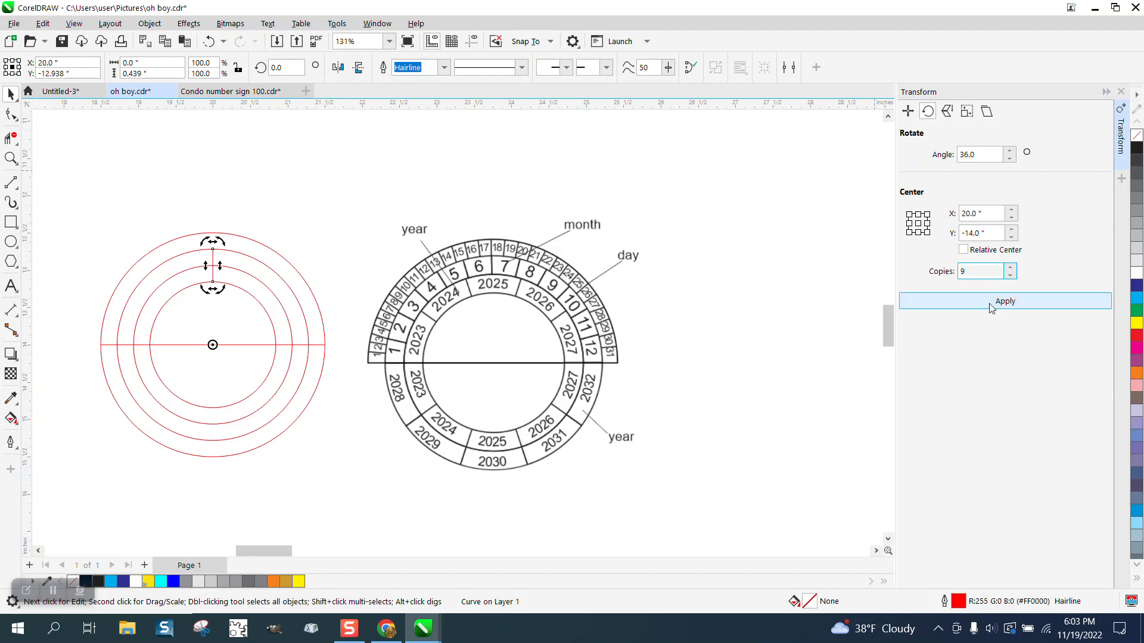
{"action": "left_click", "coordinate": [1004, 301]}
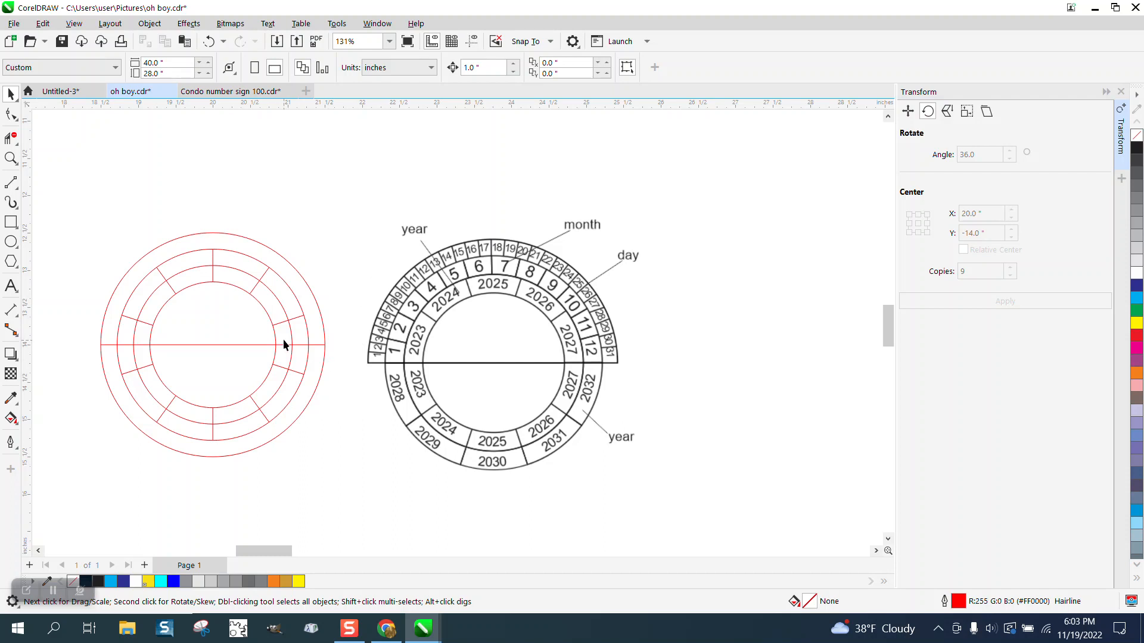
{"action": "mouse_move", "coordinate": [167, 253]}
{"action": "type", "text": "4"}
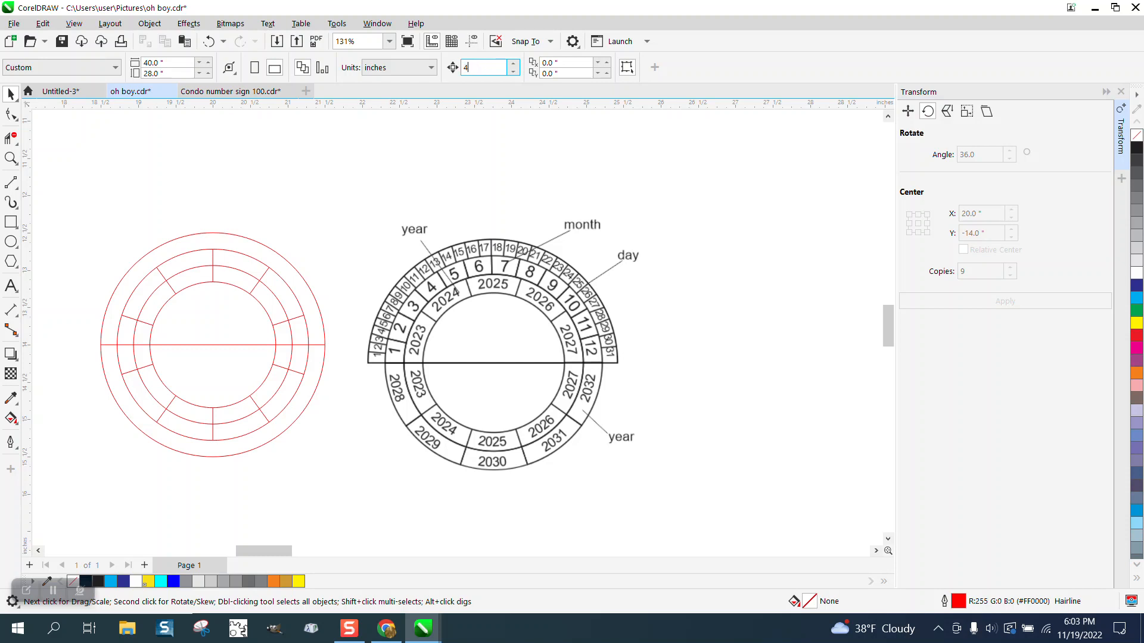
{"action": "left_click", "coordinate": [212, 345]}
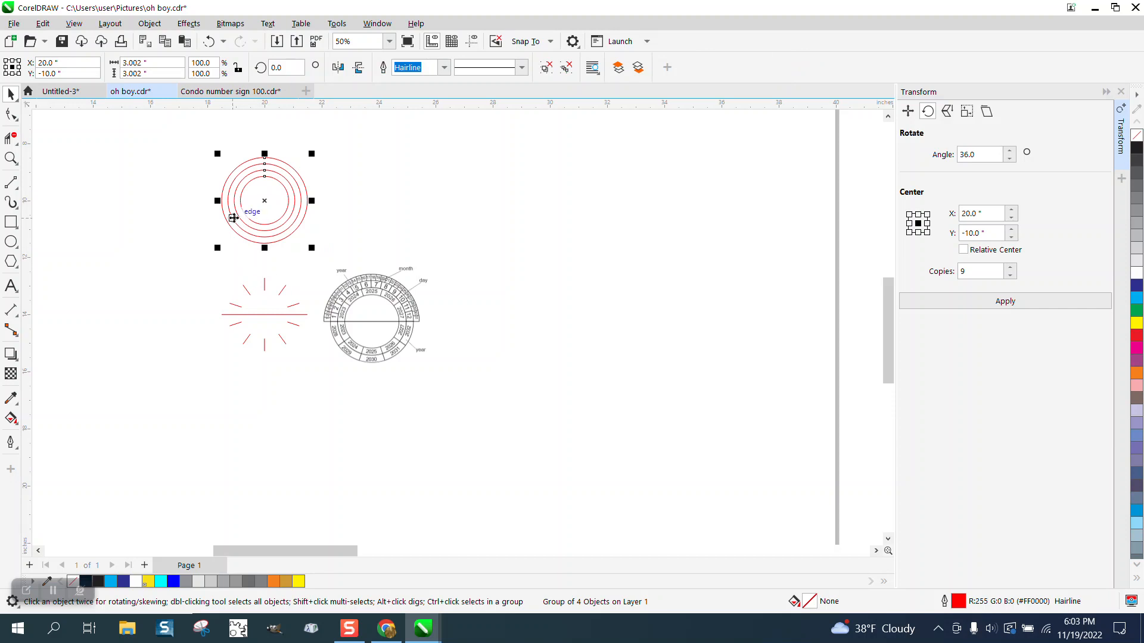
{"action": "left_click", "coordinate": [296, 302]}
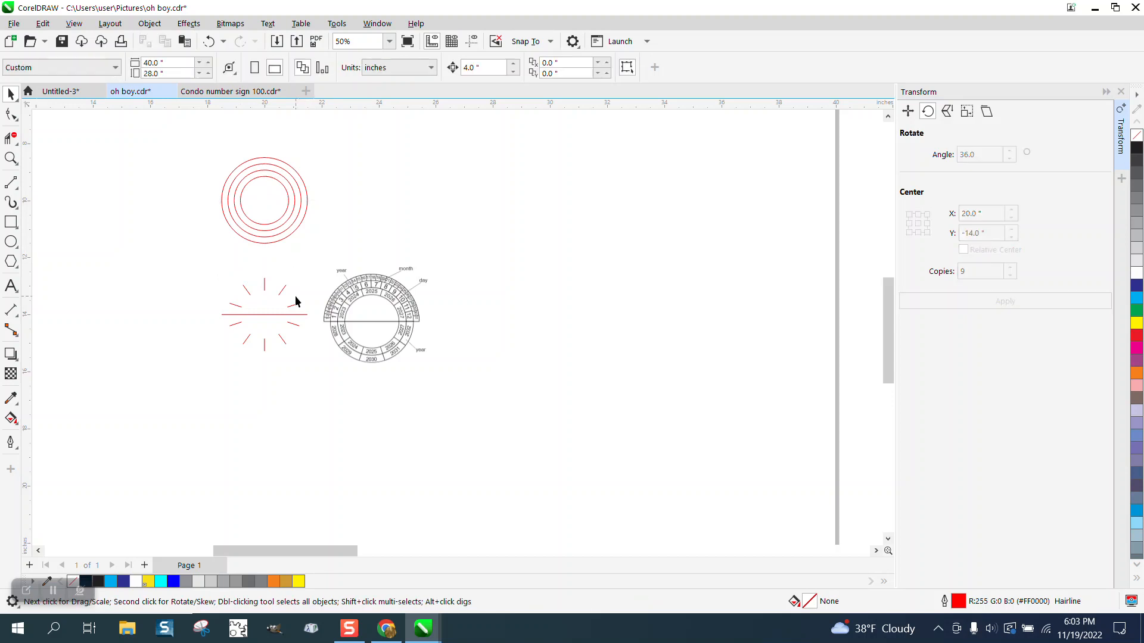
{"action": "left_click", "coordinate": [262, 315]}
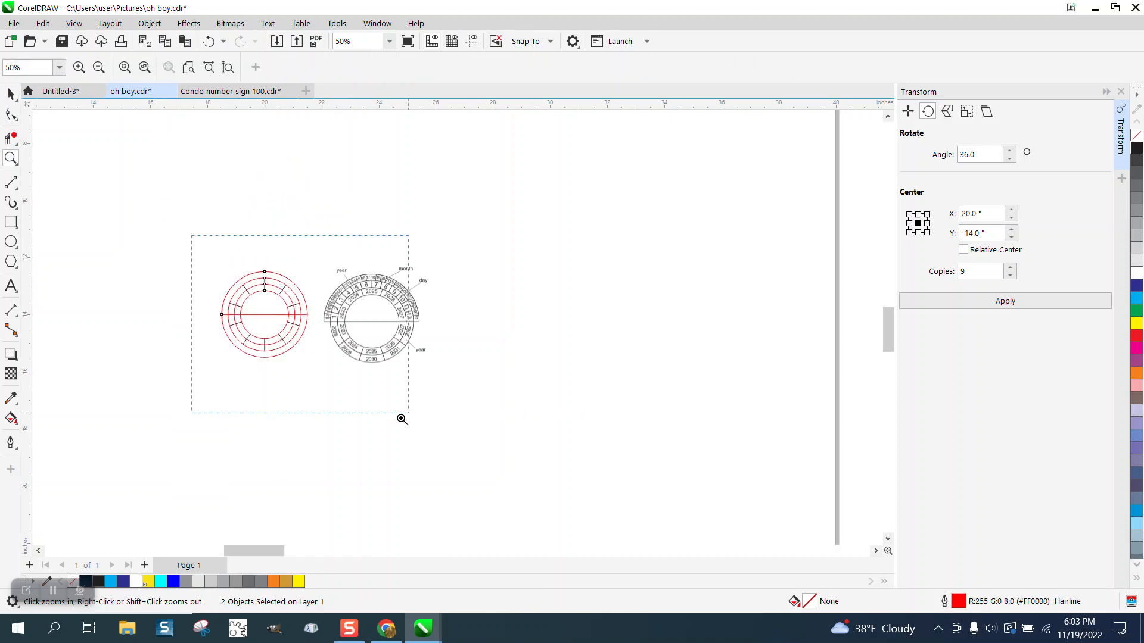
Zoom in on the rings and reference wheel, then return to the Pick tool.
{"action": "left_click", "coordinate": [402, 419]}
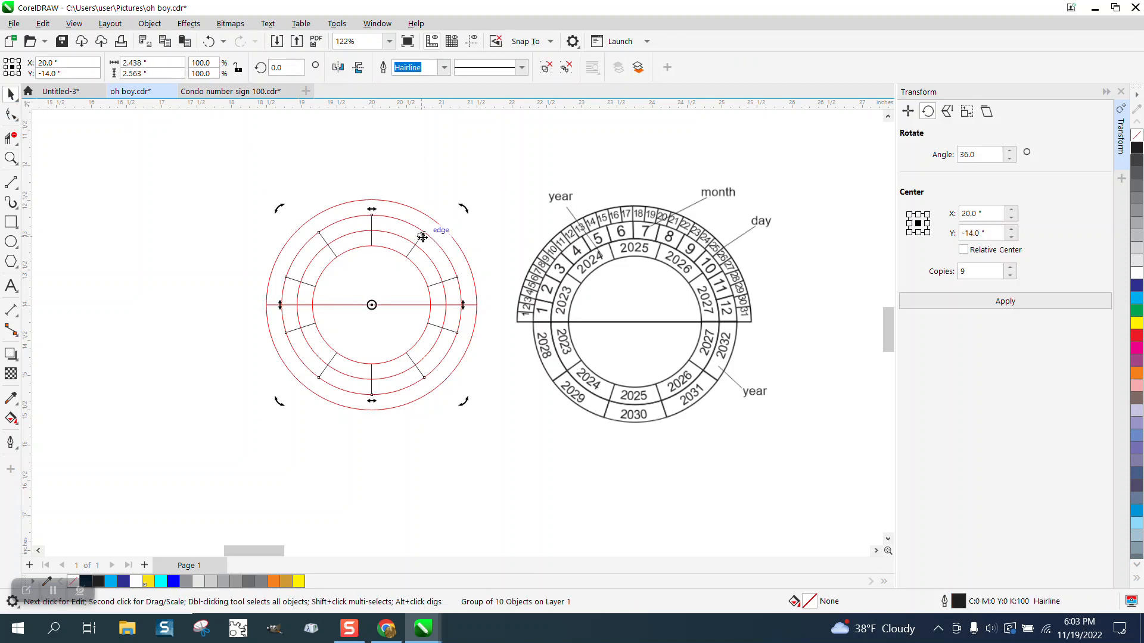
{"action": "mouse_move", "coordinate": [547, 164]}
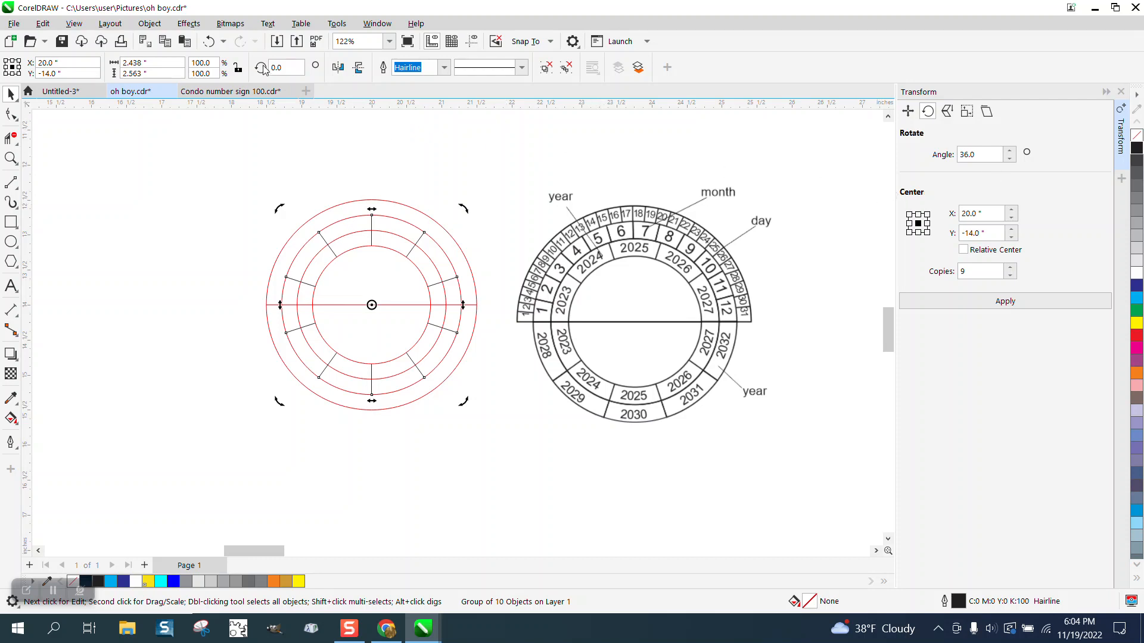
{"action": "mouse_move", "coordinate": [237, 67]}
{"action": "type", "text": "18"}
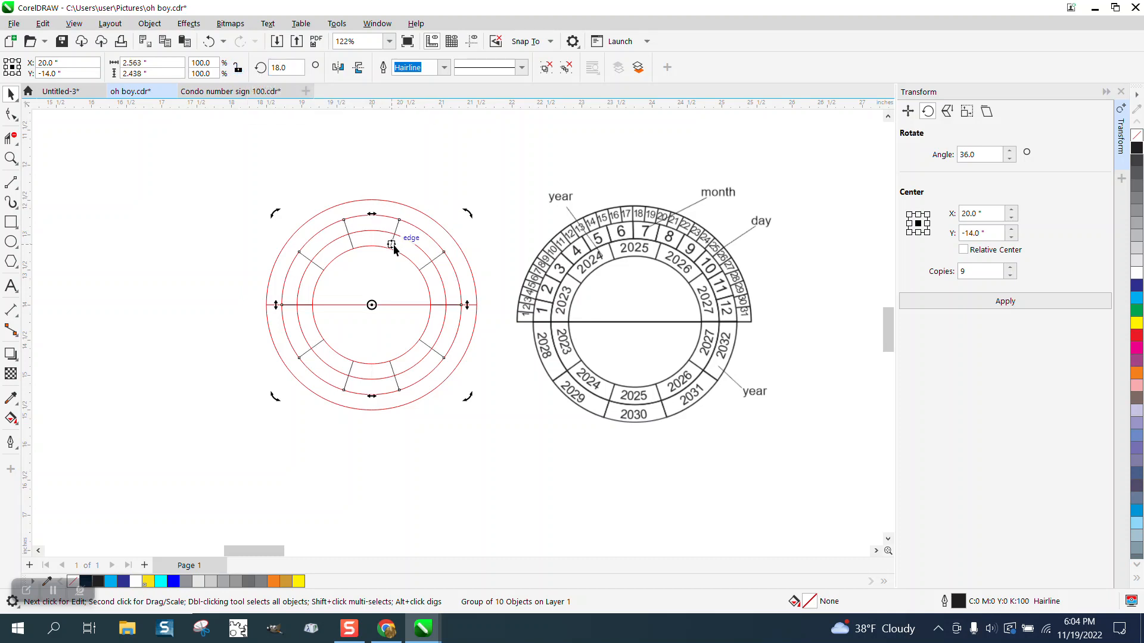
{"action": "mouse_move", "coordinate": [452, 172]}
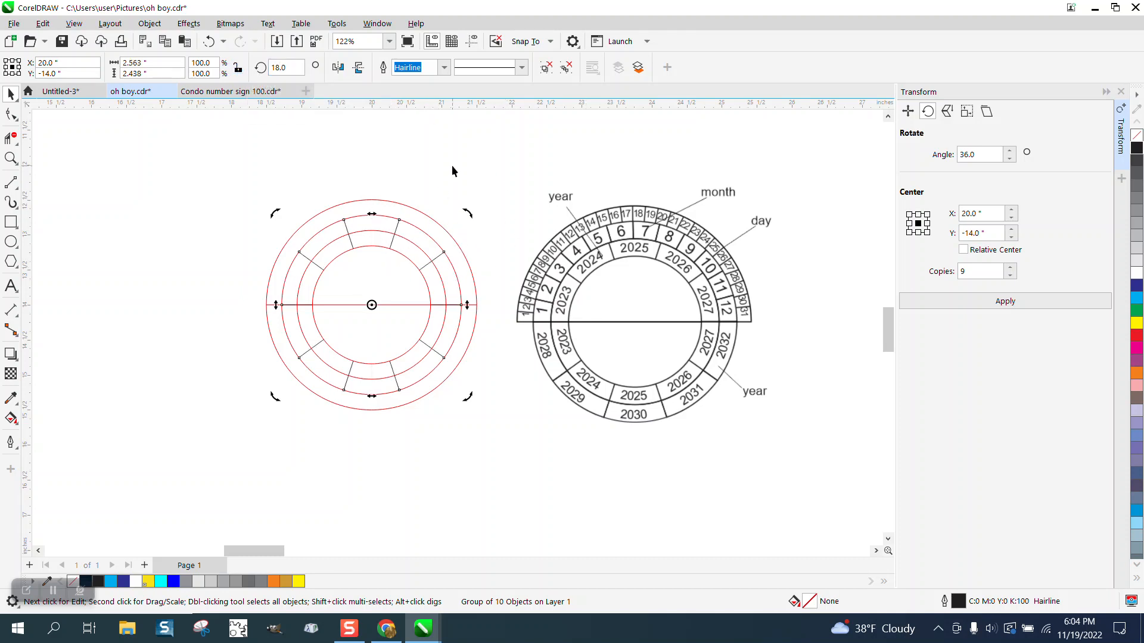
{"action": "mouse_move", "coordinate": [460, 178]}
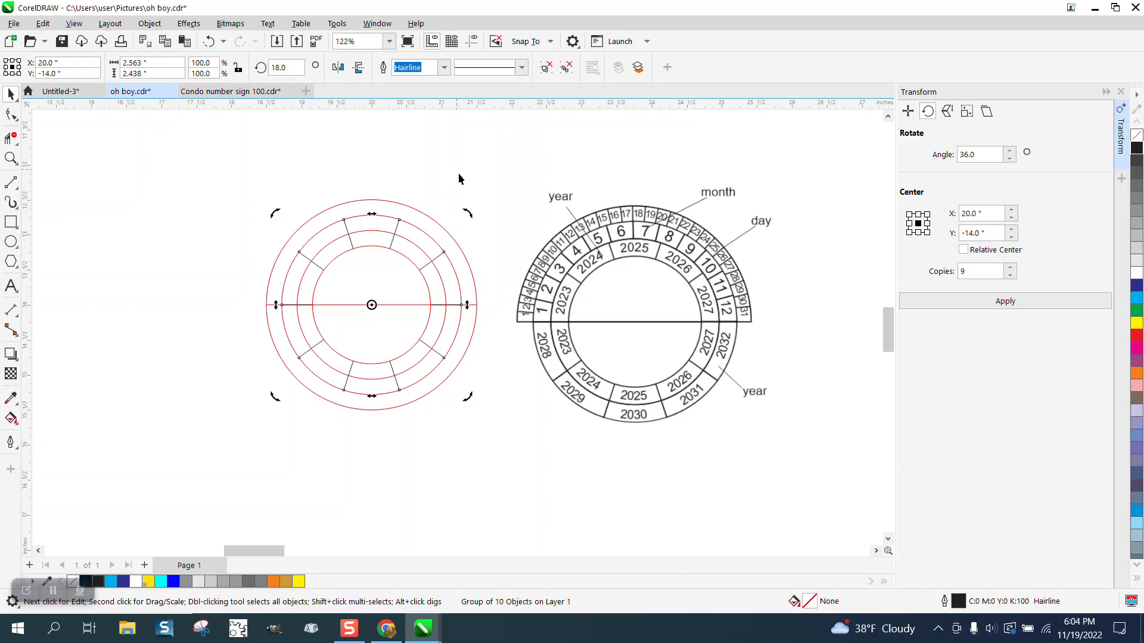
{"action": "mouse_move", "coordinate": [431, 412]}
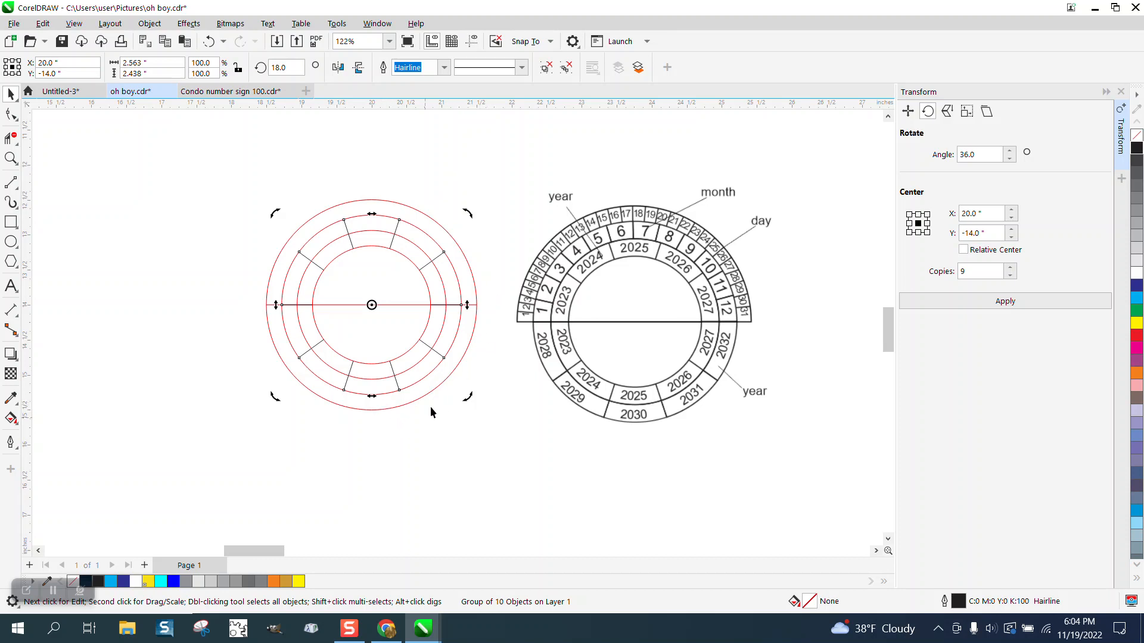
{"action": "mouse_move", "coordinate": [725, 352]}
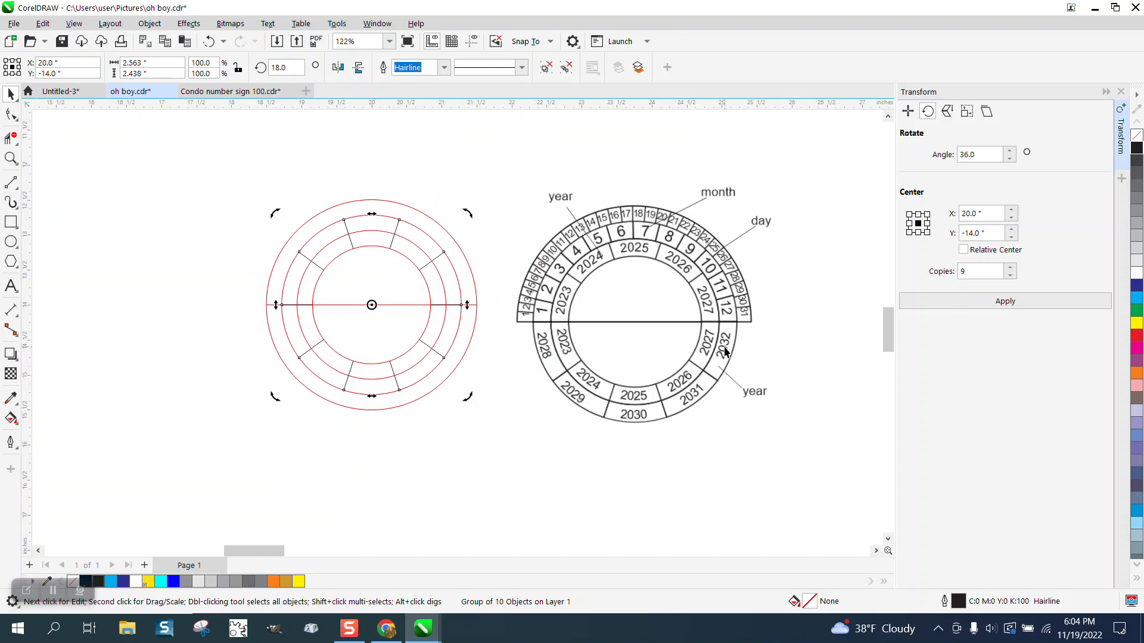
{"action": "mouse_move", "coordinate": [436, 371]}
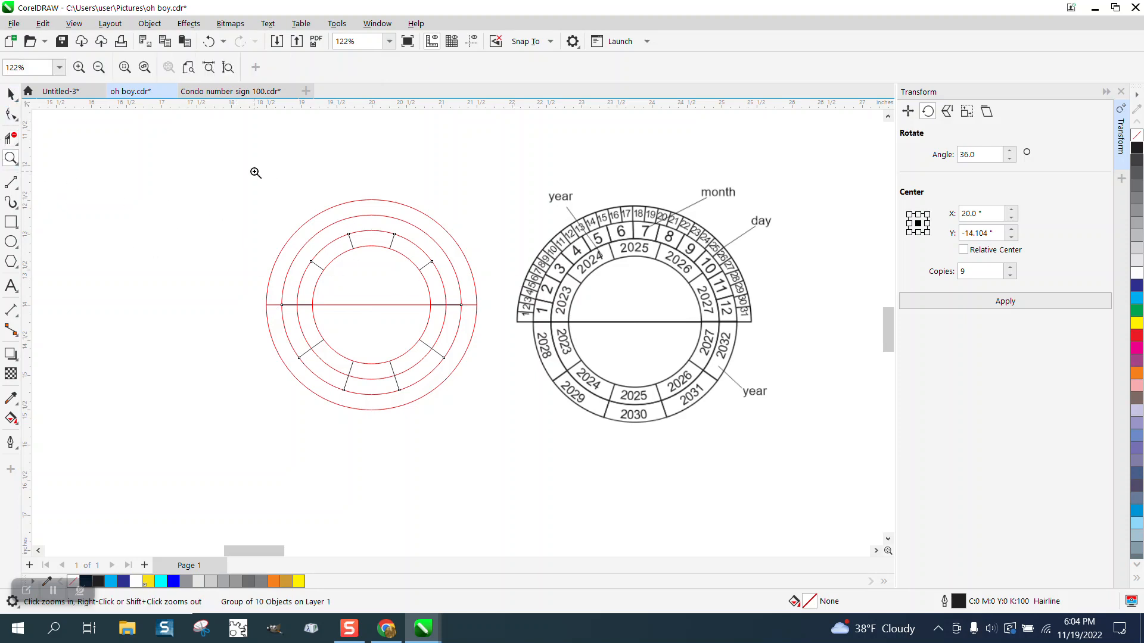
{"action": "left_click", "coordinate": [369, 305]}
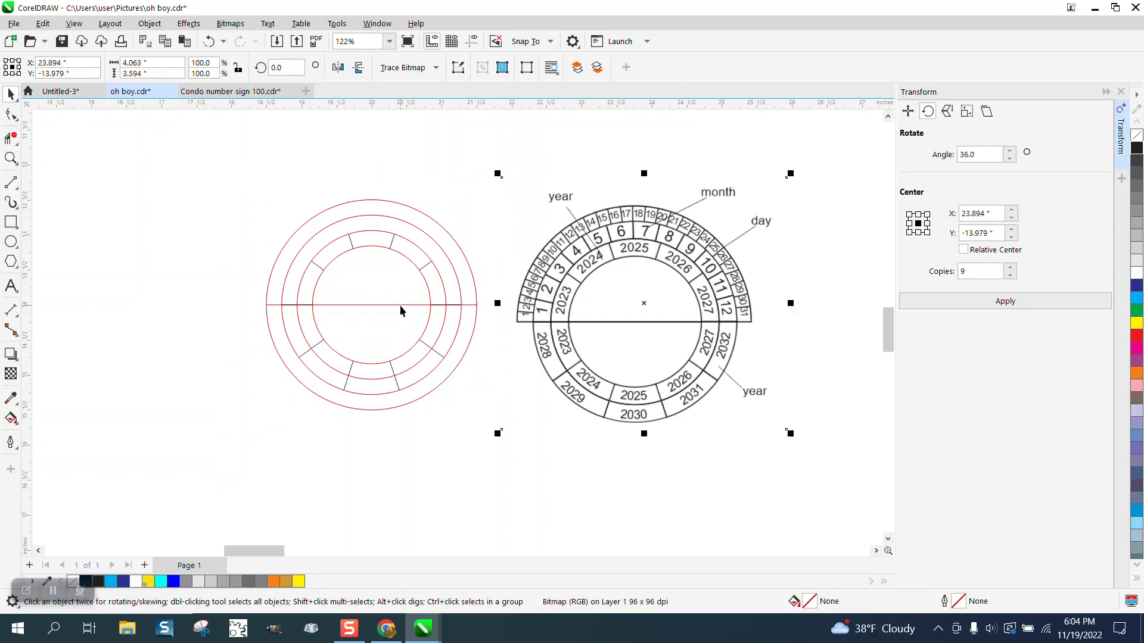
Give the midline a 1.5 pt black outline and select the three-object wheel group.
{"action": "left_click", "coordinate": [371, 305]}
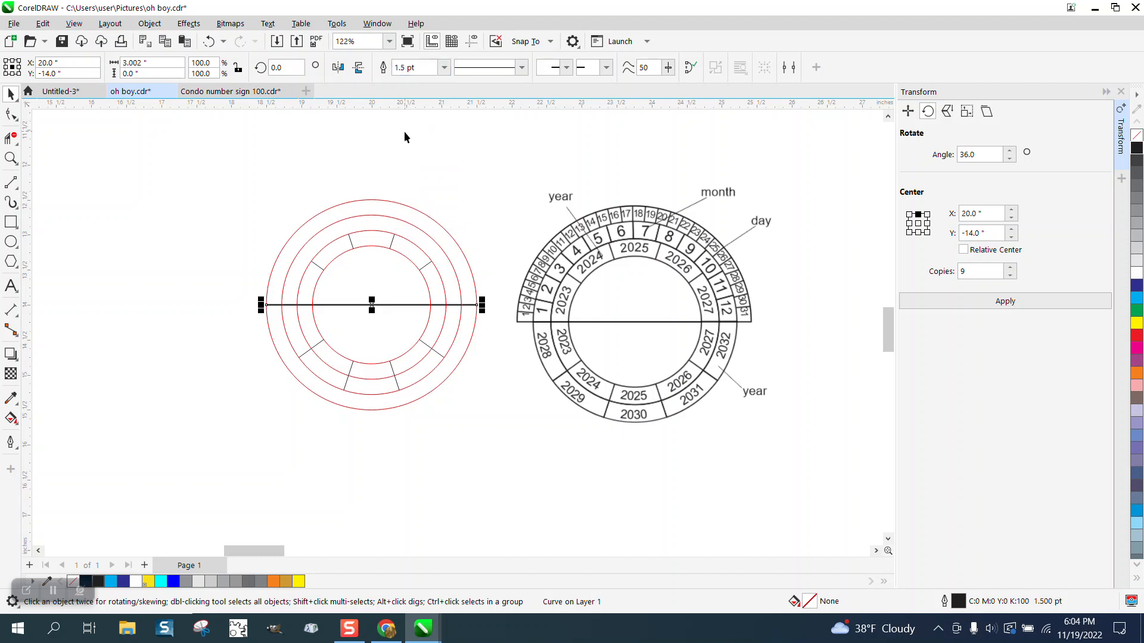
{"action": "mouse_move", "coordinate": [205, 191]}
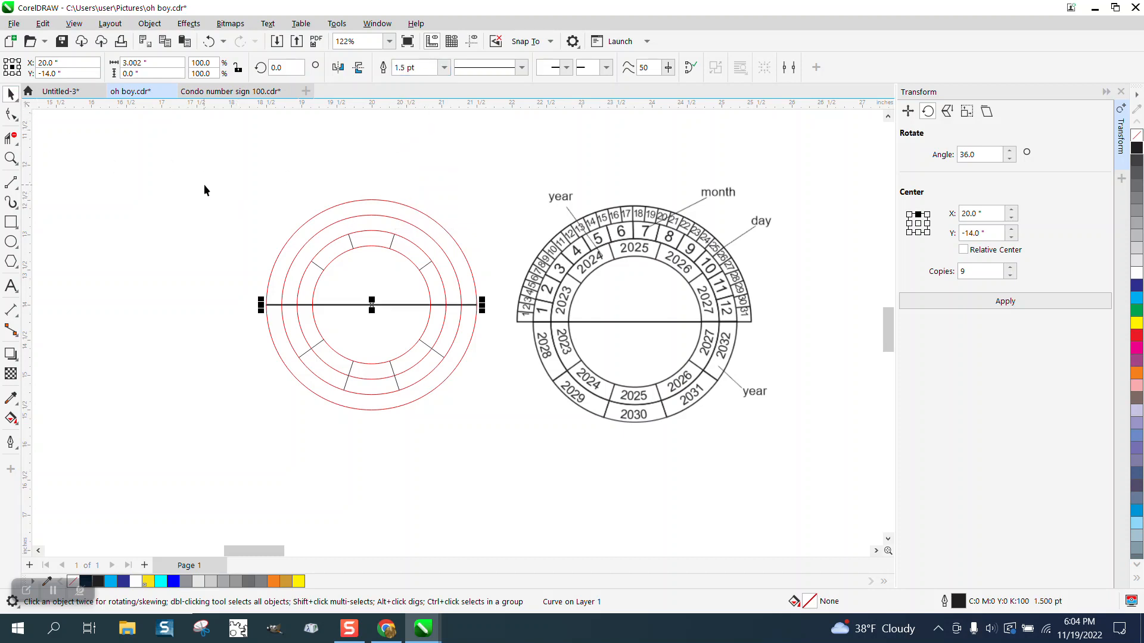
{"action": "left_click", "coordinate": [371, 303]}
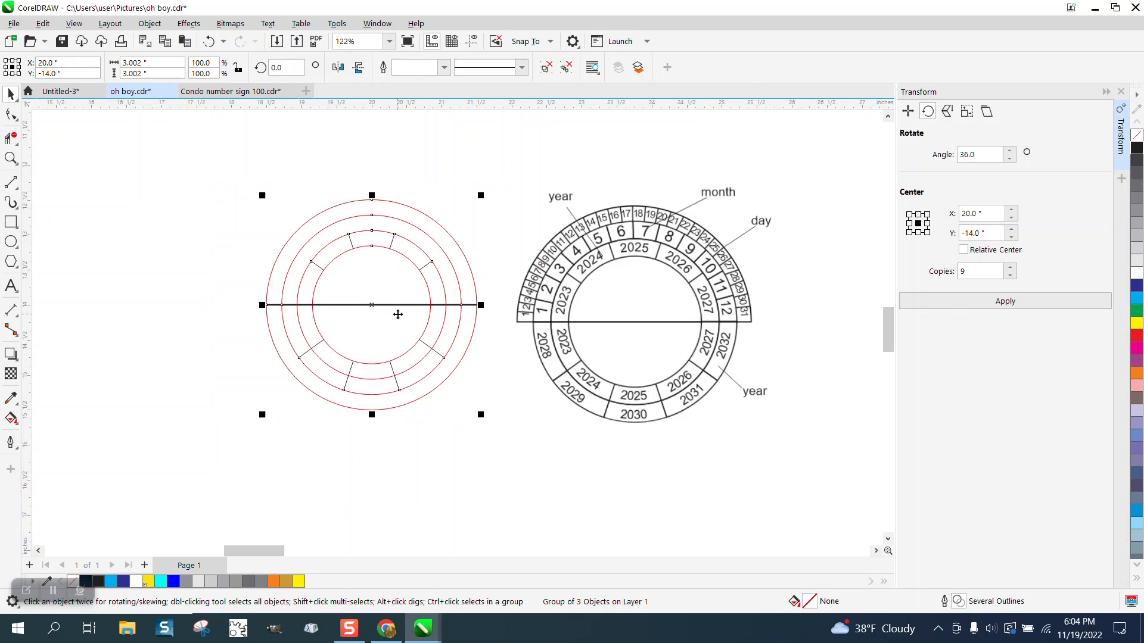
{"action": "mouse_move", "coordinate": [718, 285]}
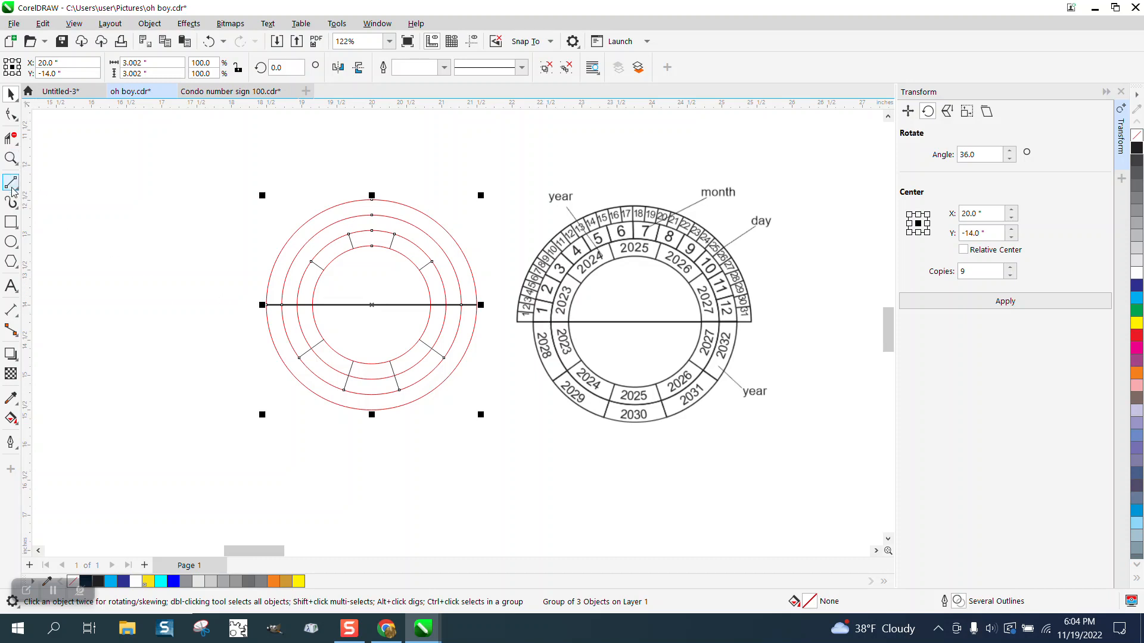
Zoom in on the top of the rings and choose the 2-Point Line tool.
{"action": "left_click", "coordinate": [10, 159]}
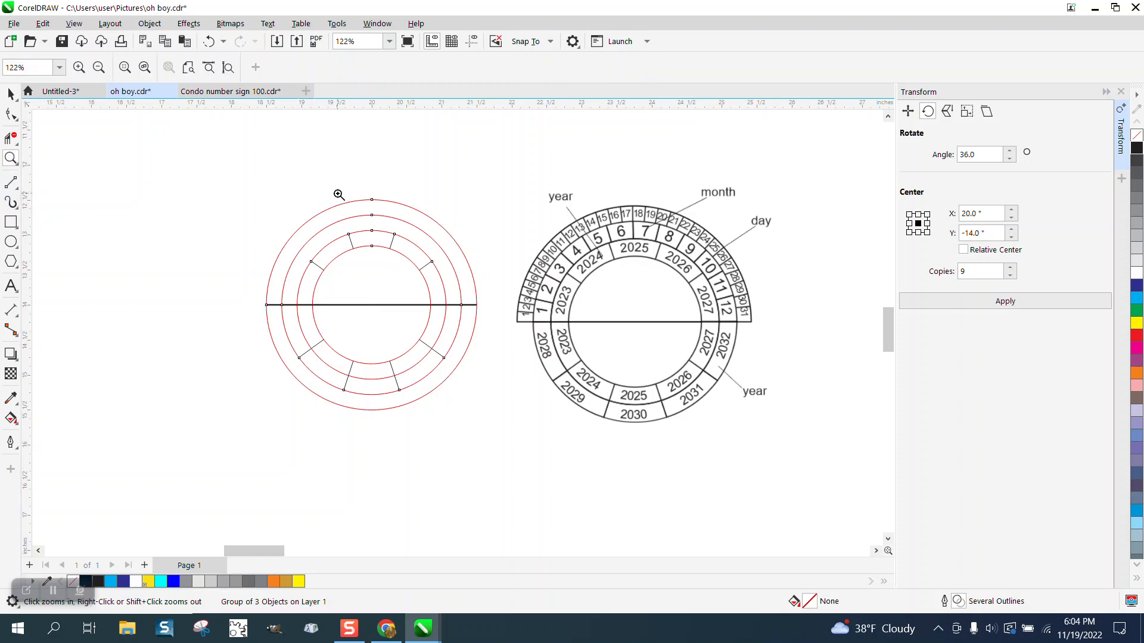
{"action": "left_click", "coordinate": [337, 194]}
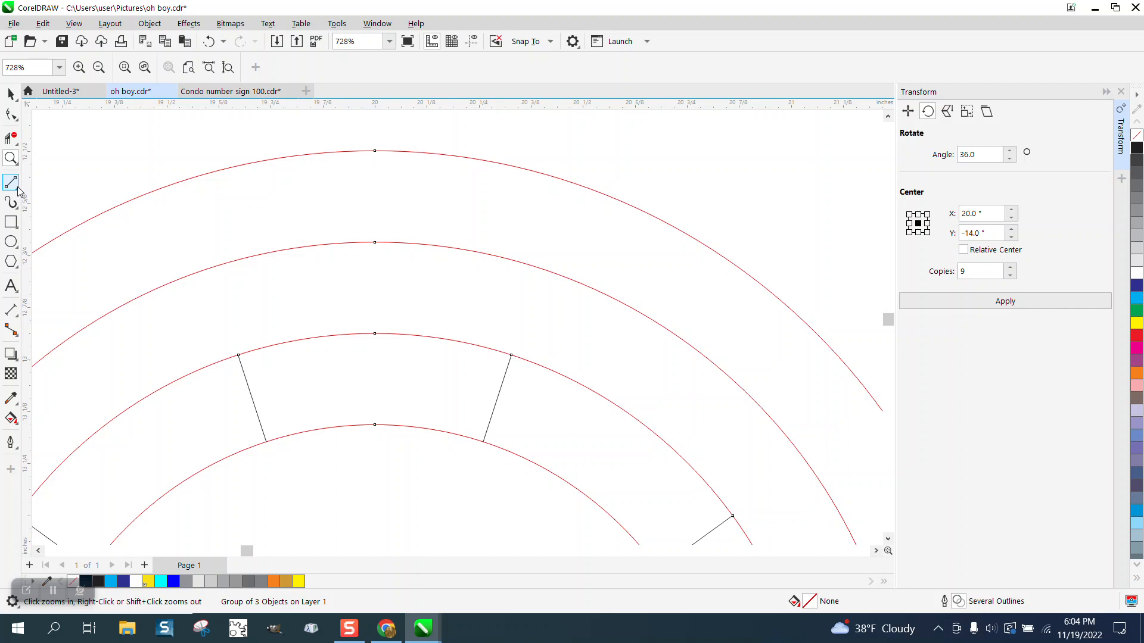
{"action": "left_click", "coordinate": [10, 182]}
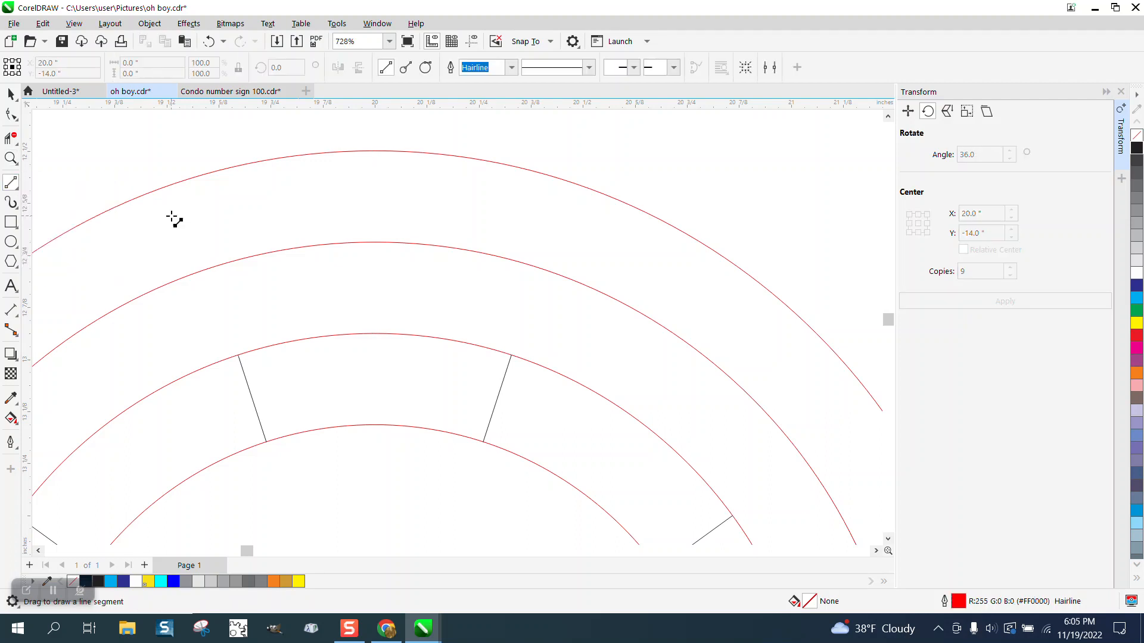
{"action": "mouse_move", "coordinate": [375, 335]}
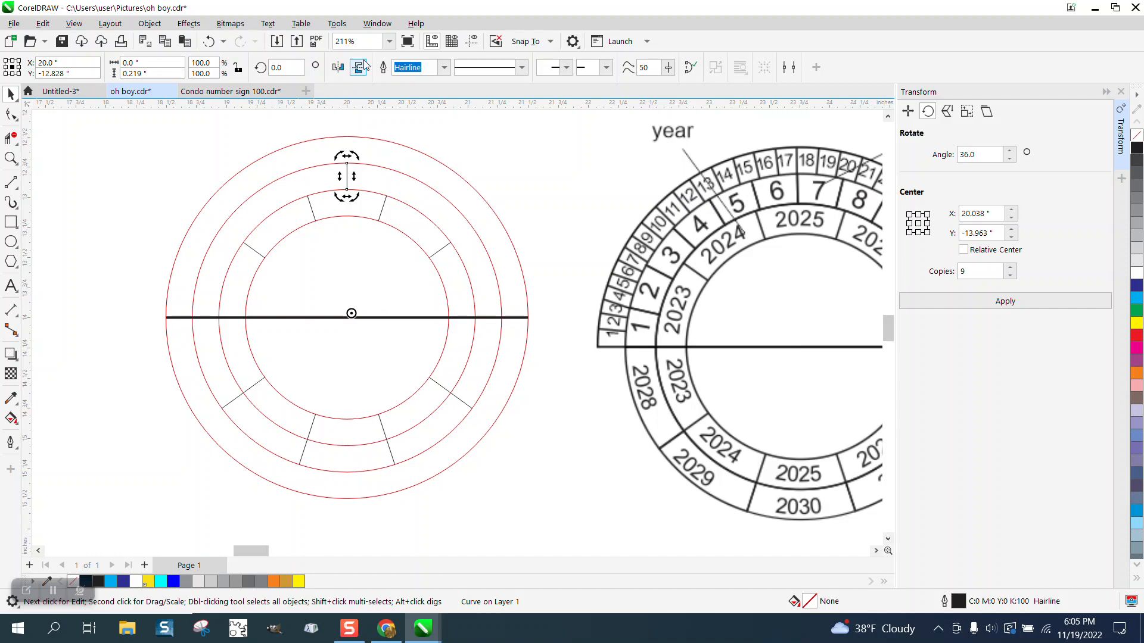
Create eleven copies of the top divider rotated in 15° steps around the wheel centre.
{"action": "left_click", "coordinate": [470, 41]}
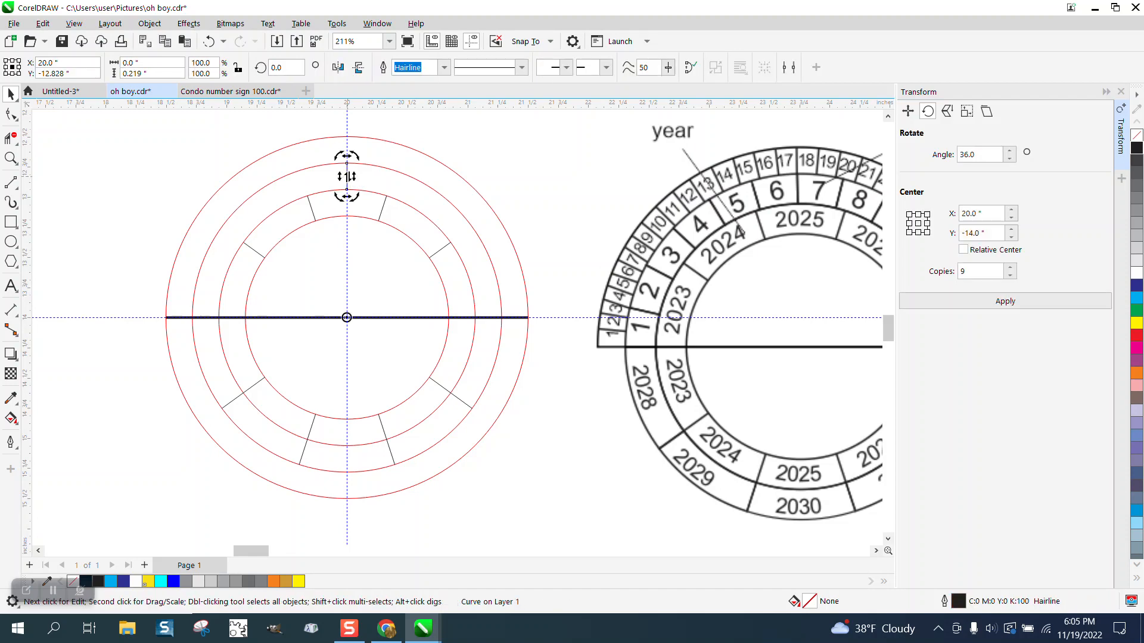
{"action": "mouse_move", "coordinate": [510, 173]}
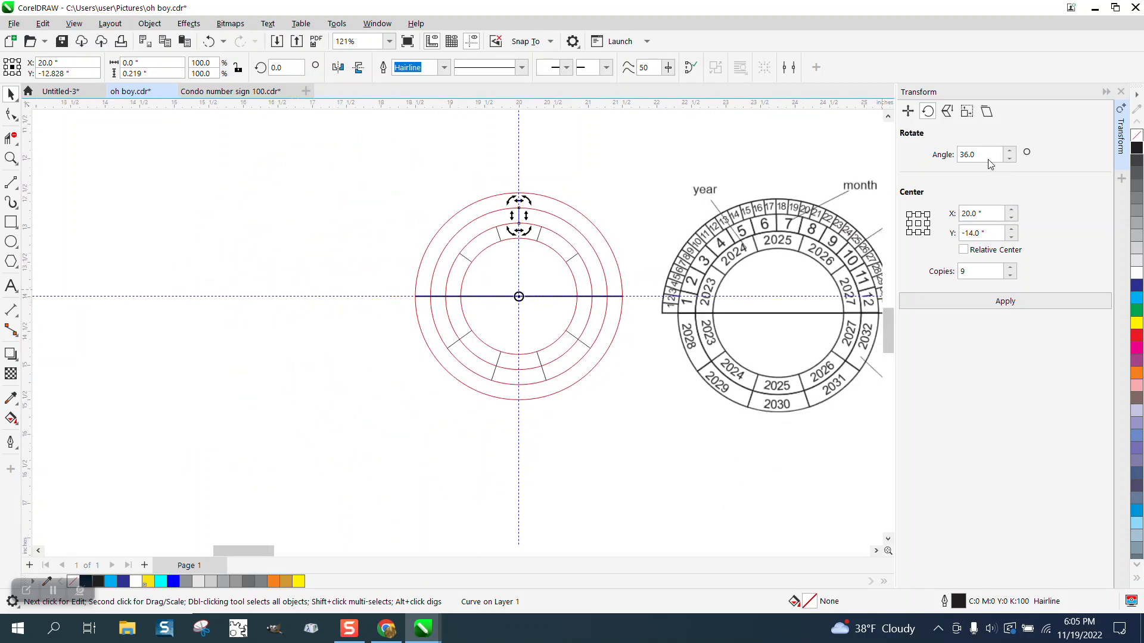
{"action": "left_click", "coordinate": [980, 154]}
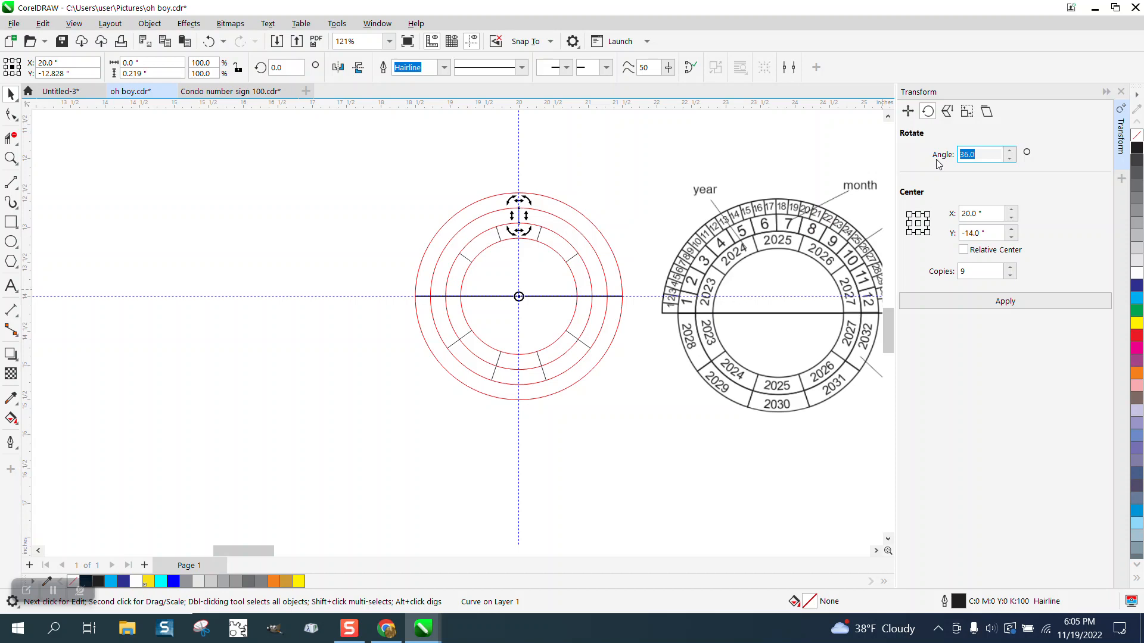
{"action": "type", "text": "18"}
{"action": "type", "text": "15"}
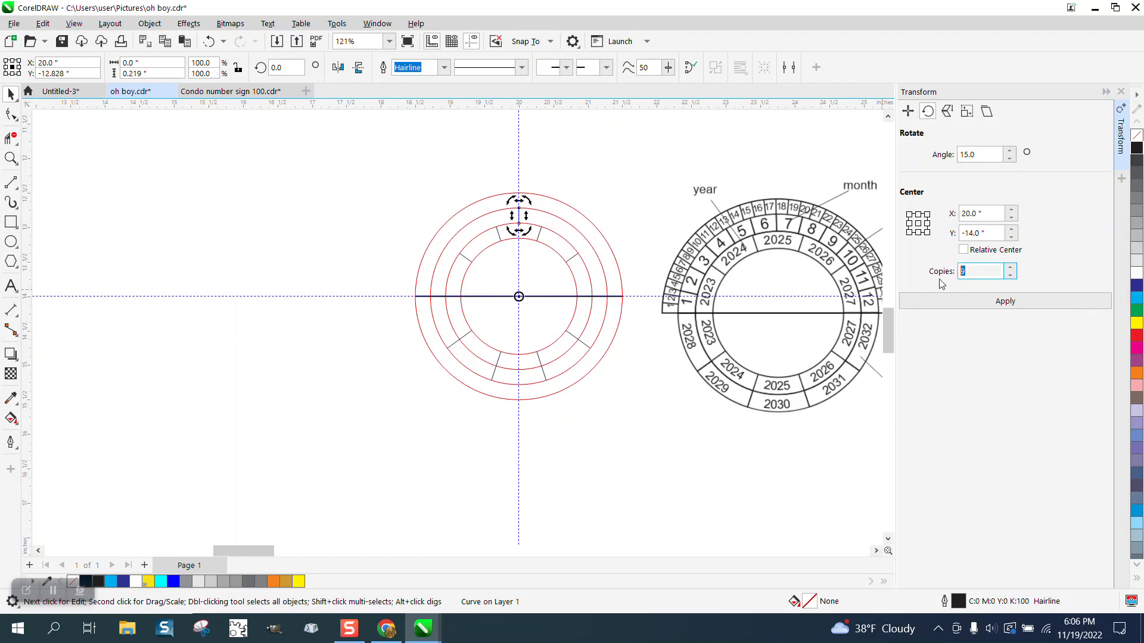
{"action": "left_click", "coordinate": [1005, 300]}
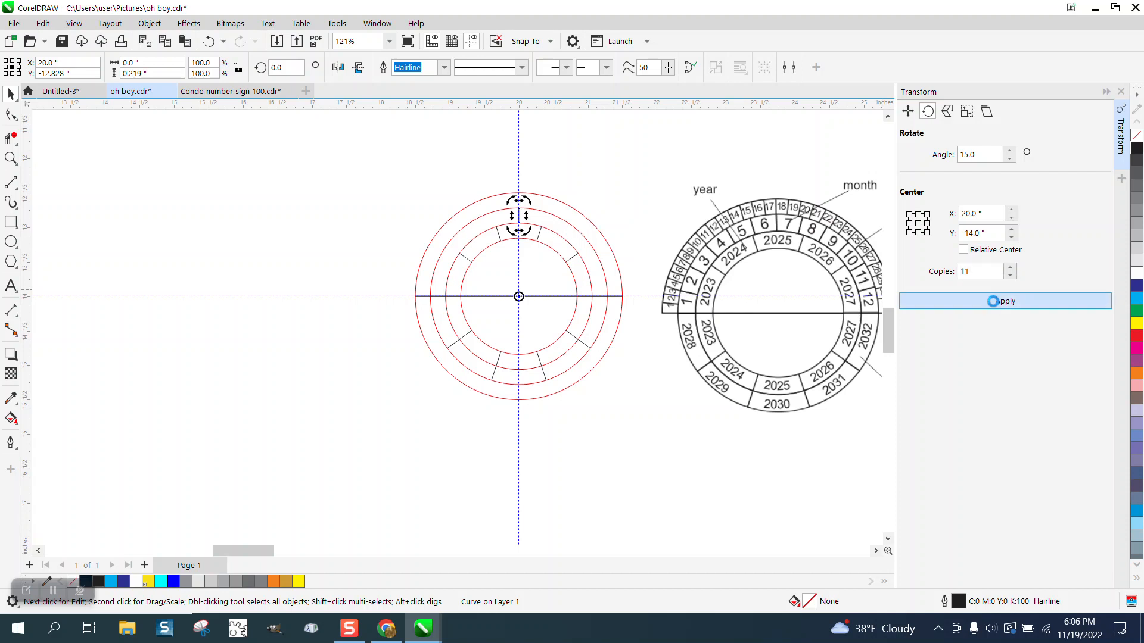
{"action": "left_click", "coordinate": [1005, 300]}
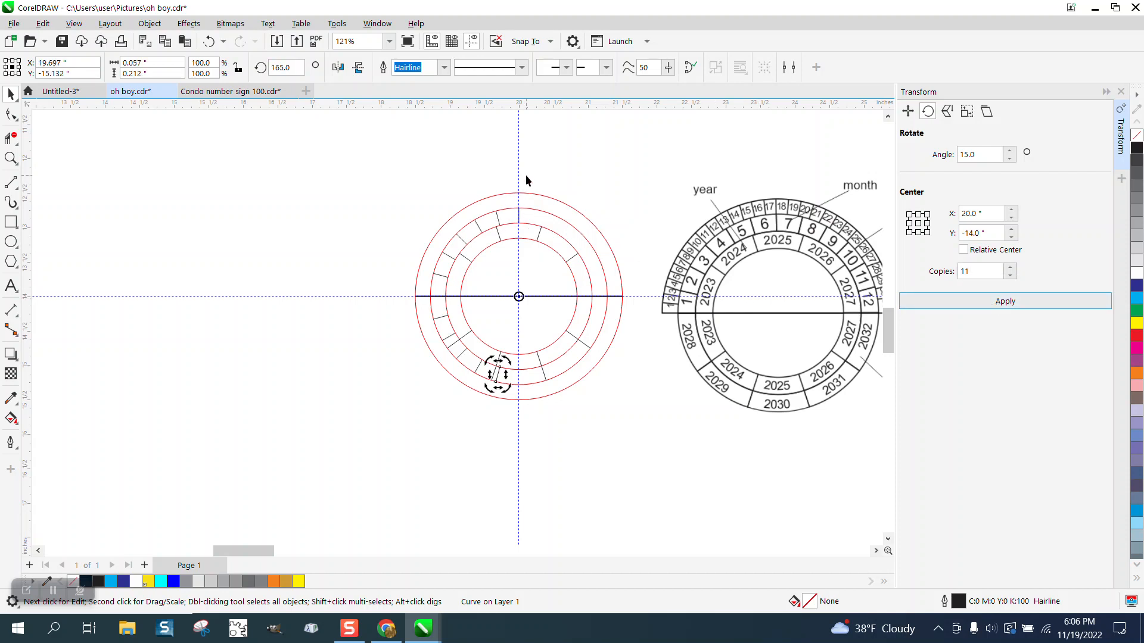
{"action": "mouse_move", "coordinate": [344, 162]}
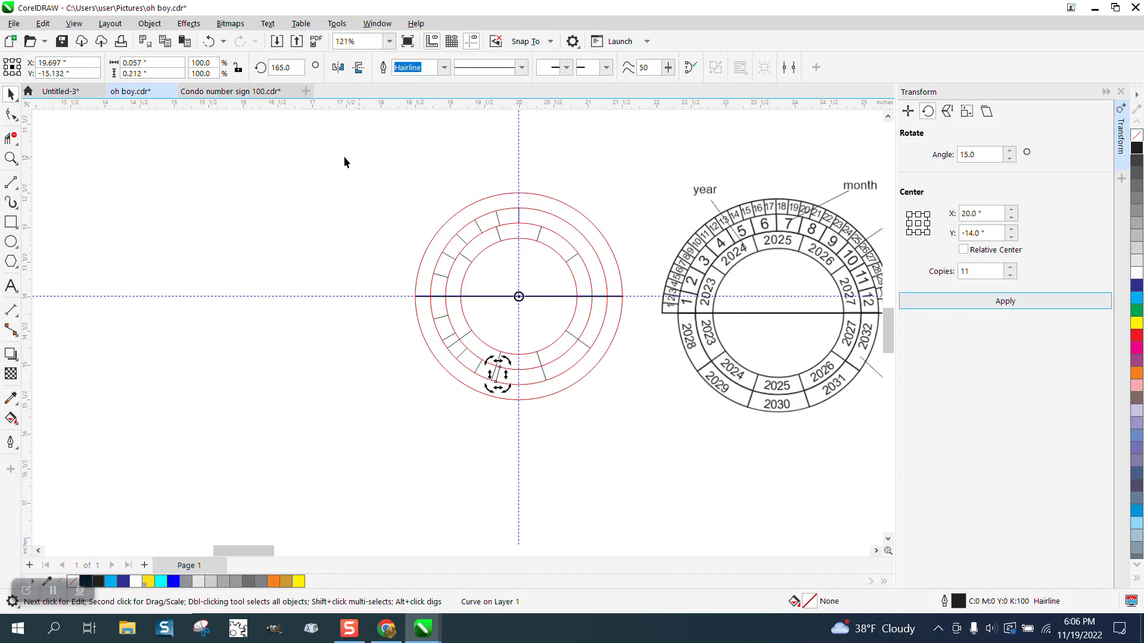
{"action": "mouse_move", "coordinate": [349, 180]}
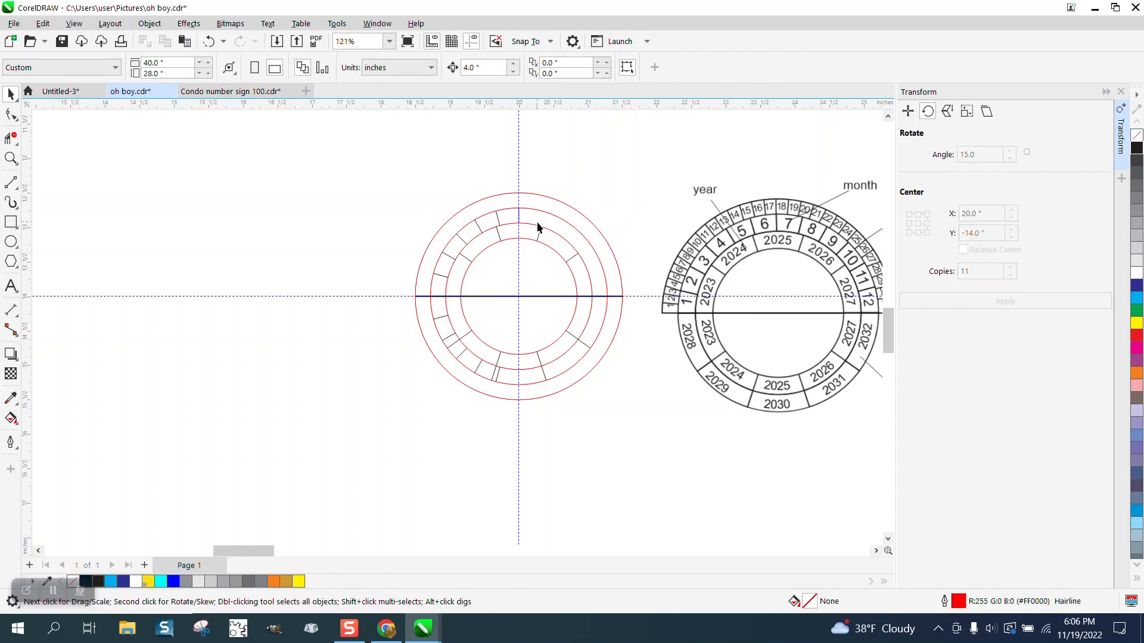
{"action": "mouse_move", "coordinate": [500, 224]}
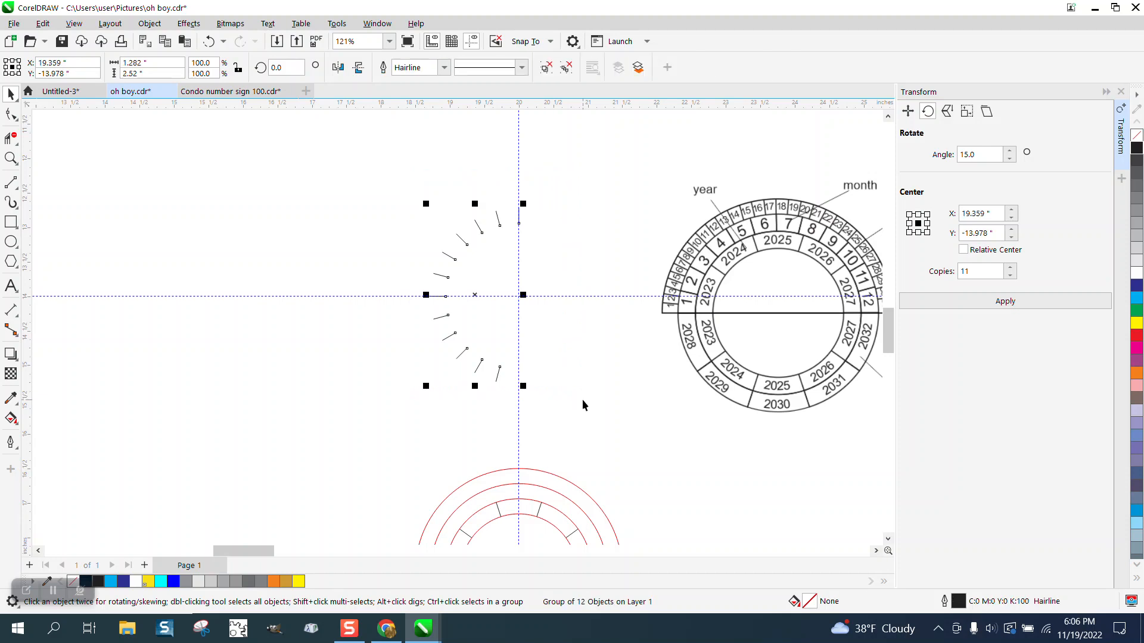
{"action": "mouse_move", "coordinate": [529, 327]}
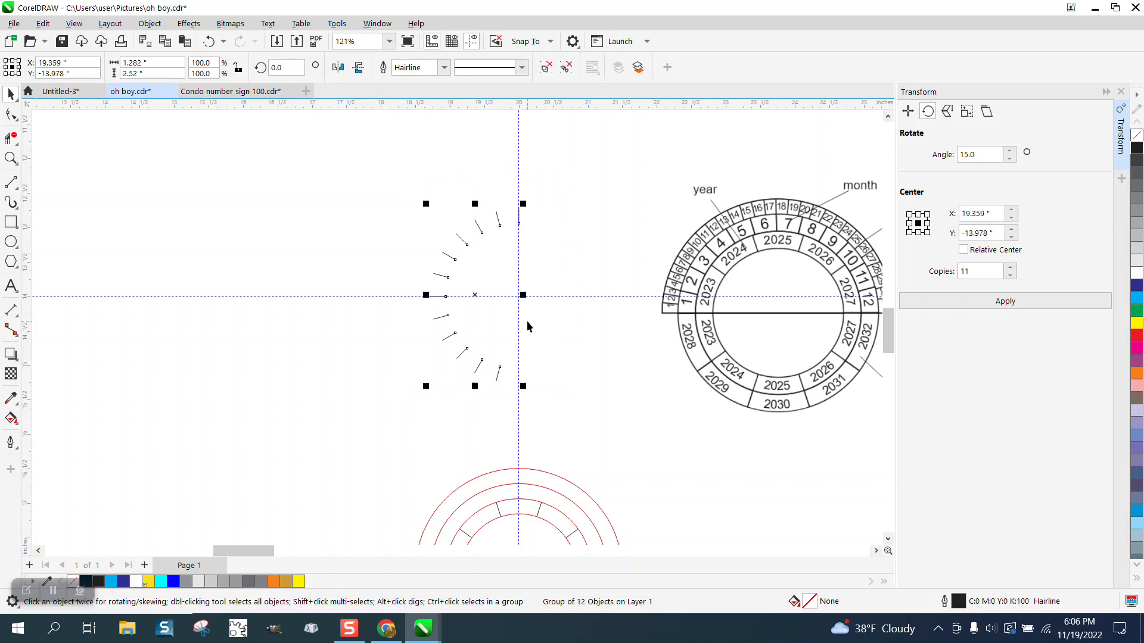
Try rotation values on the tick group, then drag the ring set onto the ticks' centre.
{"action": "left_click", "coordinate": [283, 67]}
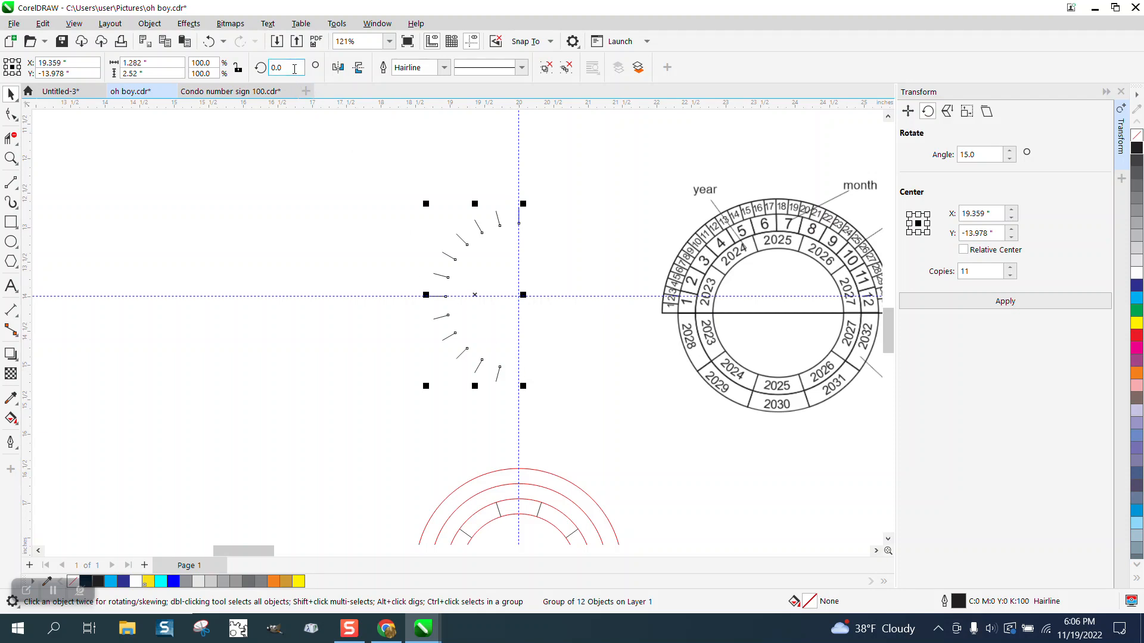
{"action": "mouse_move", "coordinate": [237, 68]}
{"action": "type", "text": "315"}
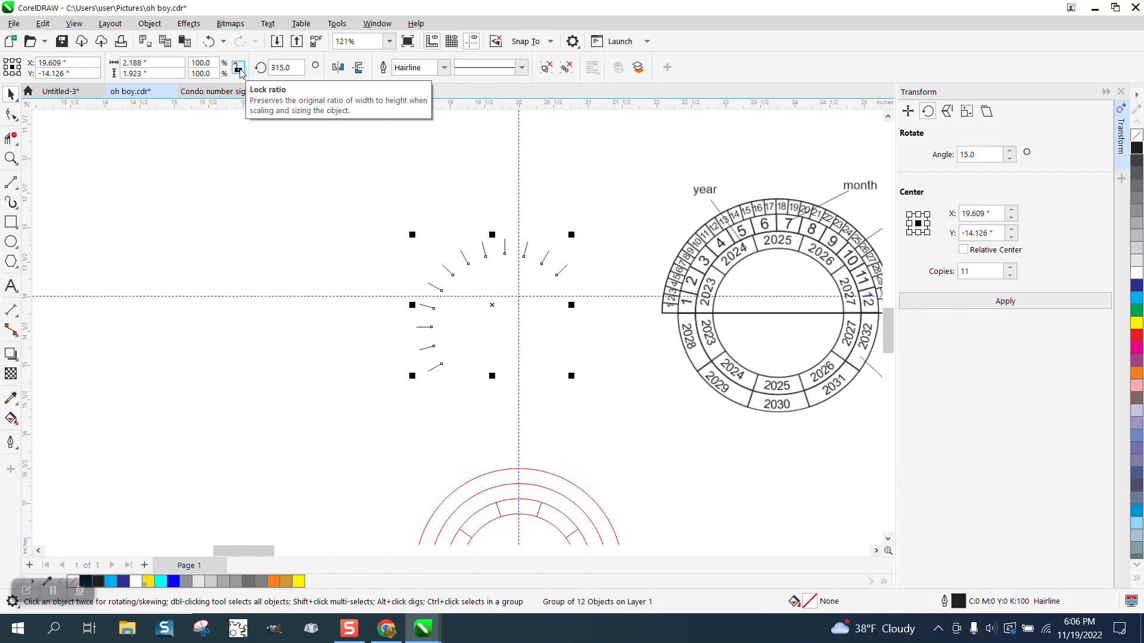
{"action": "left_click", "coordinate": [283, 67]}
{"action": "type", "text": "270"}
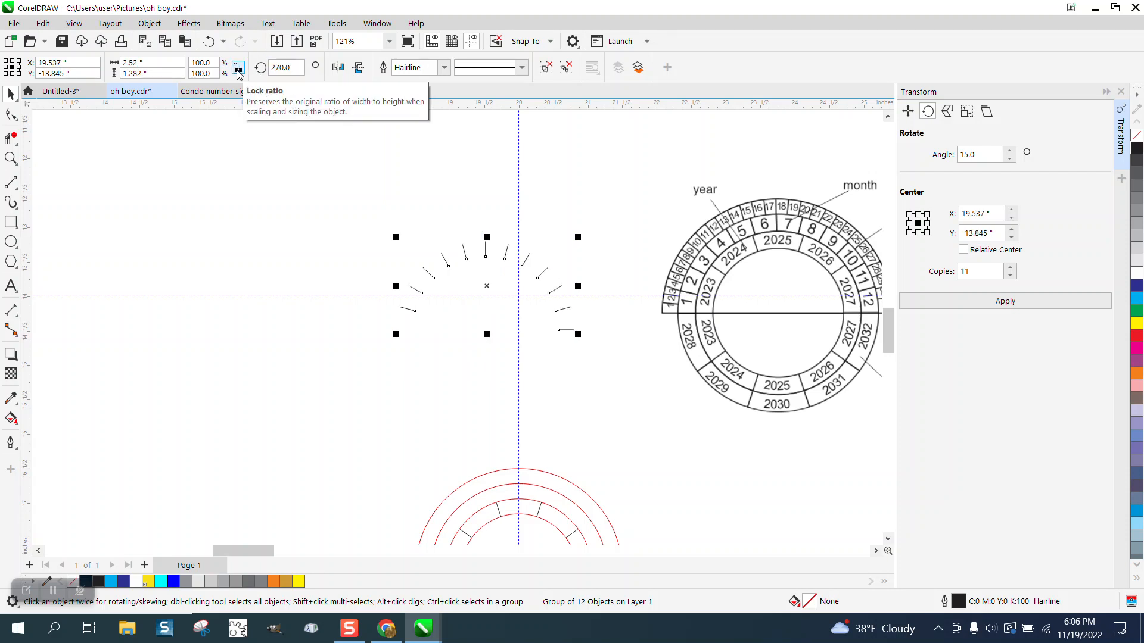
{"action": "mouse_move", "coordinate": [405, 347]}
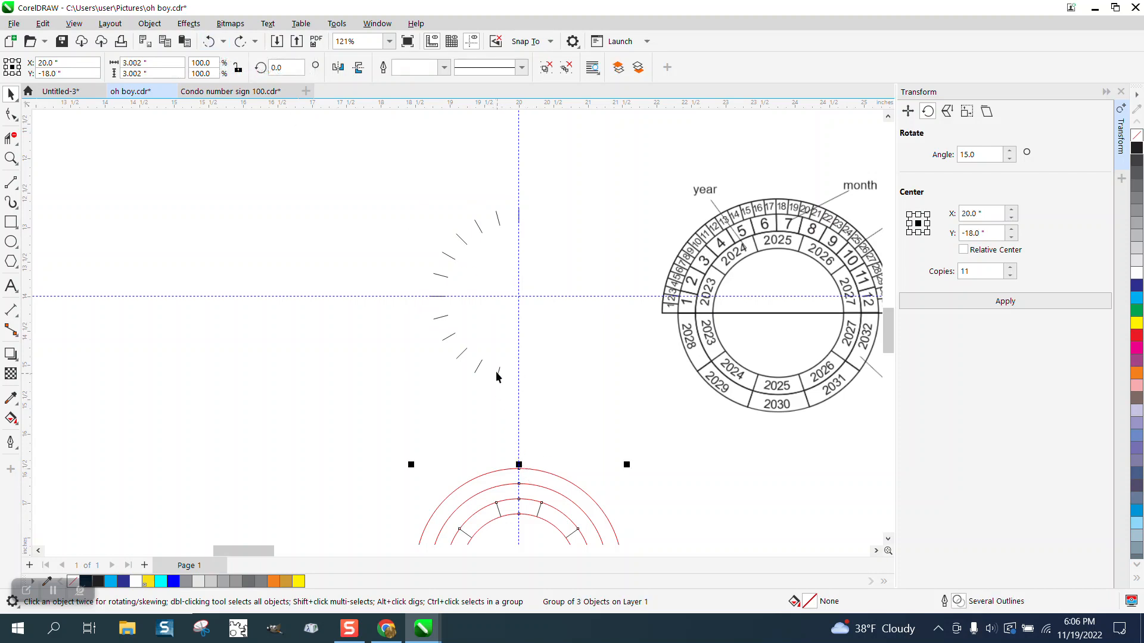
{"action": "mouse_move", "coordinate": [519, 465]}
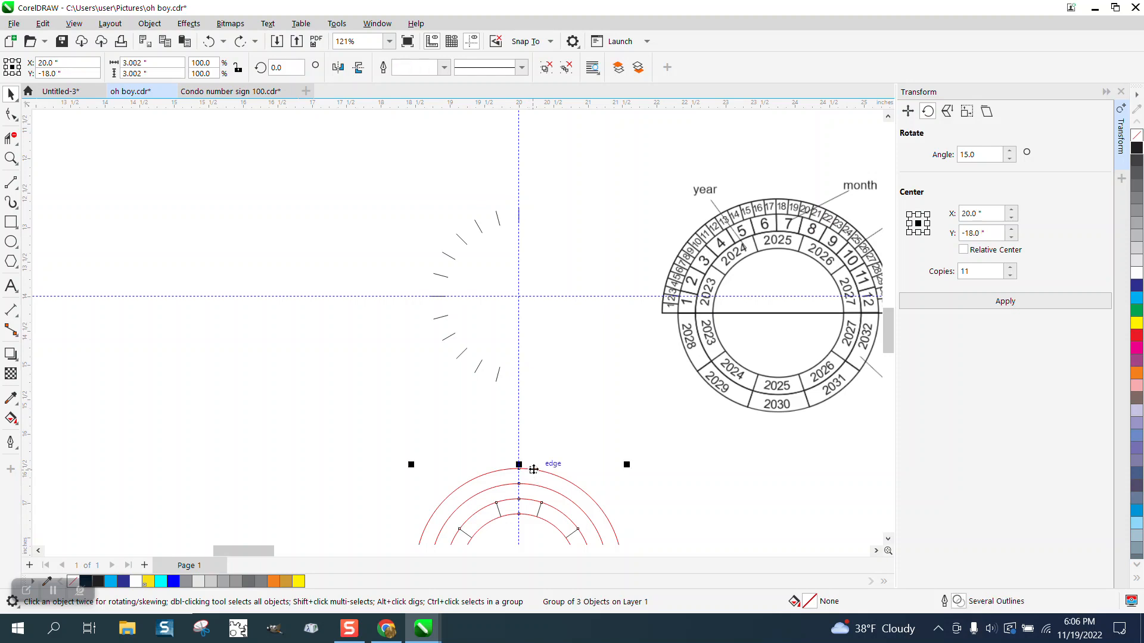
{"action": "left_click_drag", "start_coordinate": [518, 465], "coordinate": [517, 296]}
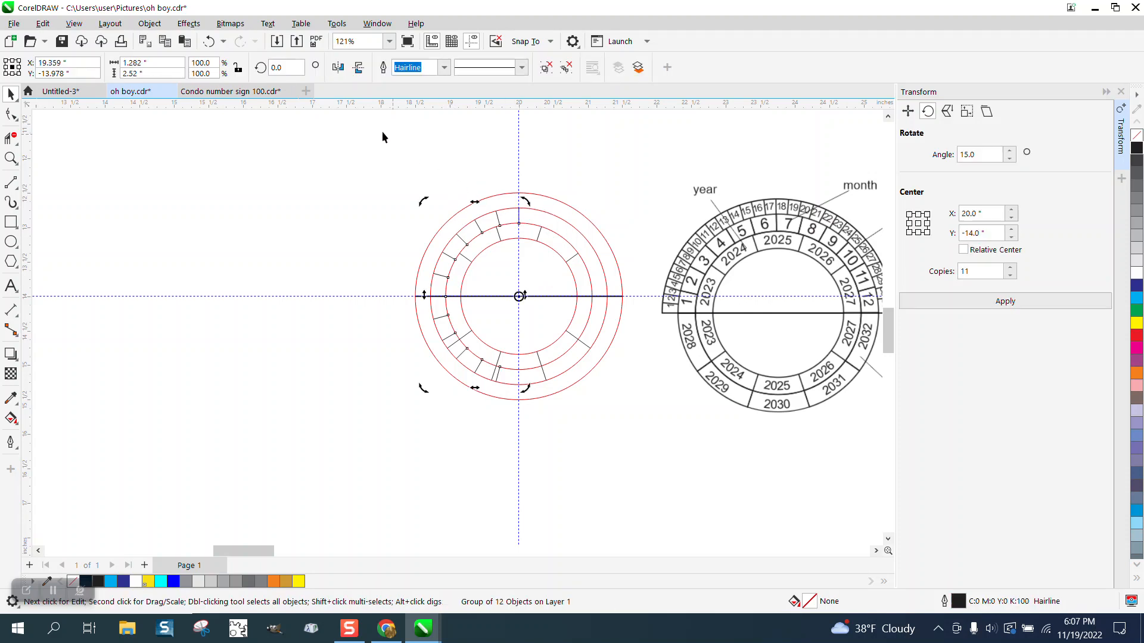
Rotate the twelve-divider group to 270° and deselect everything.
{"action": "left_click", "coordinate": [283, 67]}
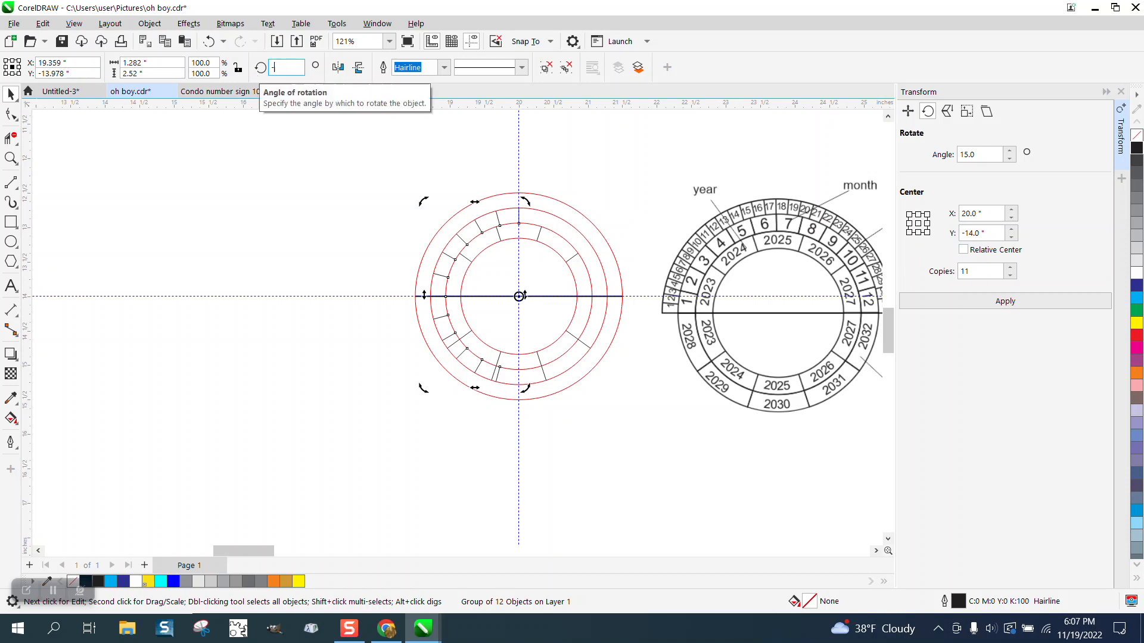
{"action": "type", "text": "270.0"}
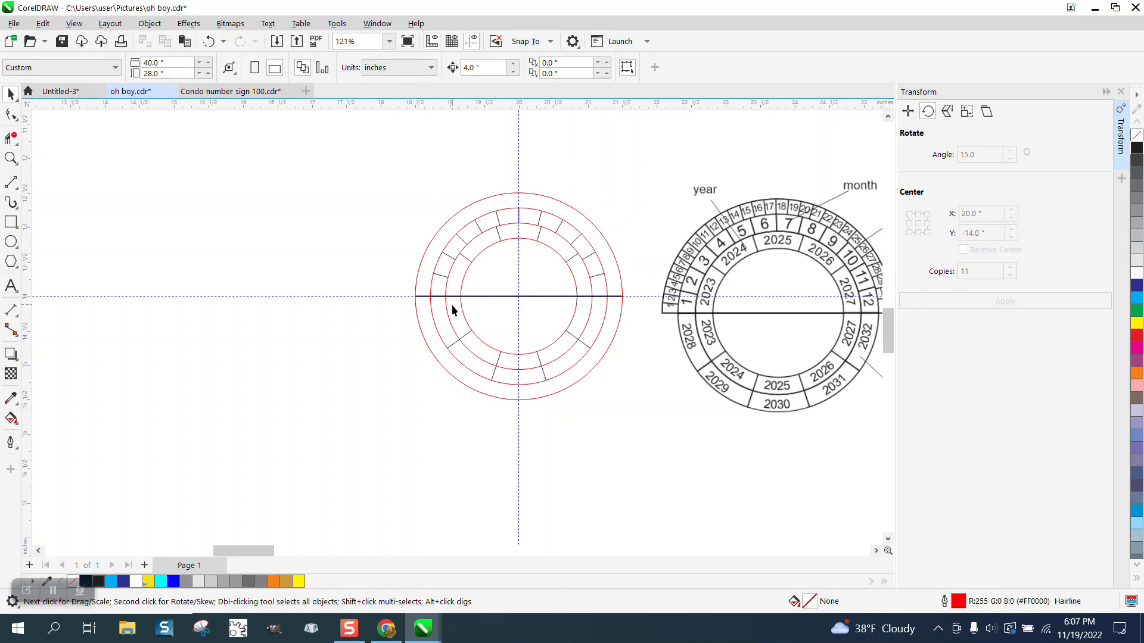
{"action": "left_click", "coordinate": [12, 159]}
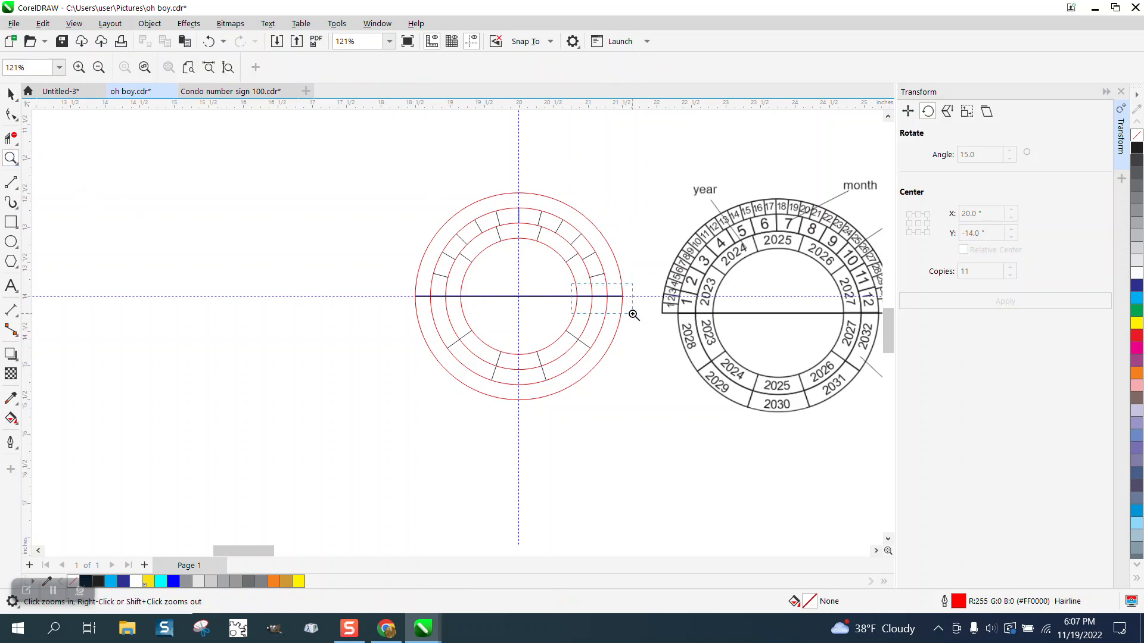
Zoom in, select the ring drawing, zoom to the wheel top, and pick the 2-Point Line tool.
{"action": "left_click", "coordinate": [633, 315]}
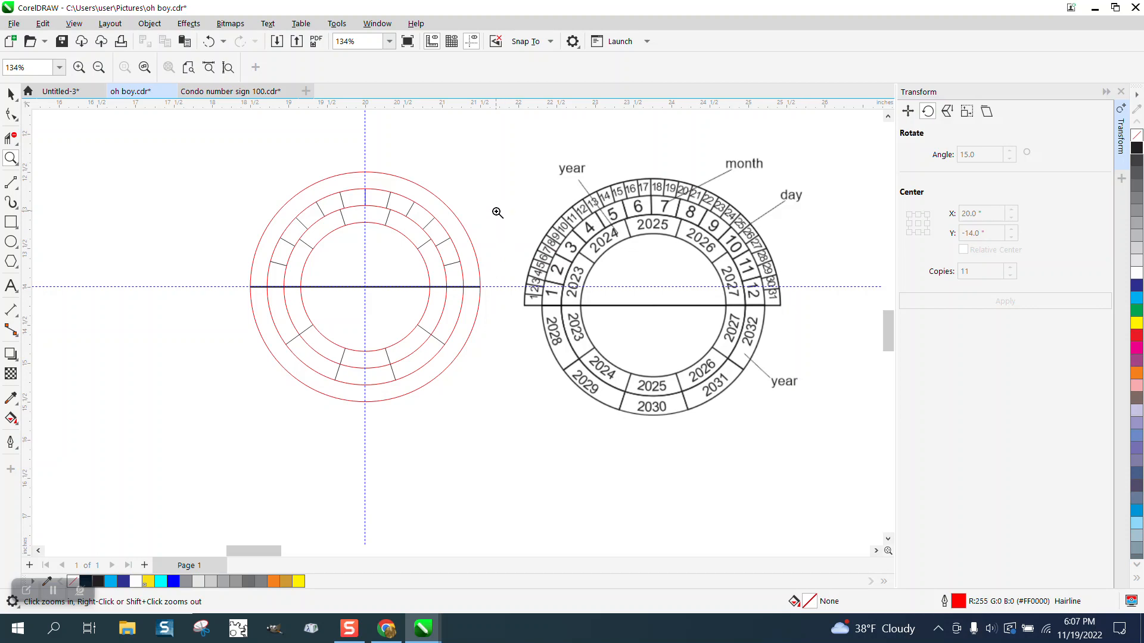
{"action": "mouse_move", "coordinate": [780, 321]}
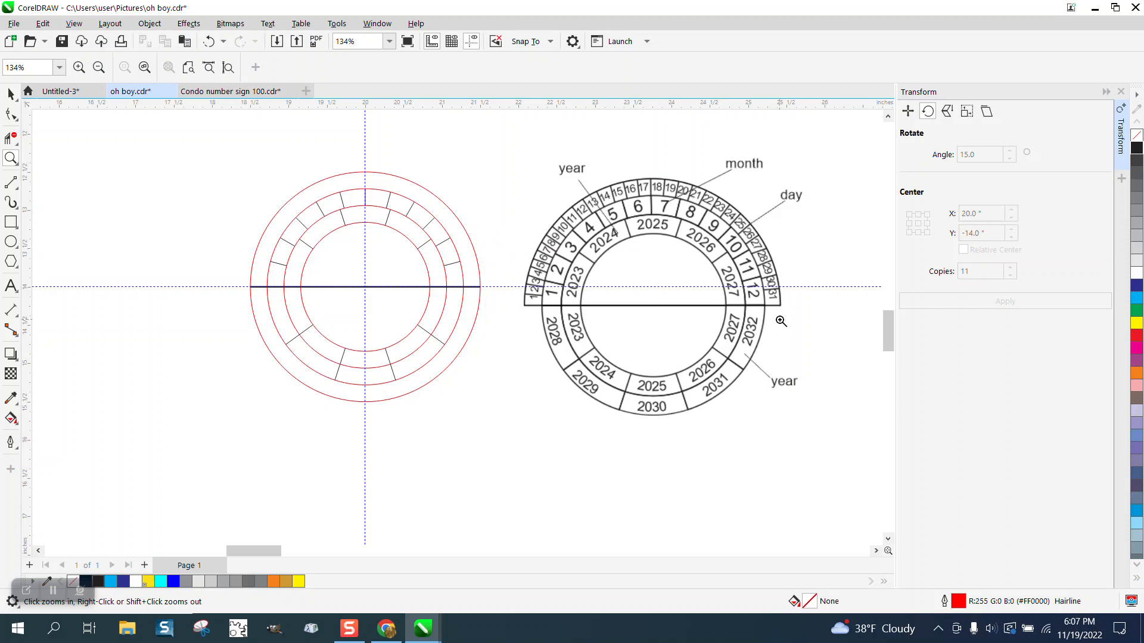
{"action": "mouse_move", "coordinate": [805, 312]}
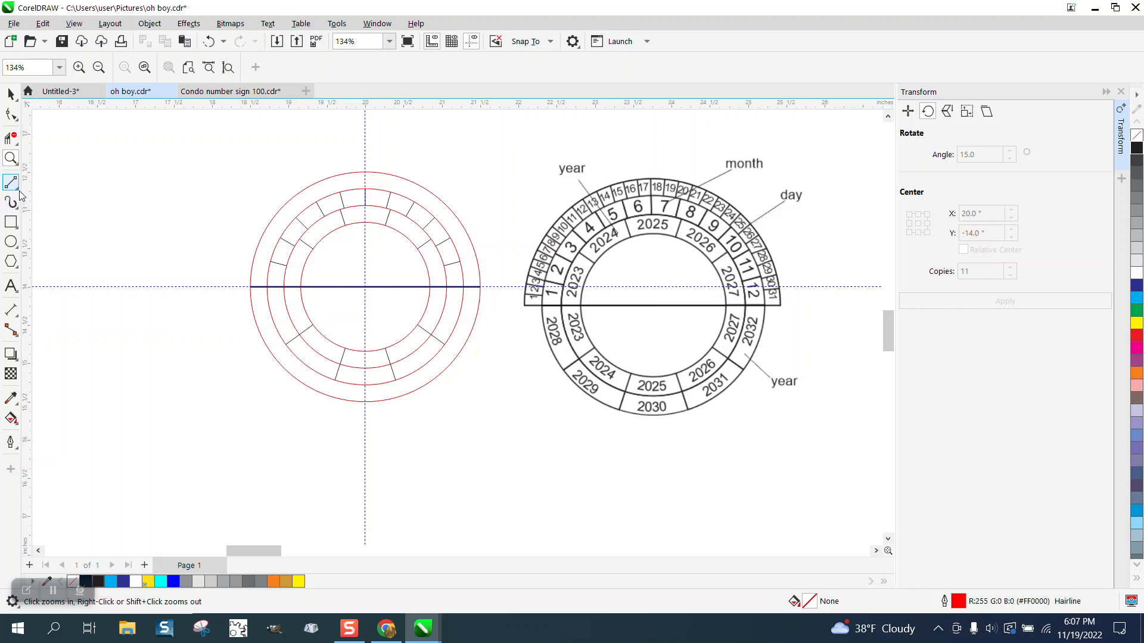
{"action": "left_click", "coordinate": [11, 115]}
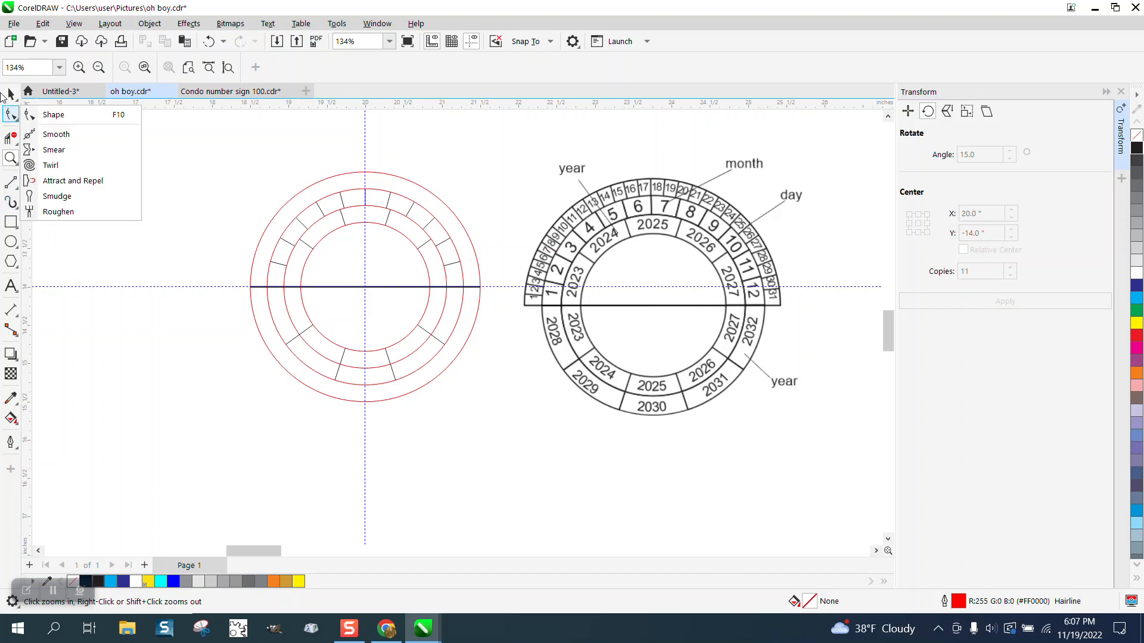
{"action": "left_click", "coordinate": [11, 93]}
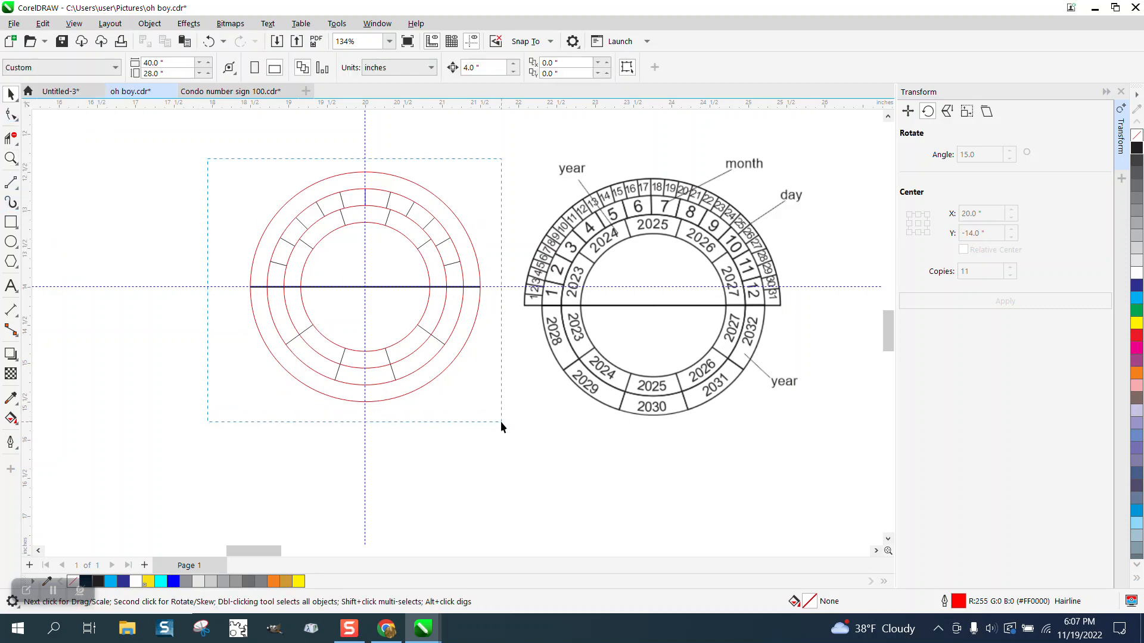
{"action": "left_click", "coordinate": [354, 289]}
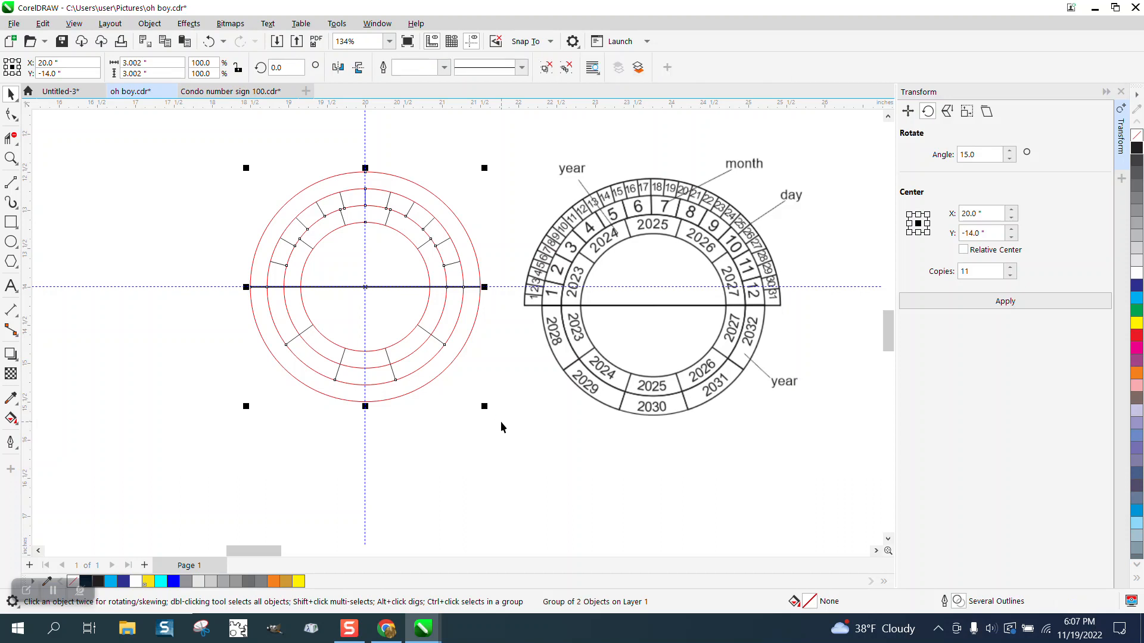
{"action": "left_click", "coordinate": [12, 181]}
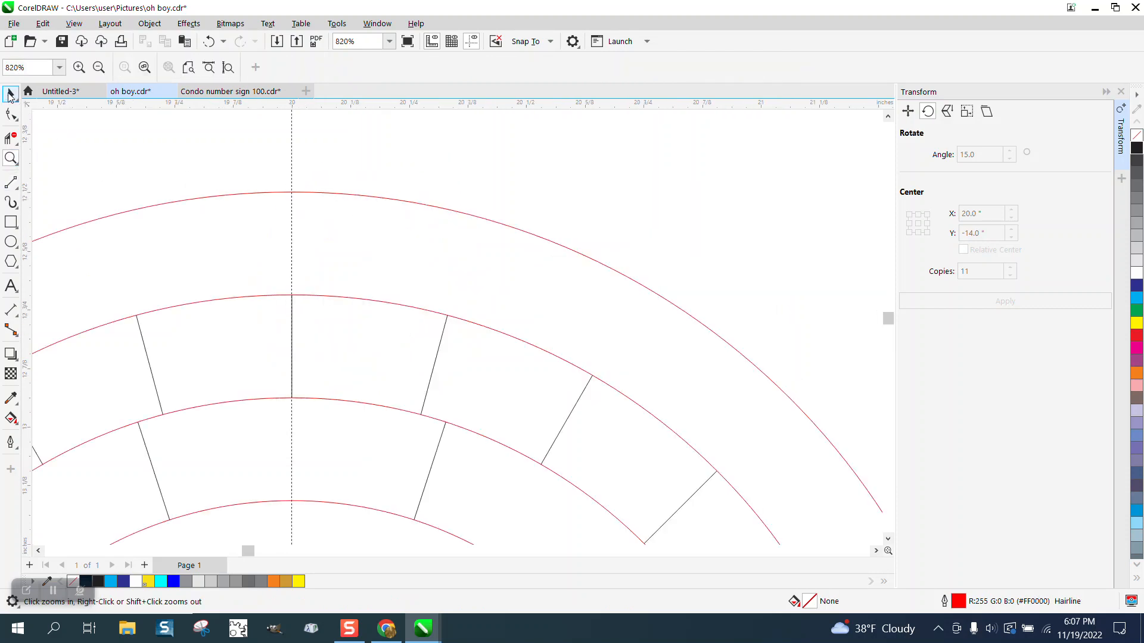
{"action": "left_click", "coordinate": [10, 182]}
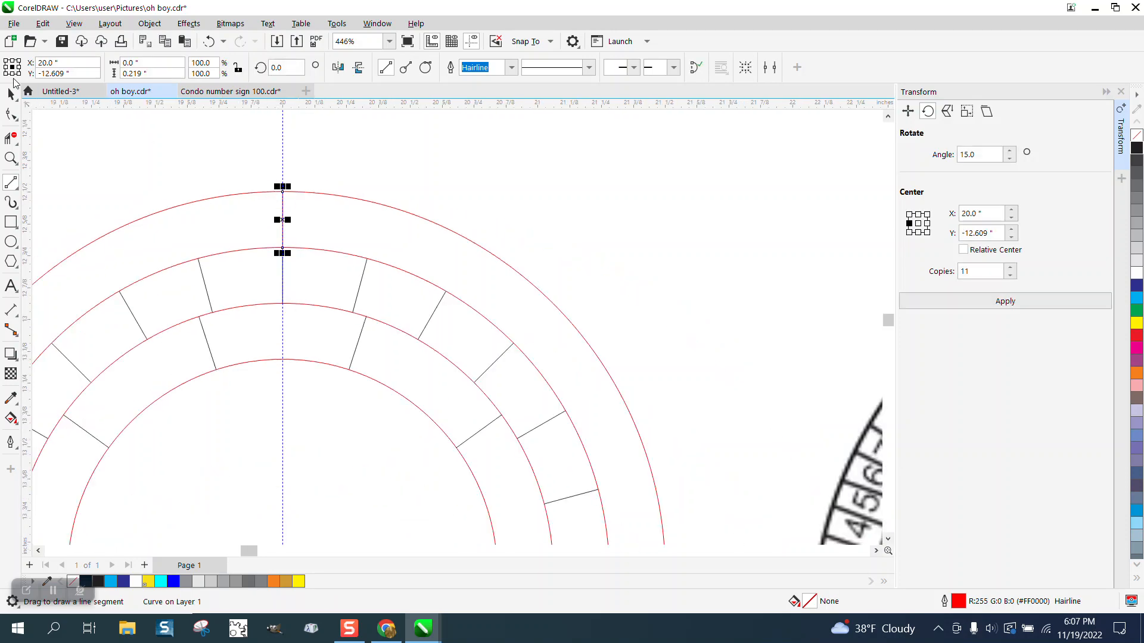
Select the short outer day divider and rotate it 180° around the wheel.
{"action": "left_click", "coordinate": [283, 219]}
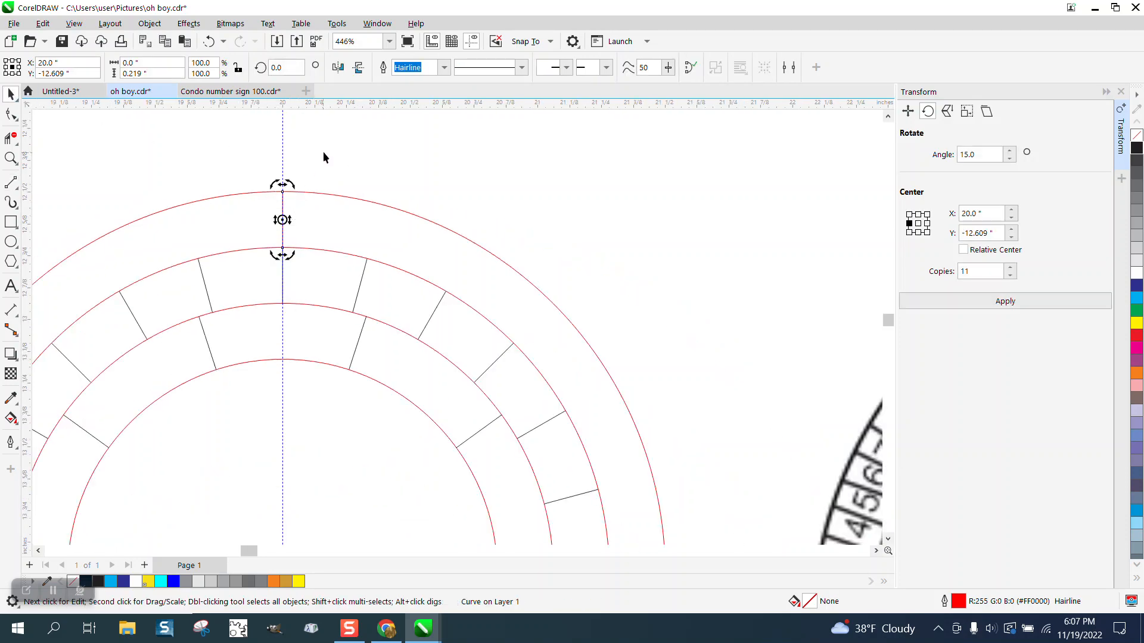
{"action": "scroll", "scroll_direction": "down", "scroll_amount": 3}
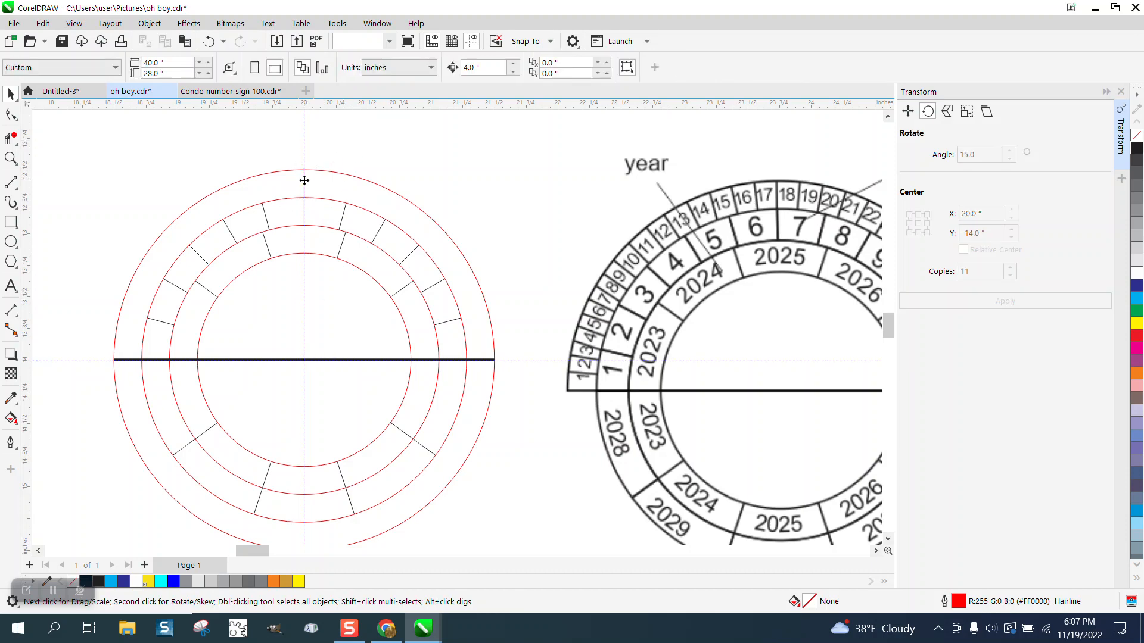
{"action": "left_click", "coordinate": [303, 180]}
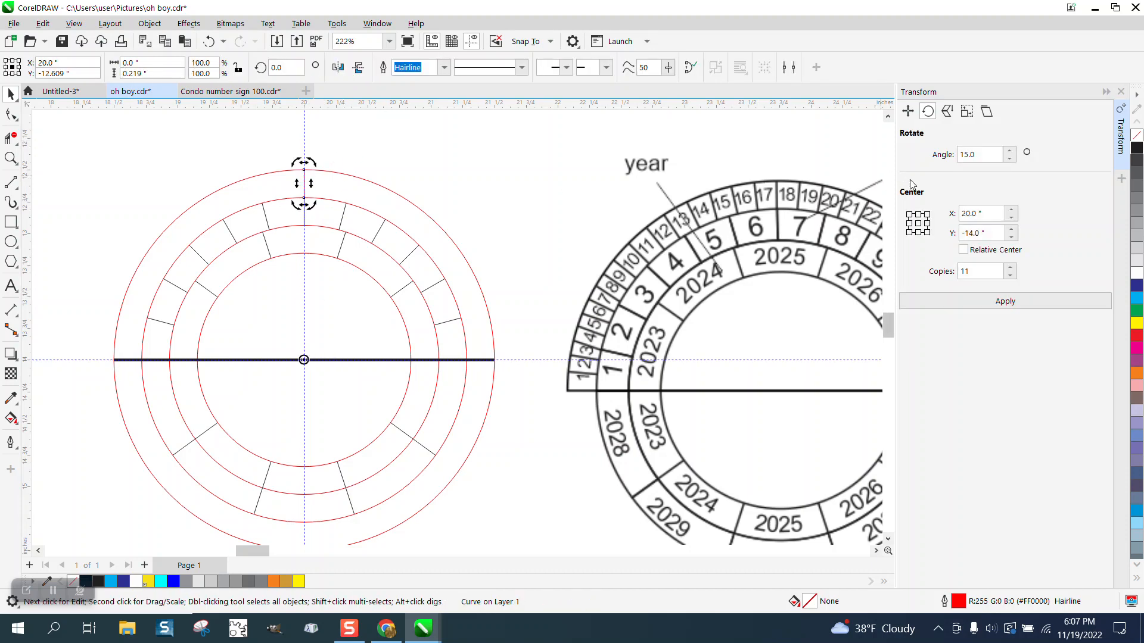
{"action": "scroll", "scroll_direction": "down", "scroll_amount": 3}
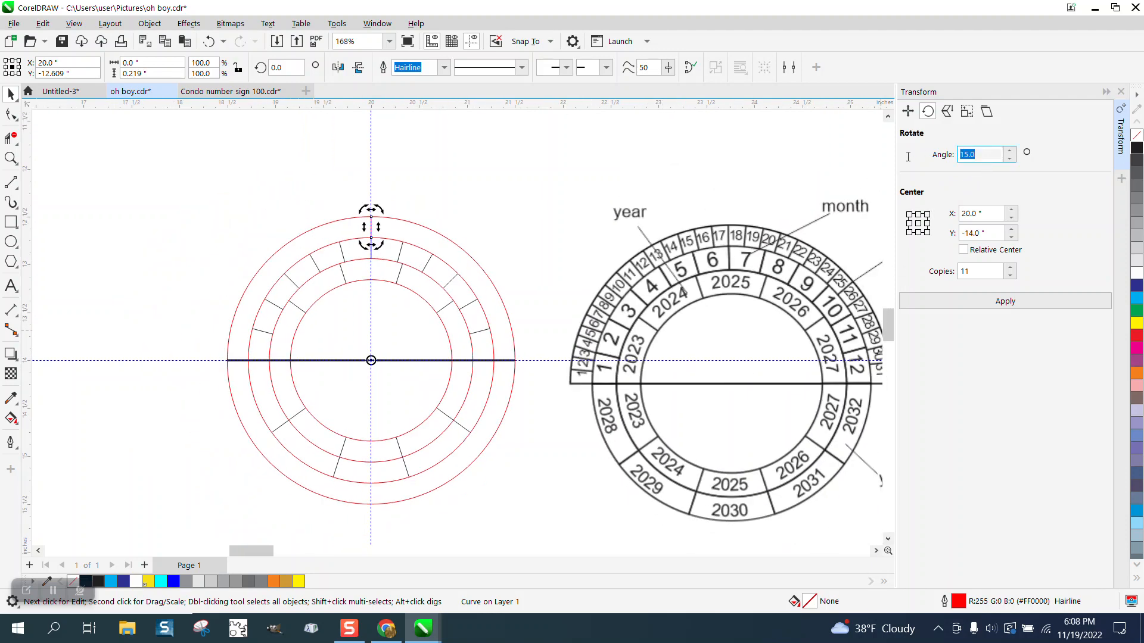
{"action": "type", "text": "180/1"}
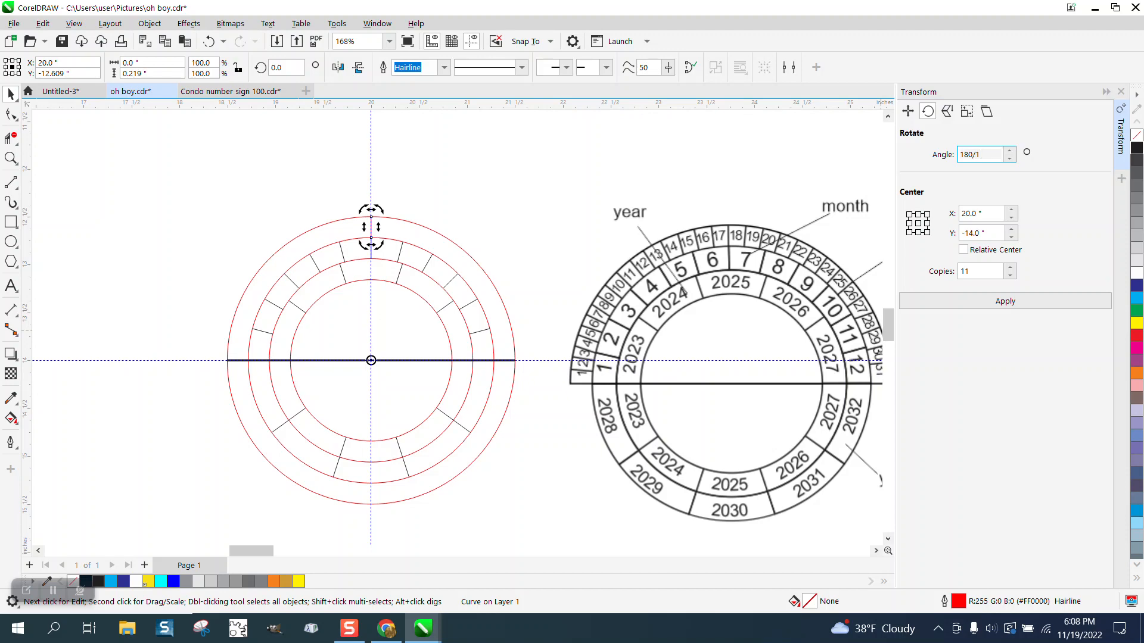
{"action": "left_click_drag", "start_coordinate": [372, 227], "coordinate": [252, 302]}
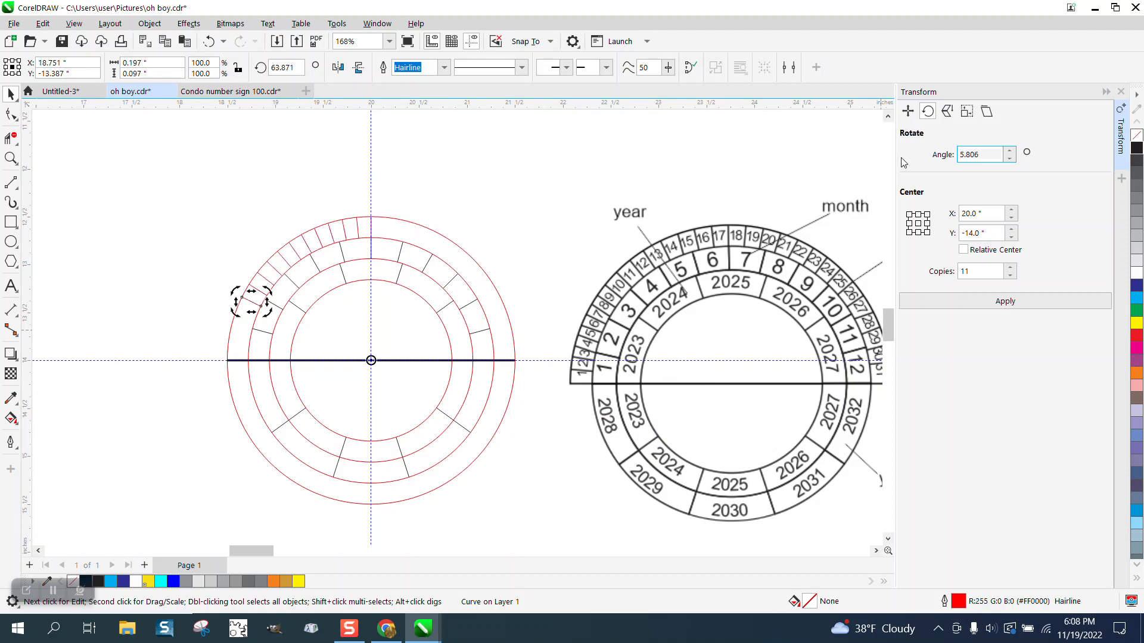
Apply 30 rotated copies of the day divider at 5.806° steps about the wheel centre.
{"action": "left_click", "coordinate": [280, 68]}
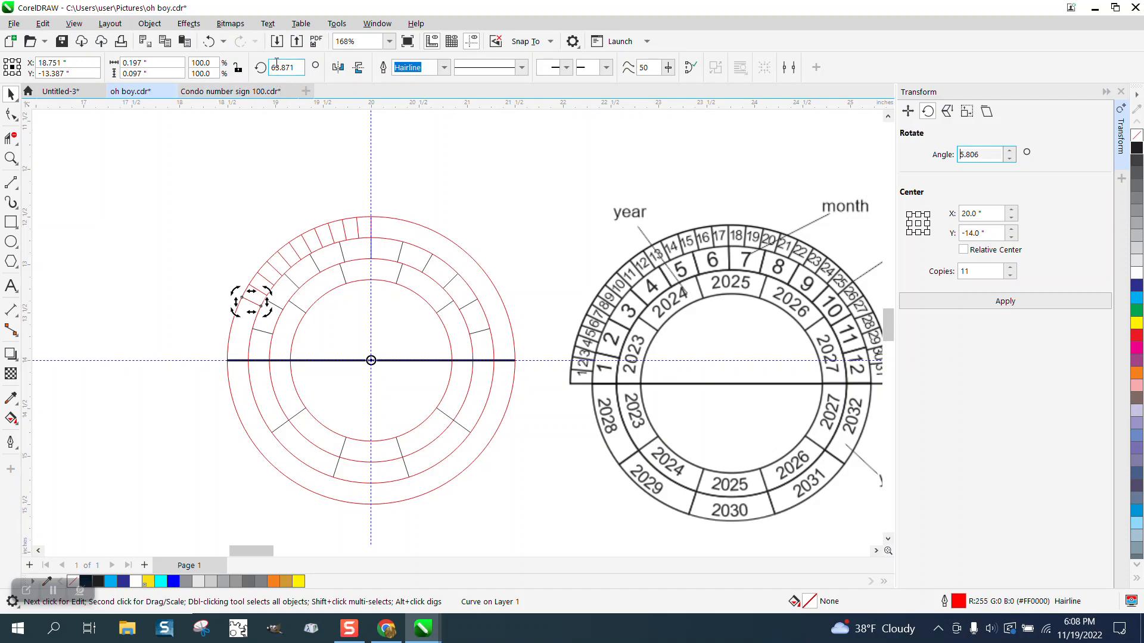
{"action": "left_click", "coordinate": [1004, 300]}
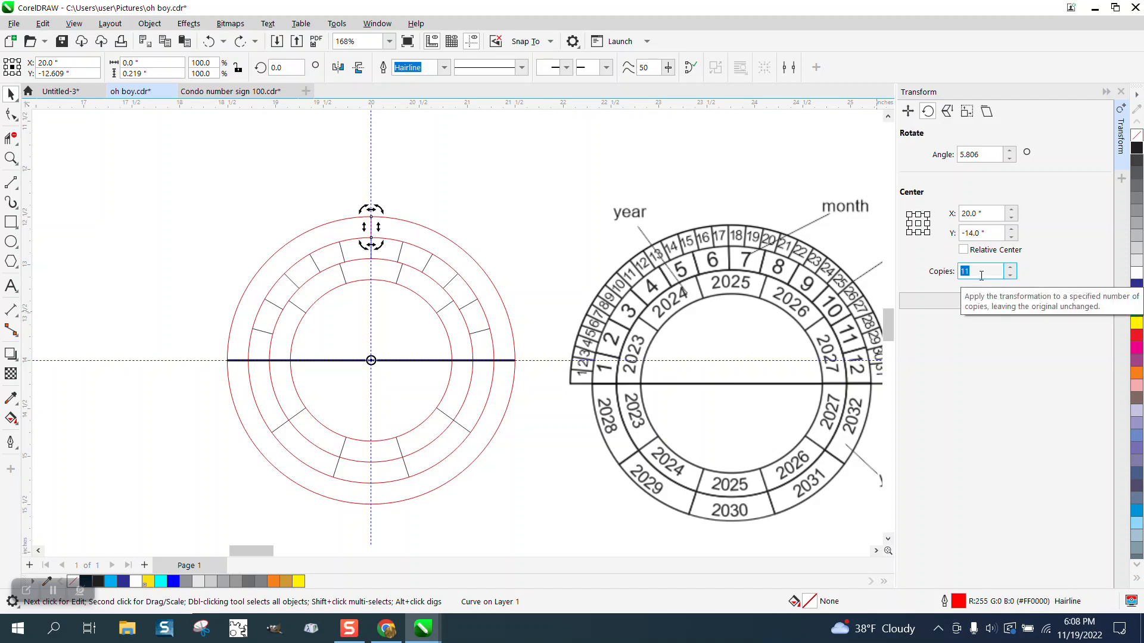
{"action": "type", "text": "30"}
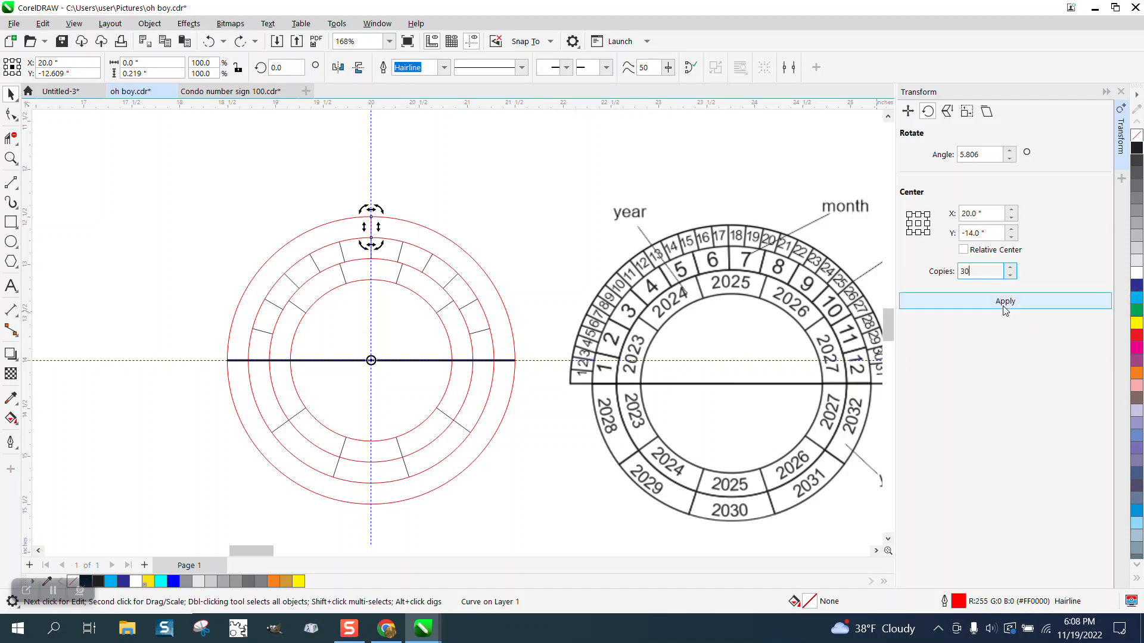
{"action": "left_click", "coordinate": [1005, 300]}
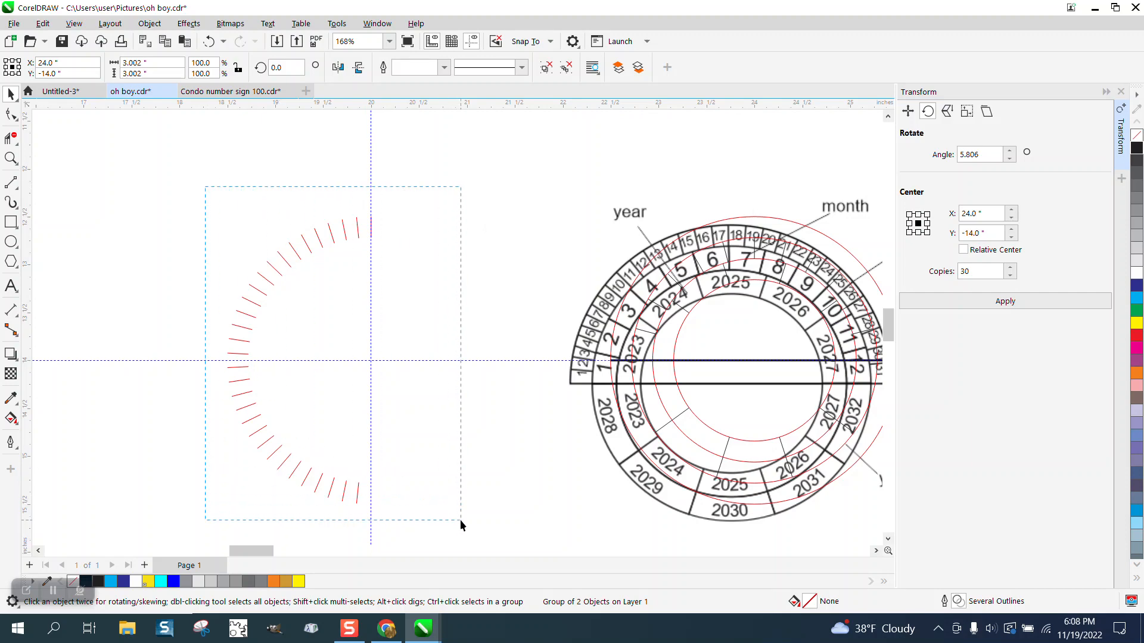
Rotate the group of 31 day ticks by -9° to fill the upper outer ring.
{"action": "left_click", "coordinate": [292, 357]}
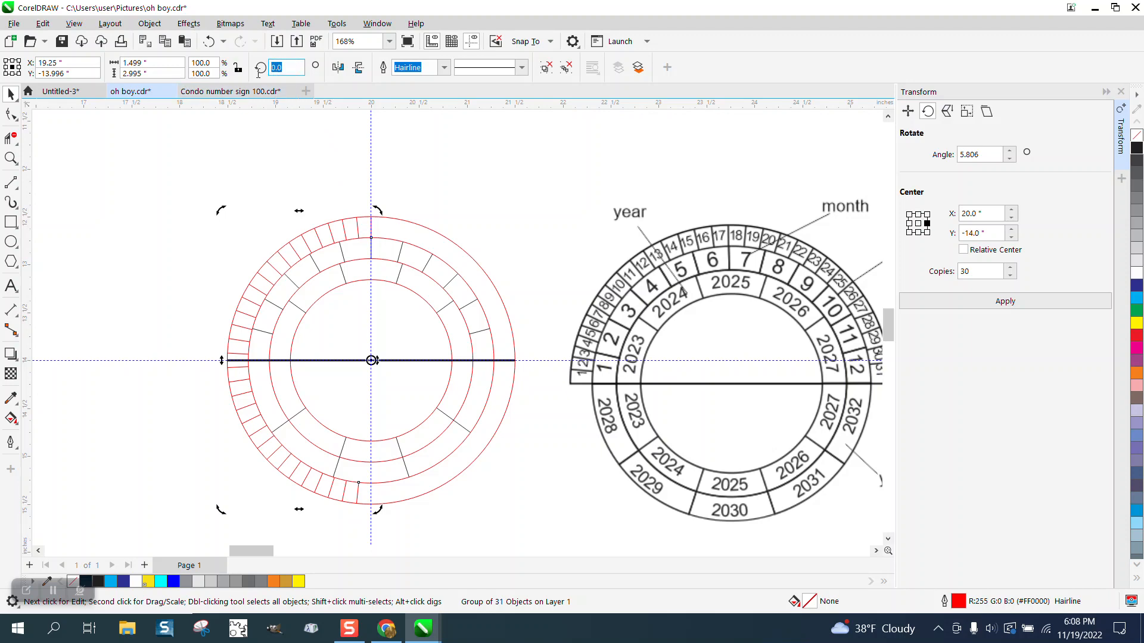
{"action": "type", "text": "-9"}
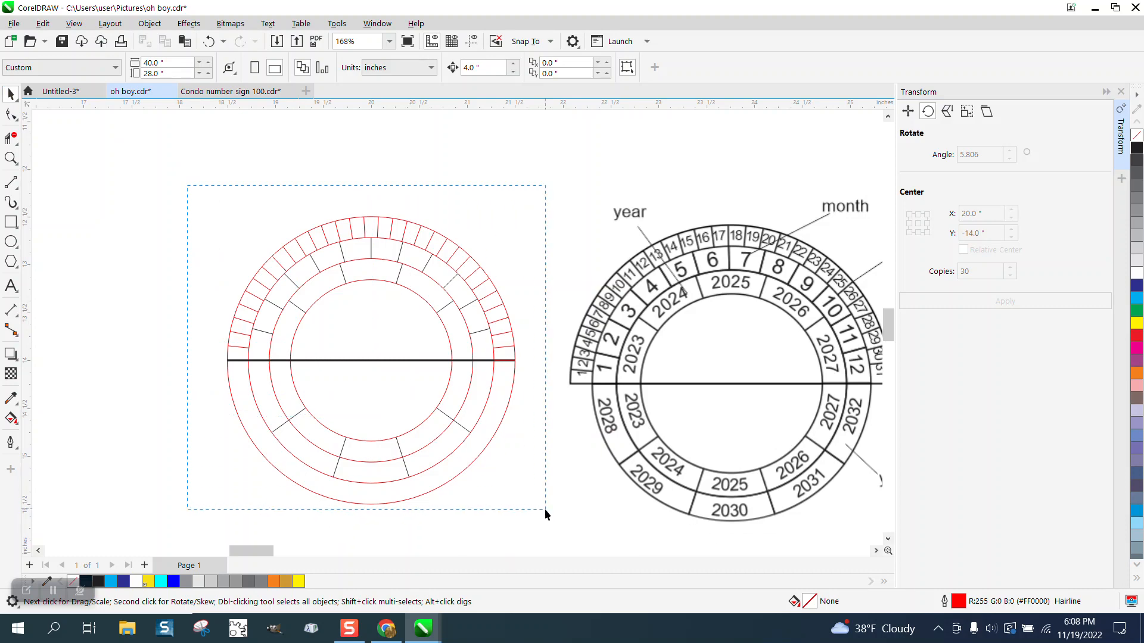
Turn the wheel outlines black, then zoom into the reference's day and year boxes.
{"action": "left_click", "coordinate": [368, 359]}
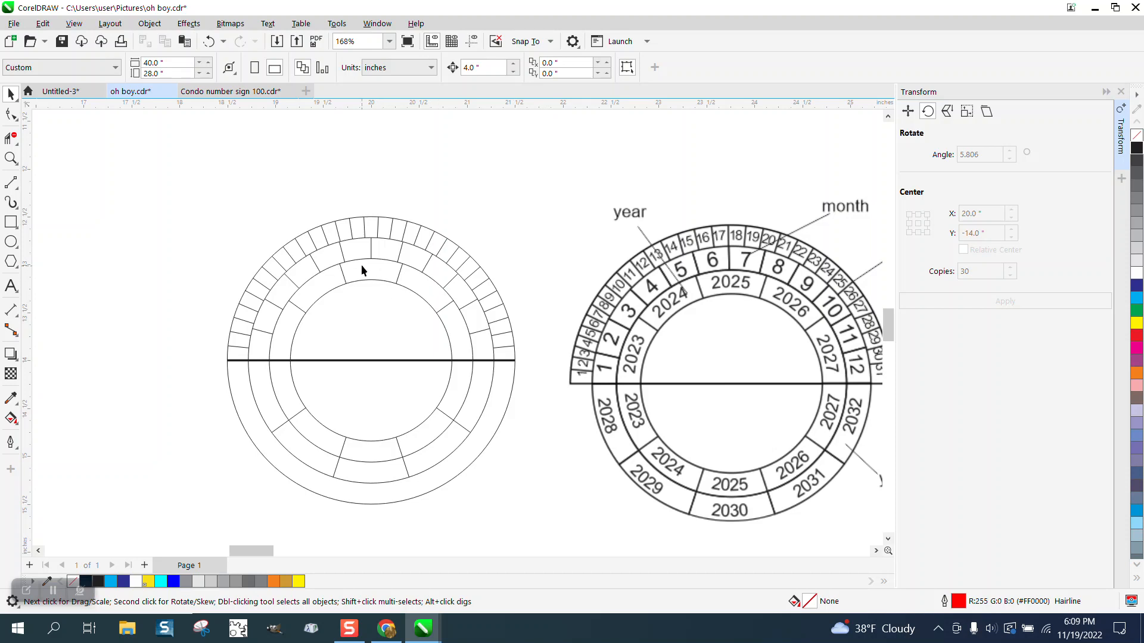
{"action": "mouse_move", "coordinate": [286, 319]}
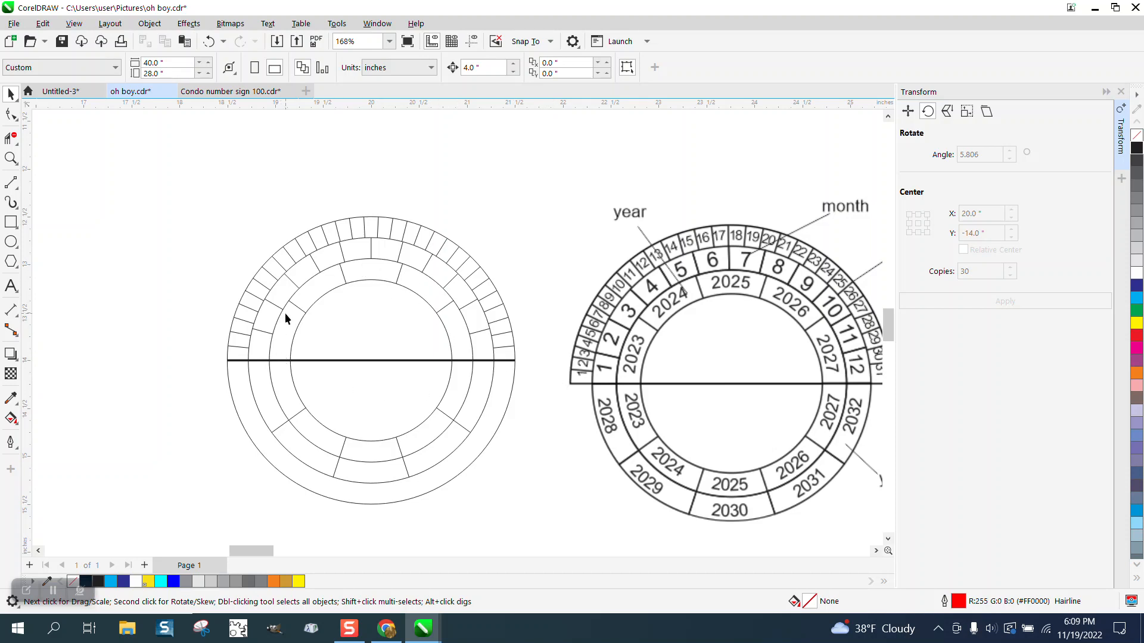
{"action": "left_click", "coordinate": [12, 159]}
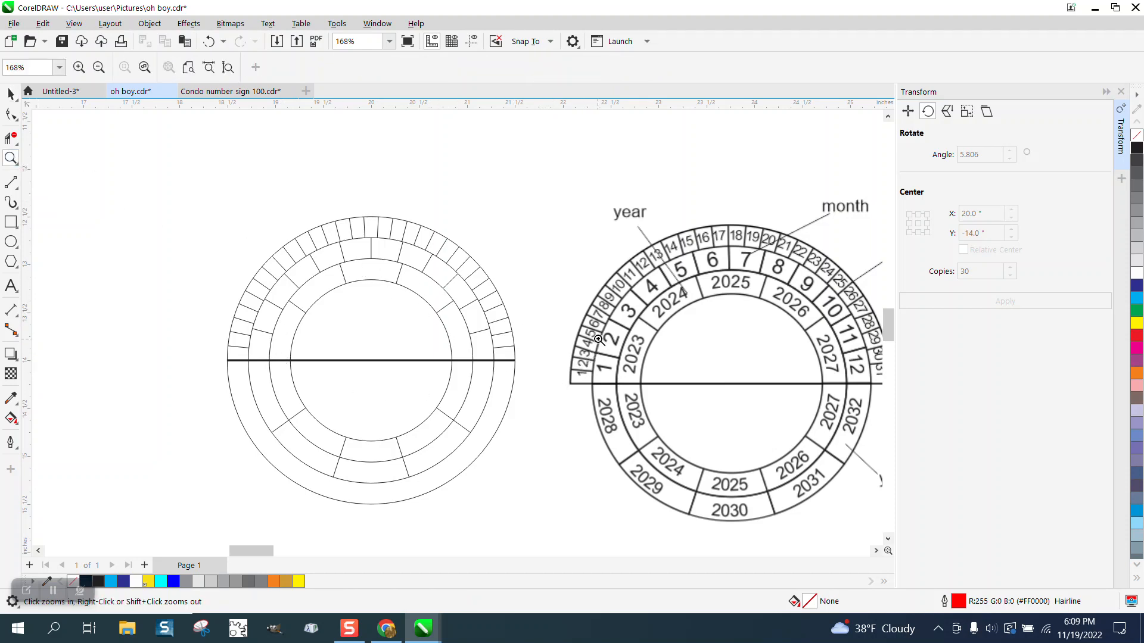
{"action": "left_click", "coordinate": [597, 338]}
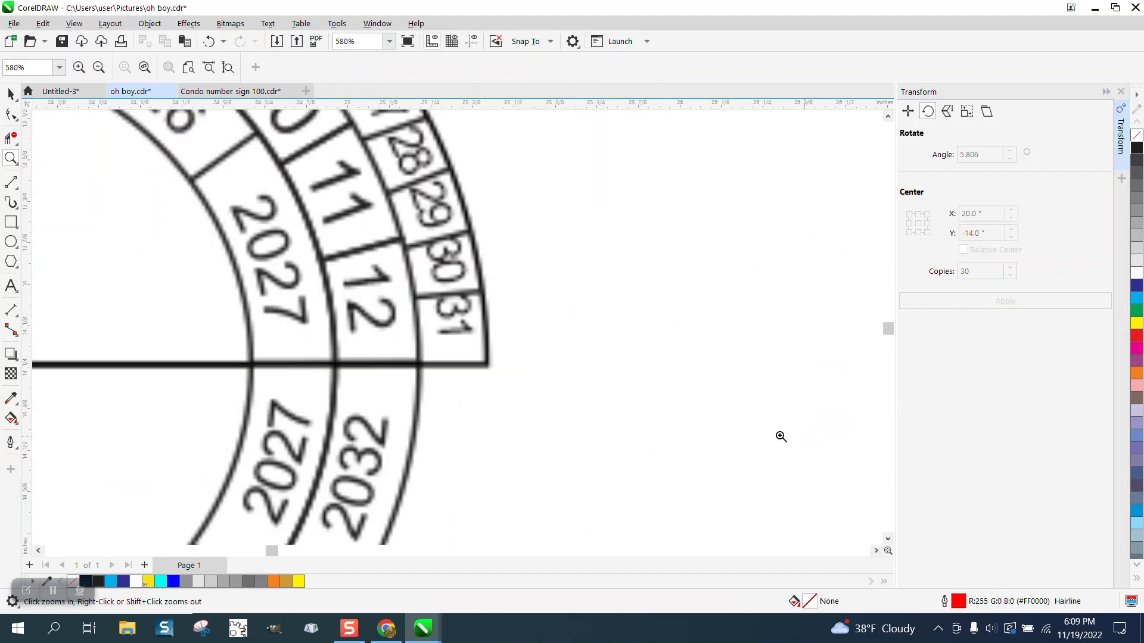
{"action": "mouse_move", "coordinate": [468, 346]}
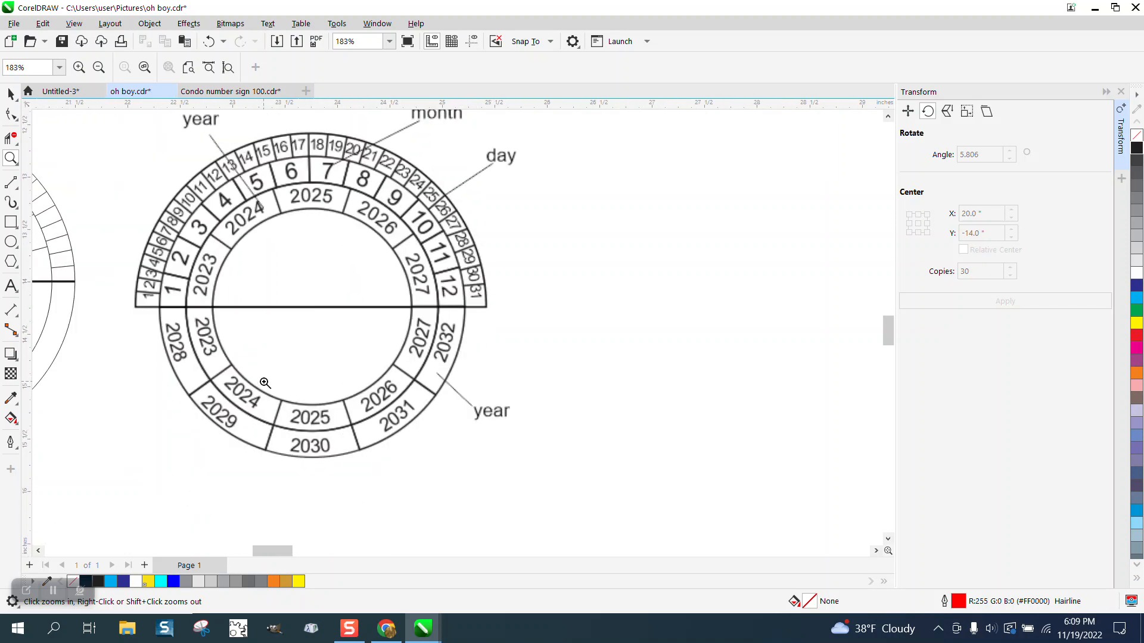
{"action": "left_click", "coordinate": [264, 383]}
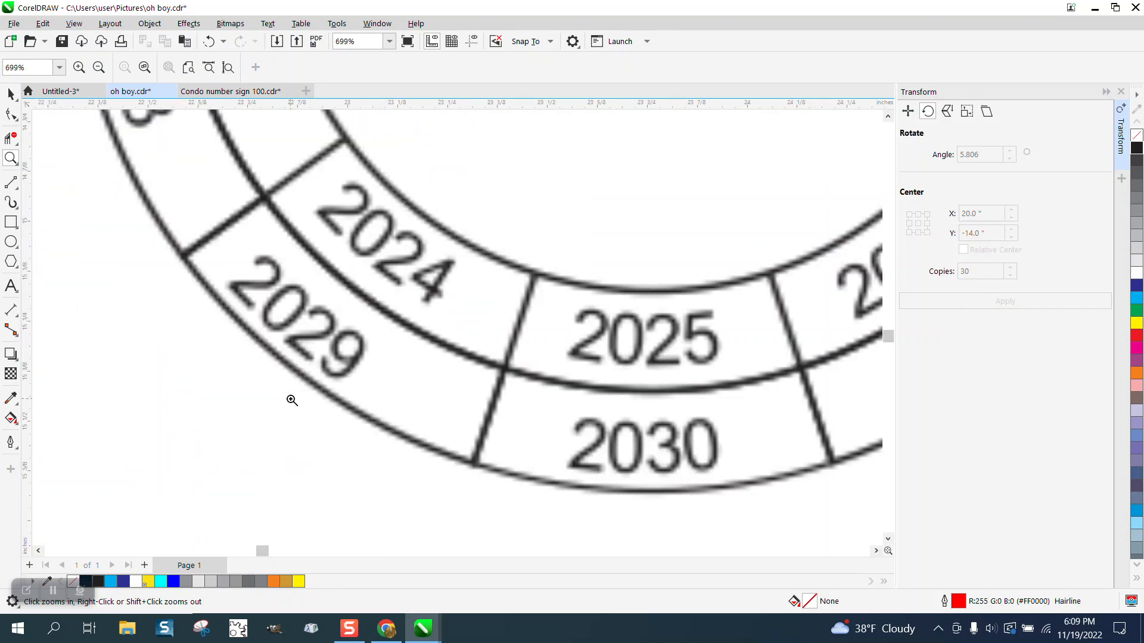
{"action": "mouse_move", "coordinate": [374, 322]}
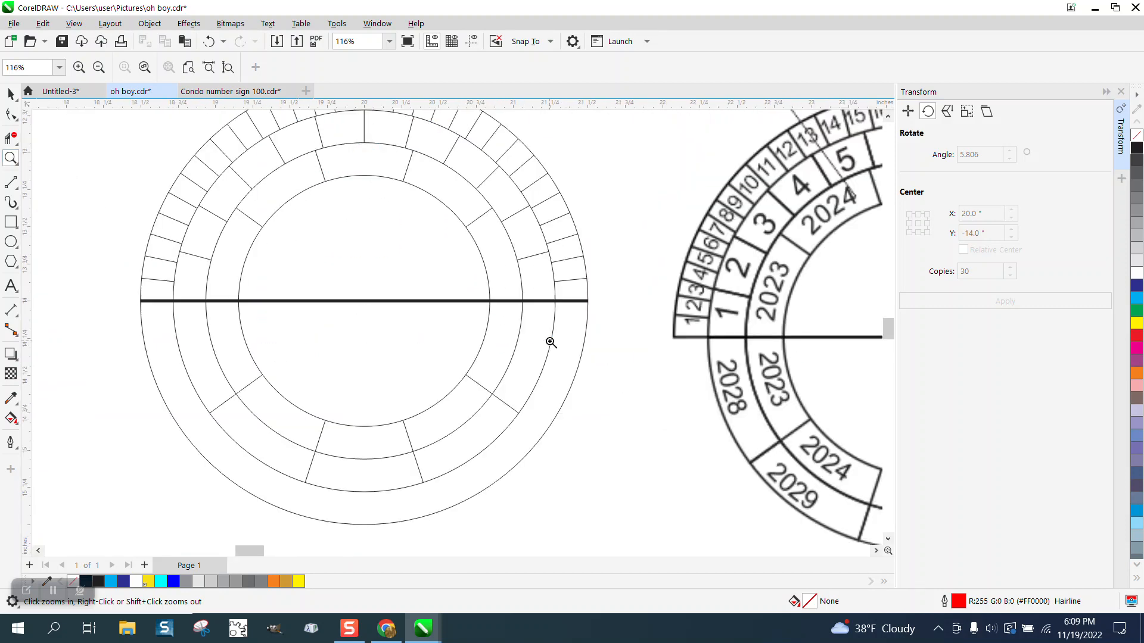
{"action": "left_click", "coordinate": [550, 343]}
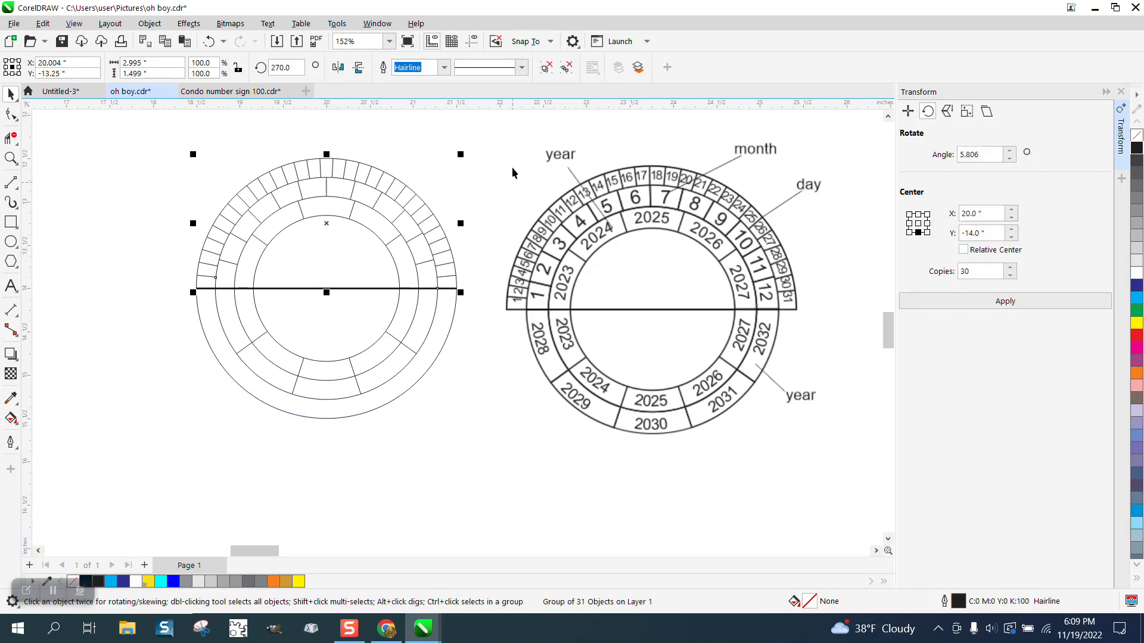
Choose an outline width for the wheel lines, ungroup the divisions and deselect.
{"action": "left_click", "coordinate": [444, 67]}
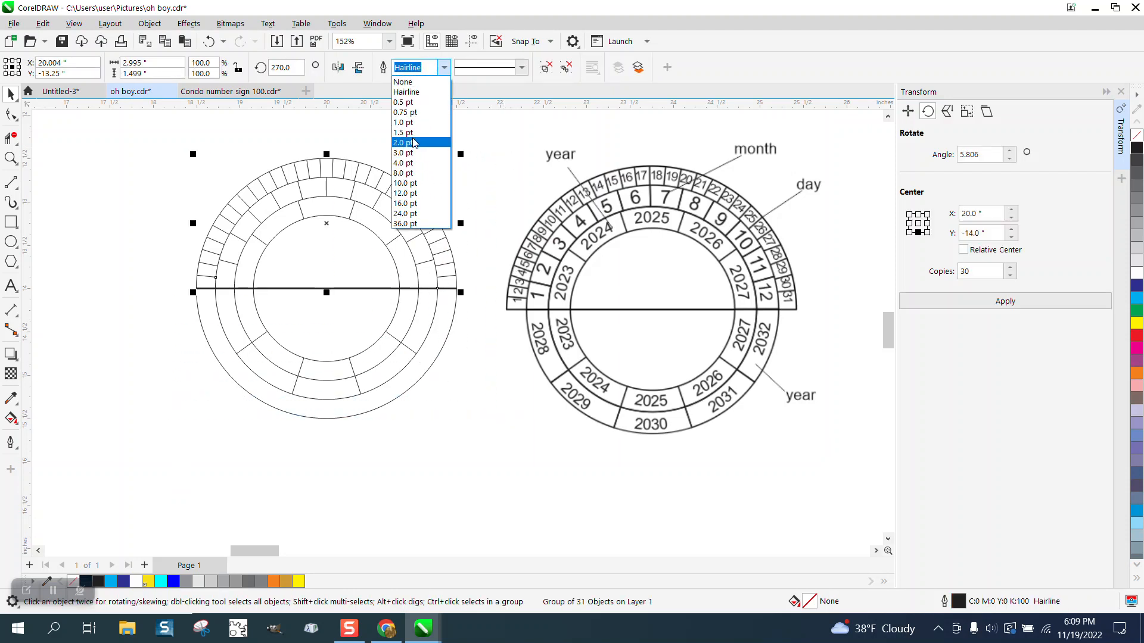
{"action": "left_click", "coordinate": [404, 132]}
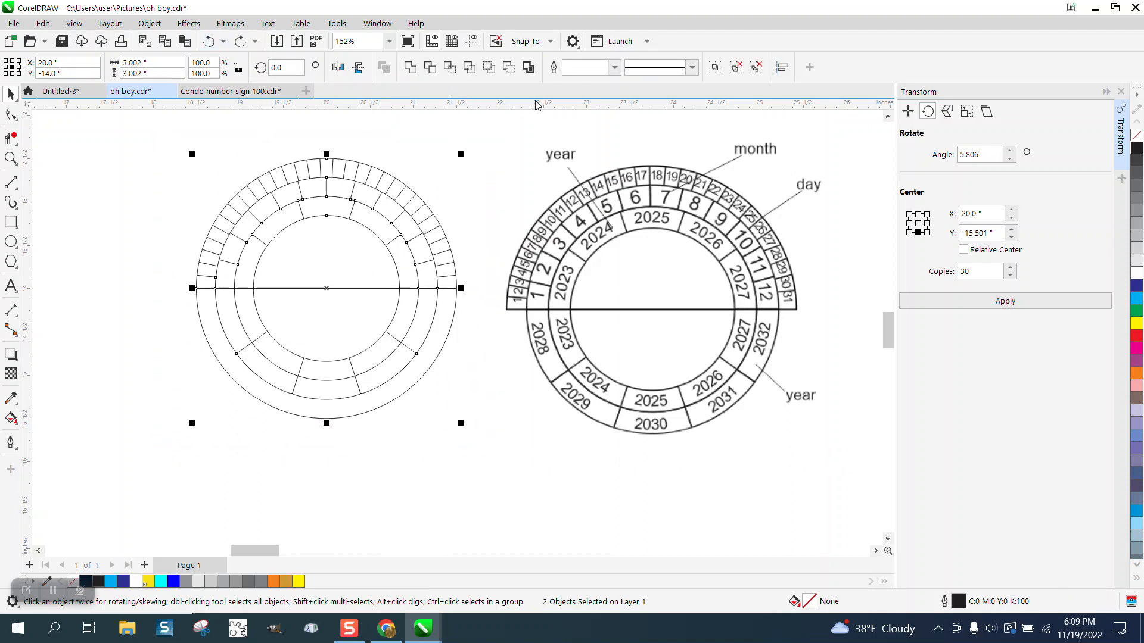
{"action": "left_click", "coordinate": [149, 24]}
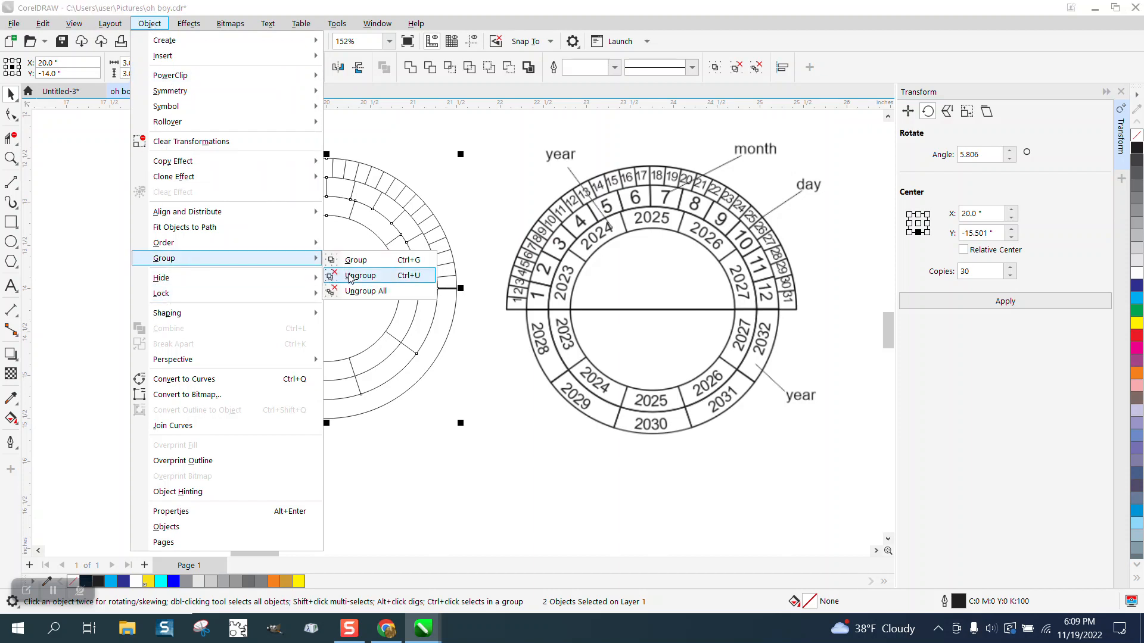
{"action": "left_click", "coordinate": [360, 276]}
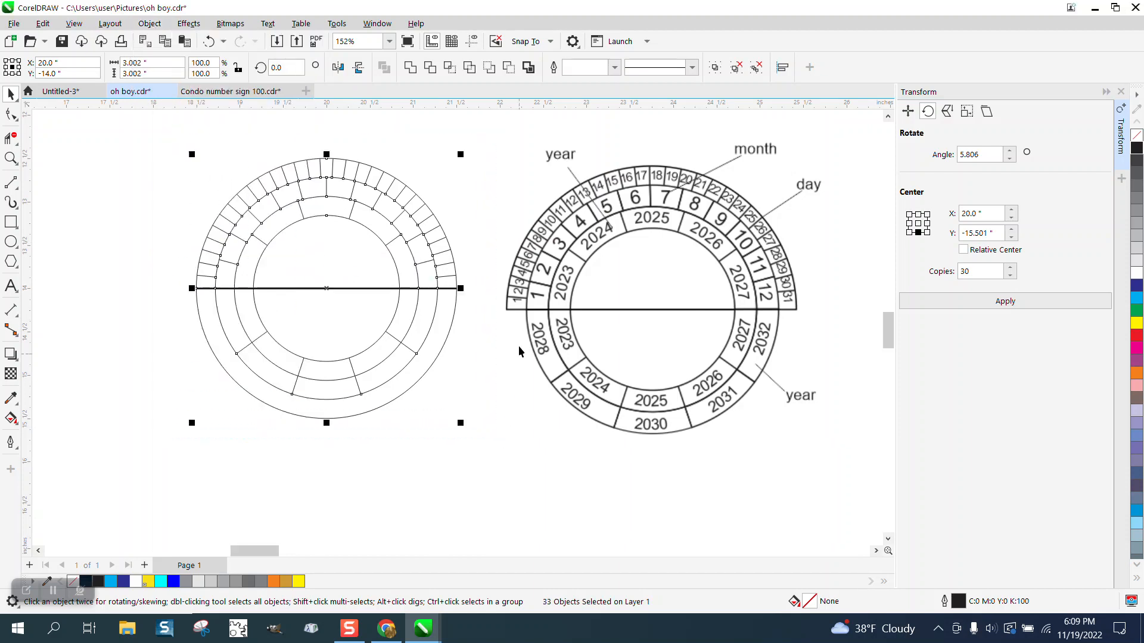
{"action": "mouse_move", "coordinate": [834, 175]}
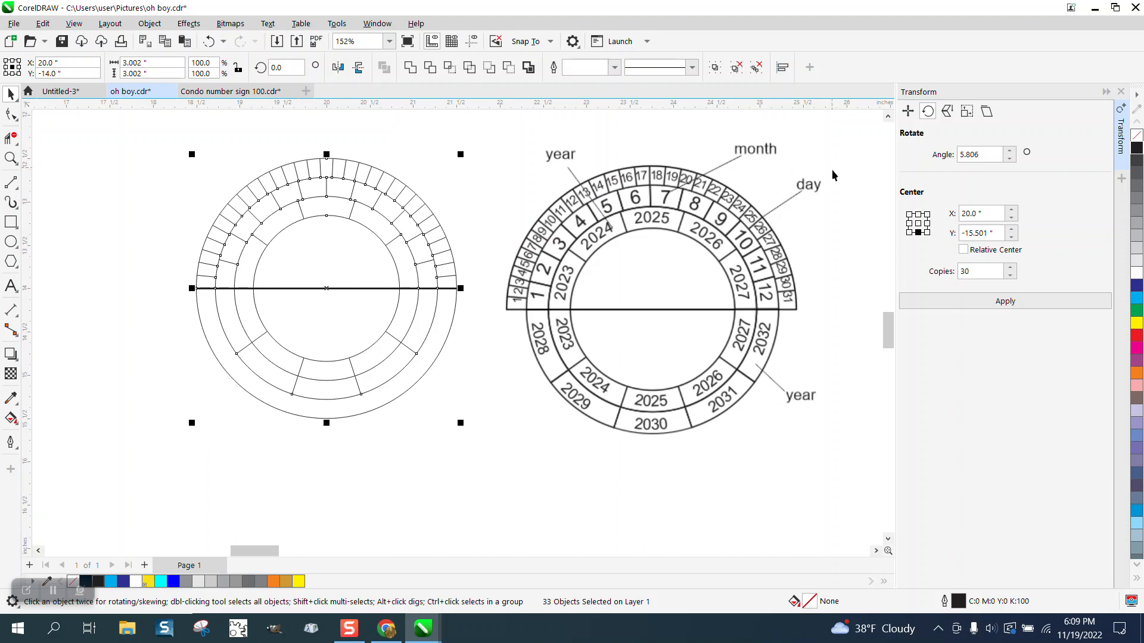
{"action": "mouse_move", "coordinate": [691, 110]}
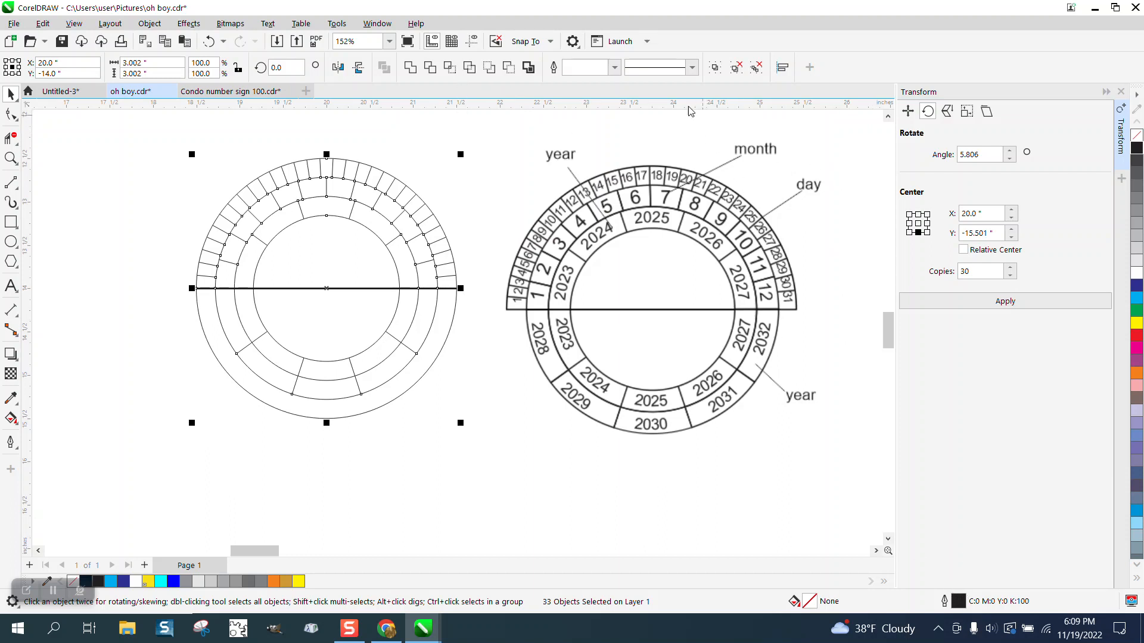
{"action": "left_click", "coordinate": [613, 67]}
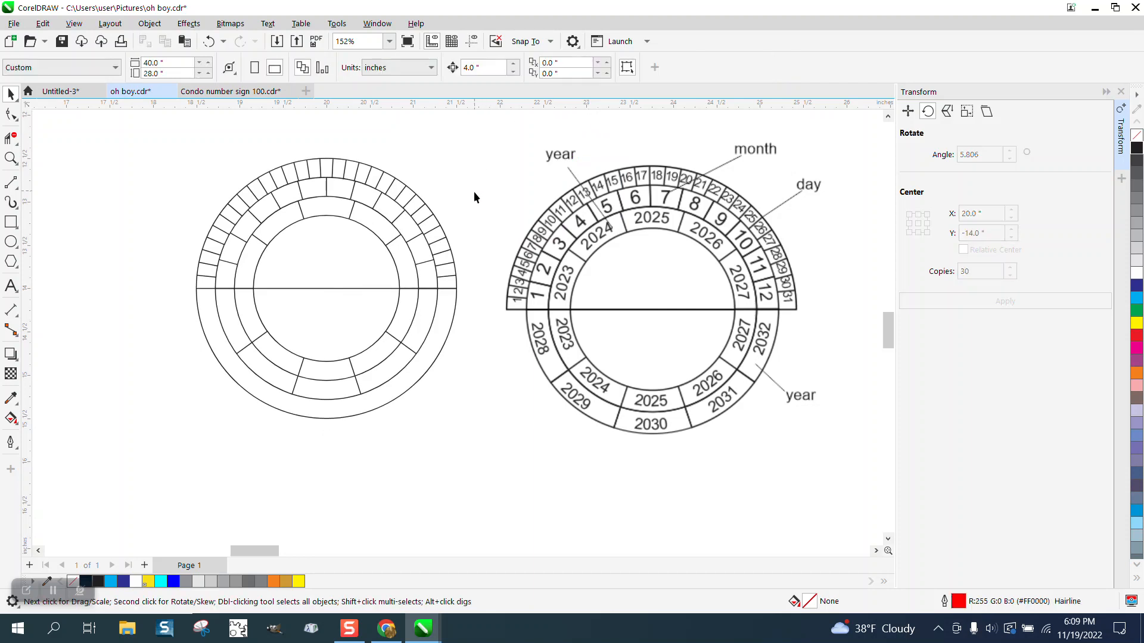
{"action": "mouse_move", "coordinate": [83, 145]}
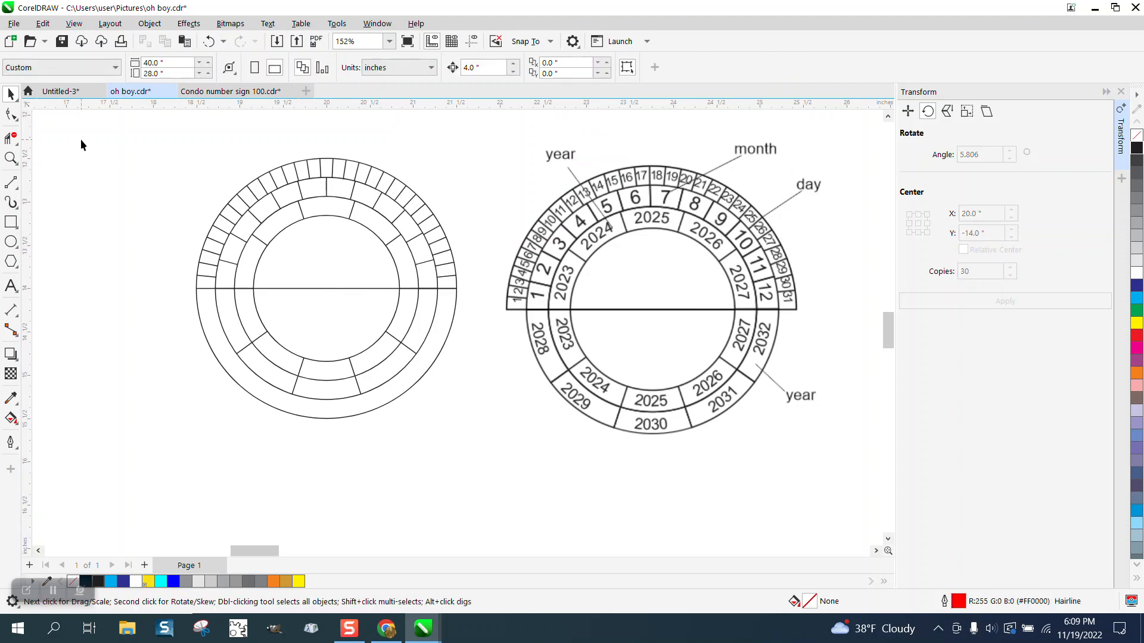